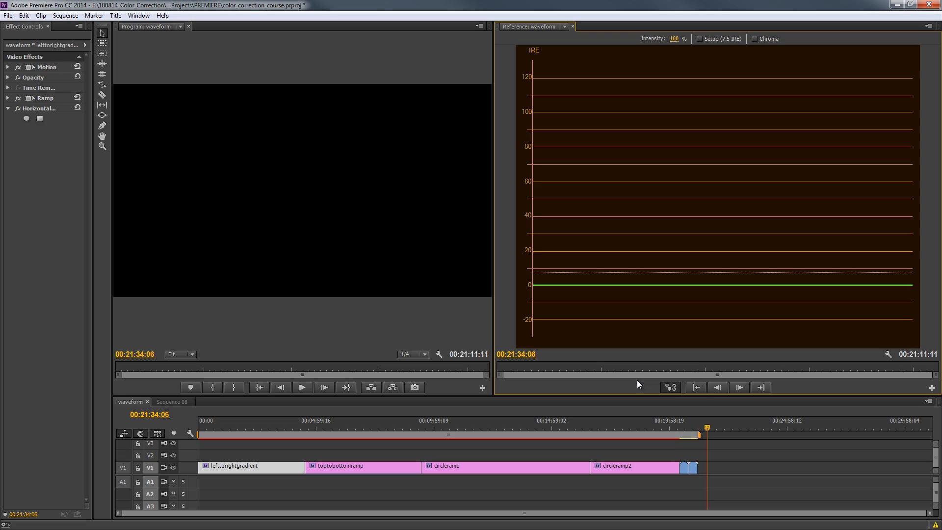
mouse_move(598, 337)
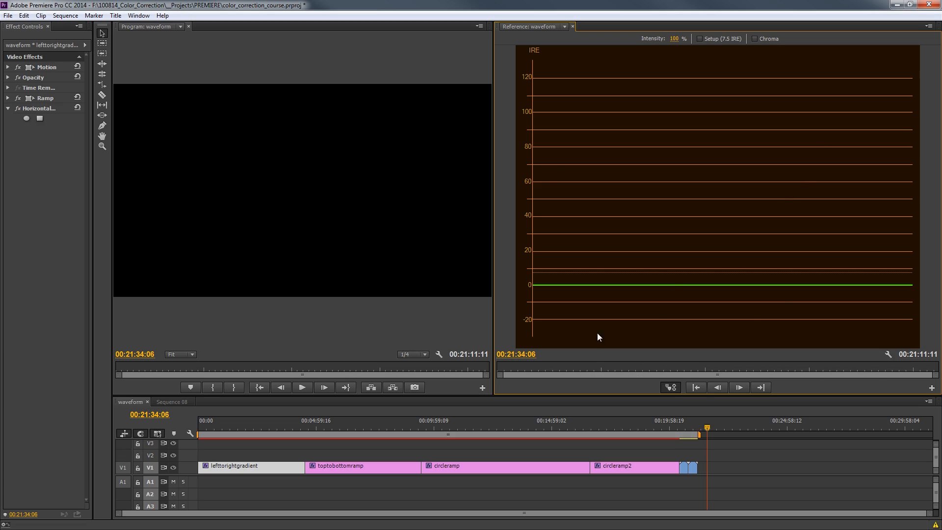
mouse_move(770, 145)
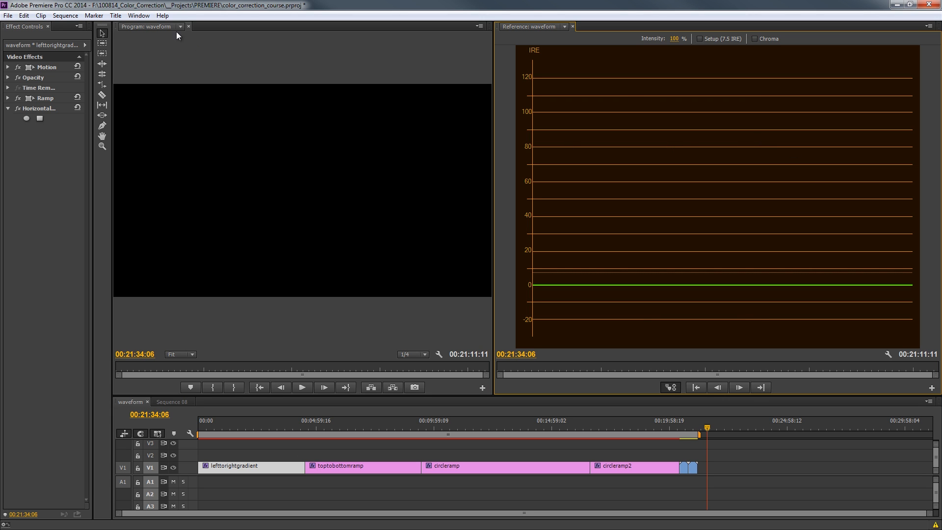
Step: Adjust the Reference waveform display: try the chroma overlay, then remove the 7.5 IRE setup offset
click(138, 15)
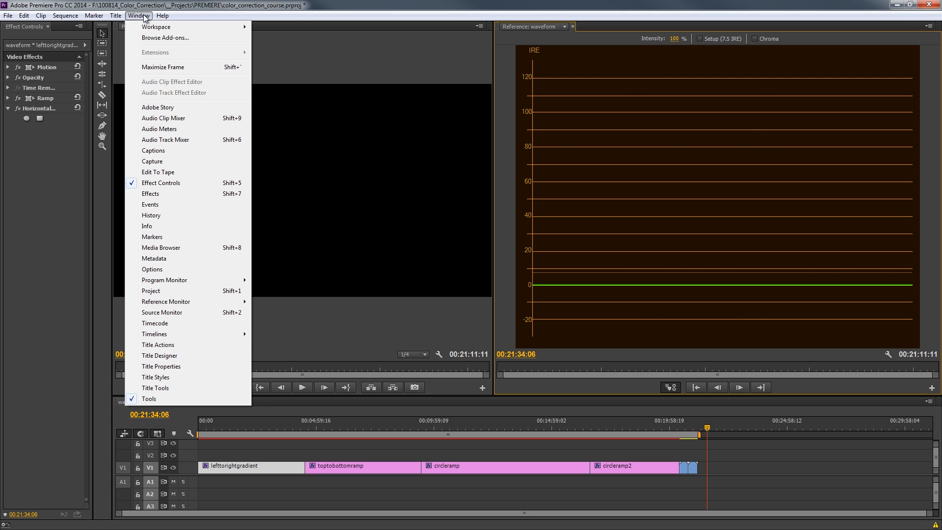
mouse_move(165, 301)
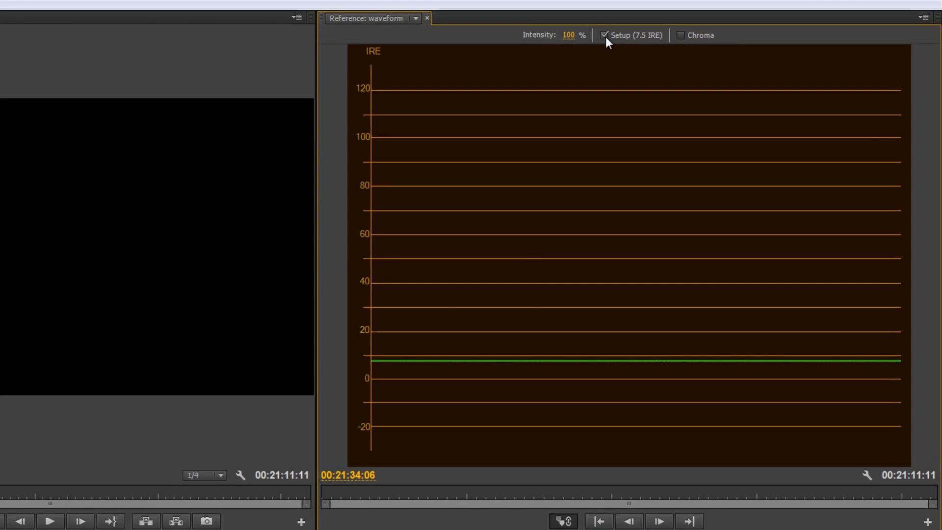
click(681, 35)
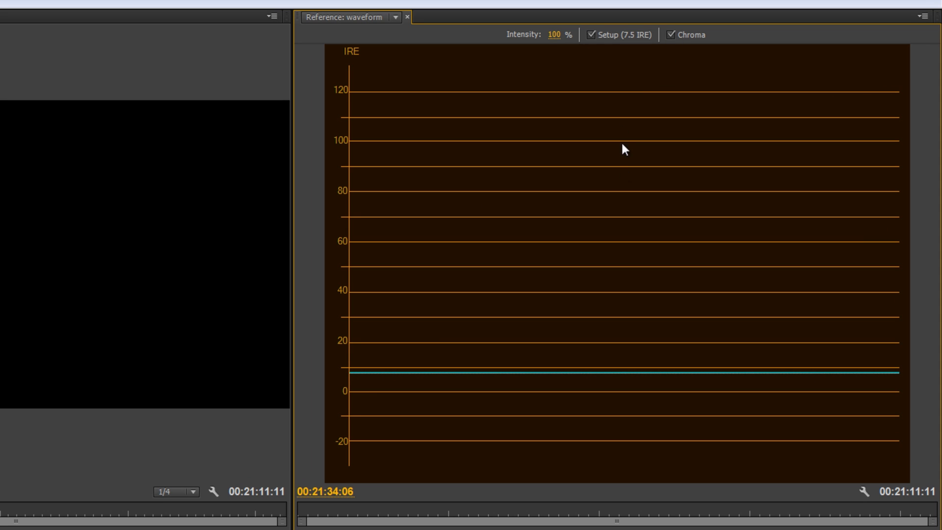
click(579, 34)
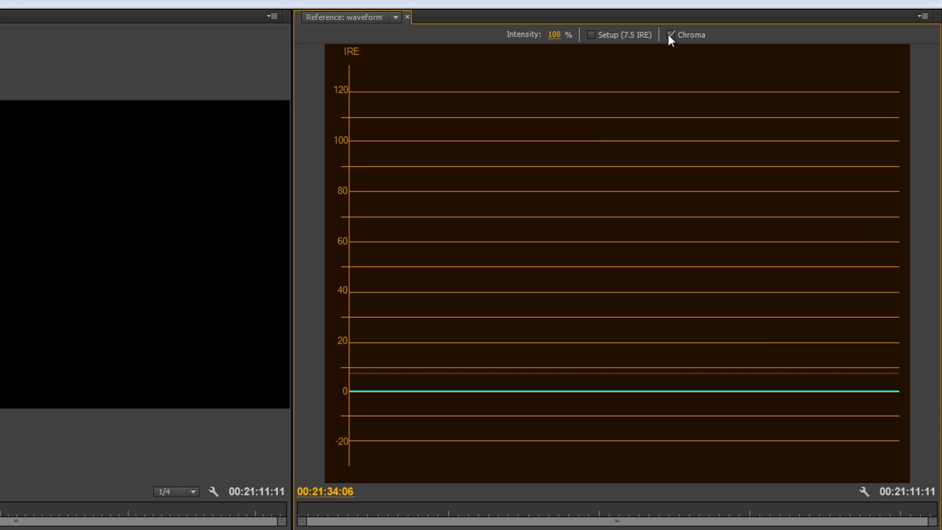
click(669, 34)
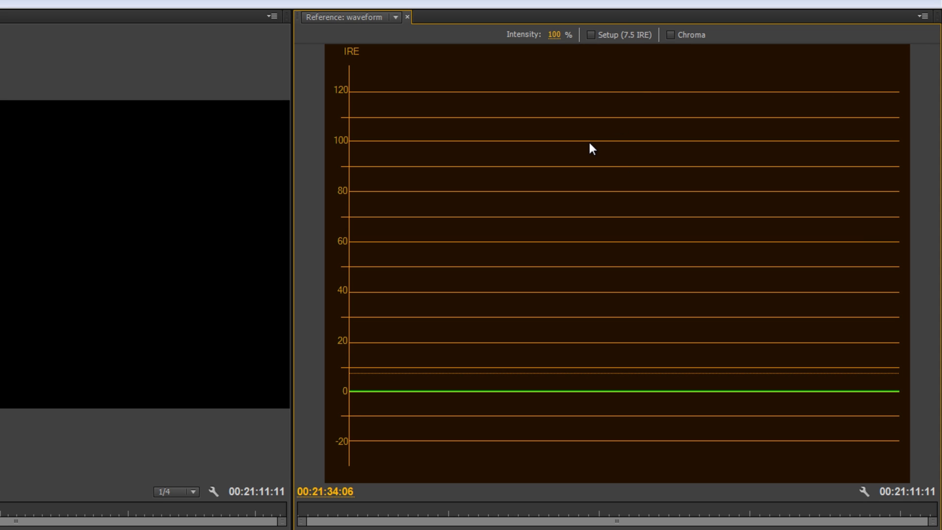
mouse_move(675, 42)
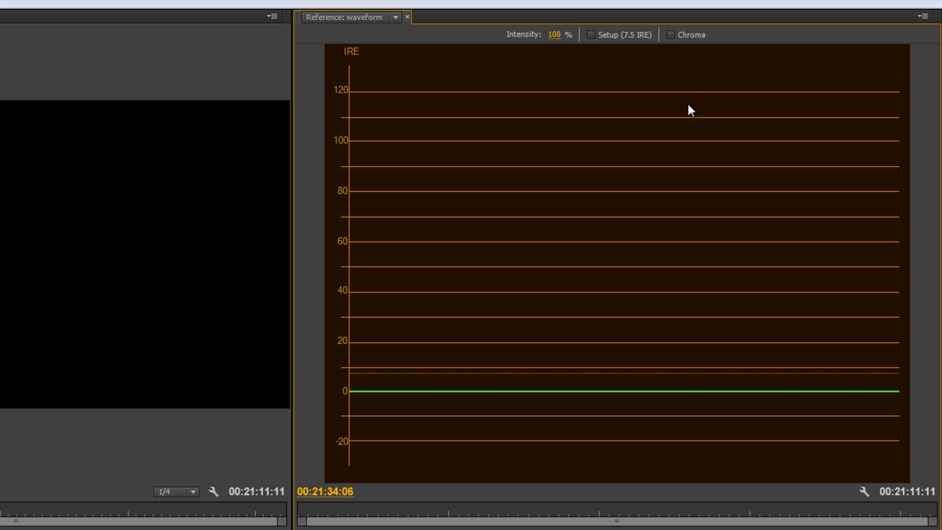
mouse_move(464, 230)
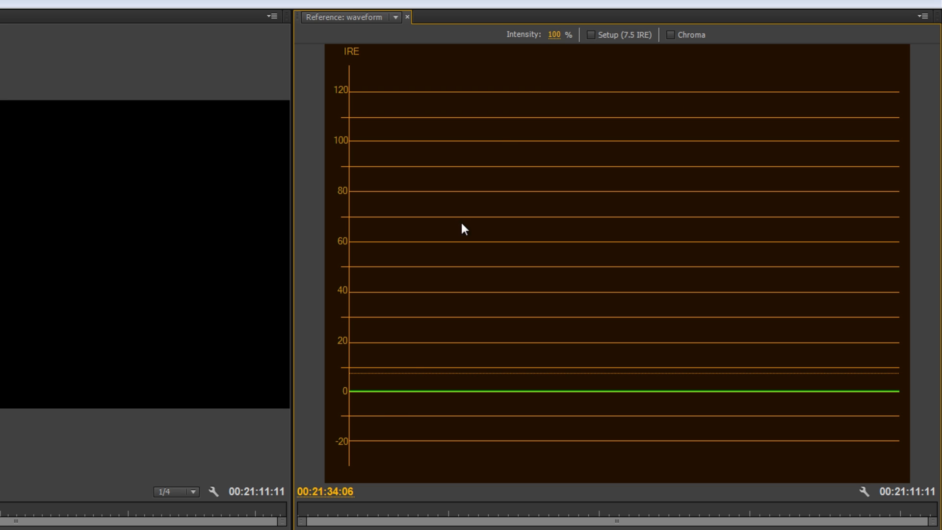
mouse_move(403, 400)
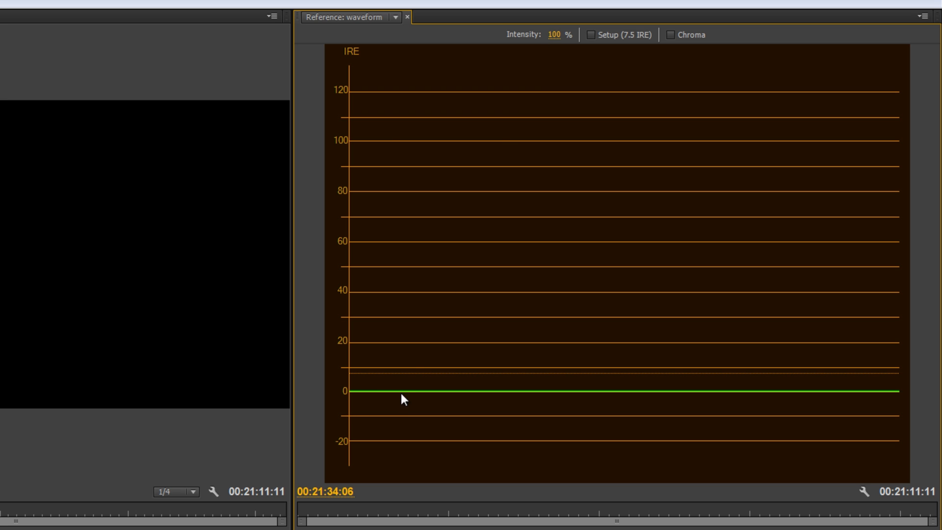
mouse_move(834, 128)
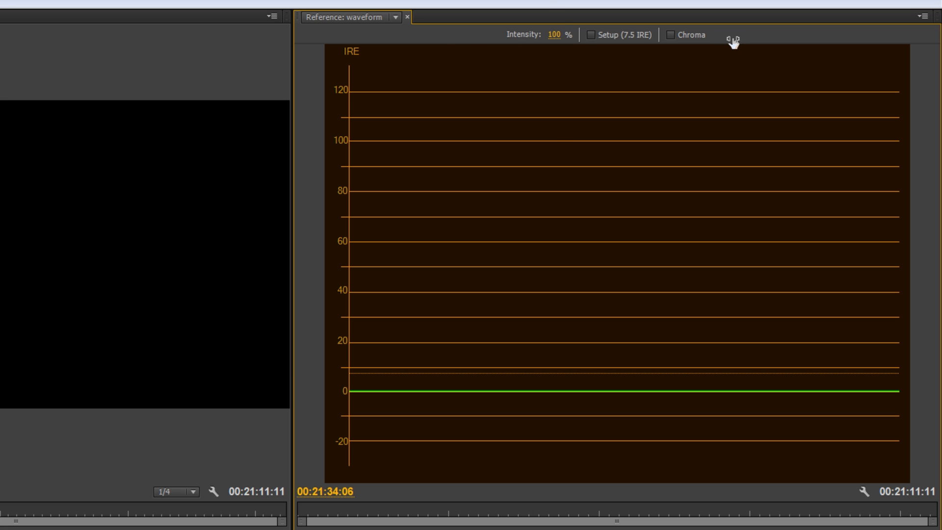
mouse_move(555, 140)
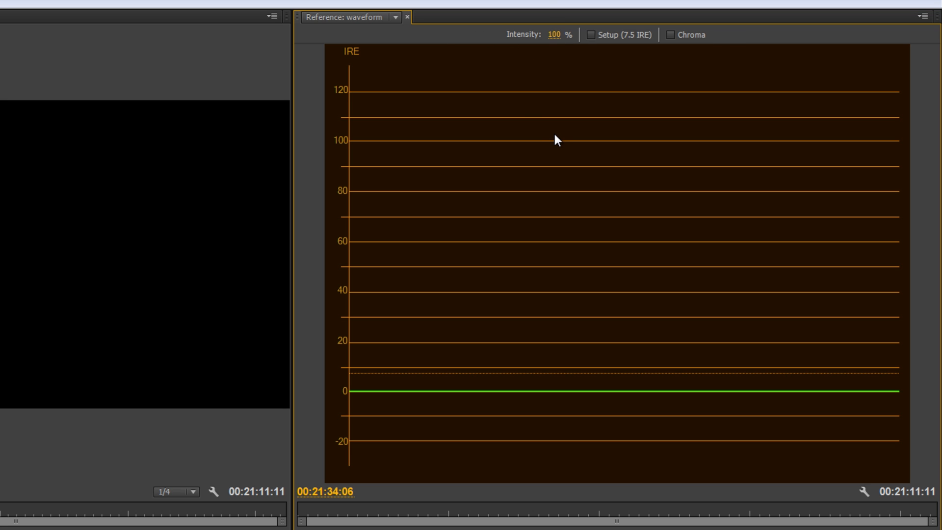
mouse_move(481, 54)
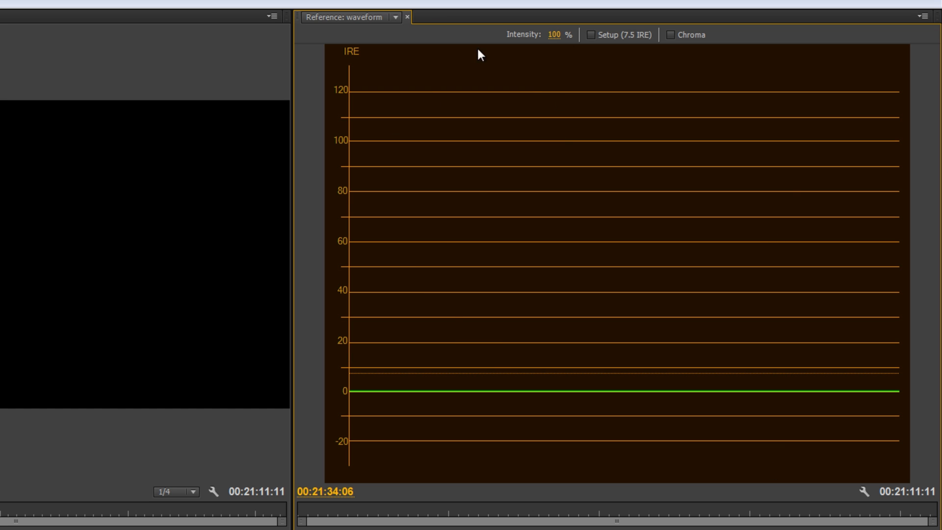
mouse_move(467, 367)
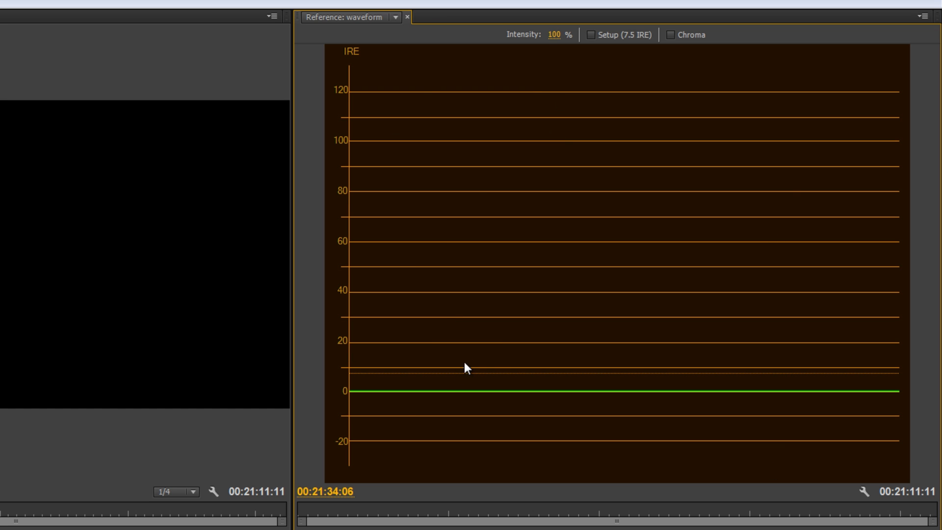
mouse_move(360, 396)
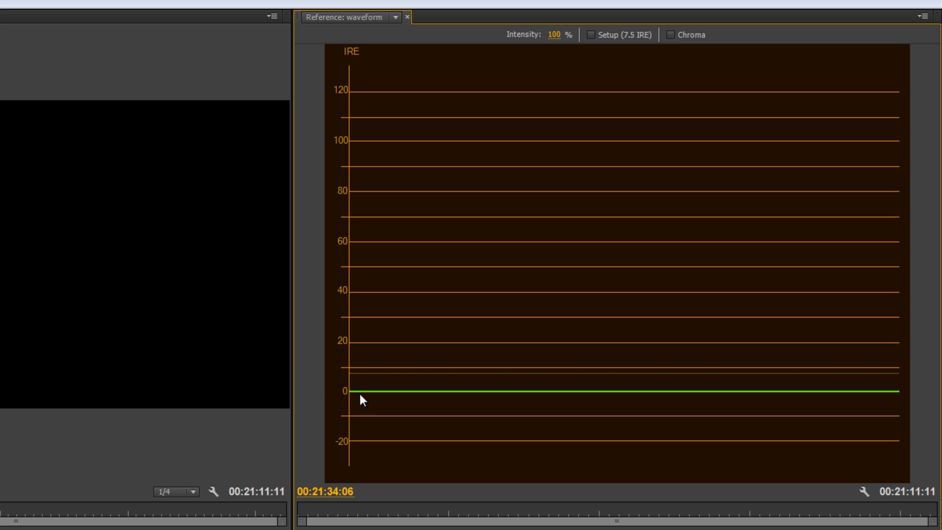
mouse_move(427, 399)
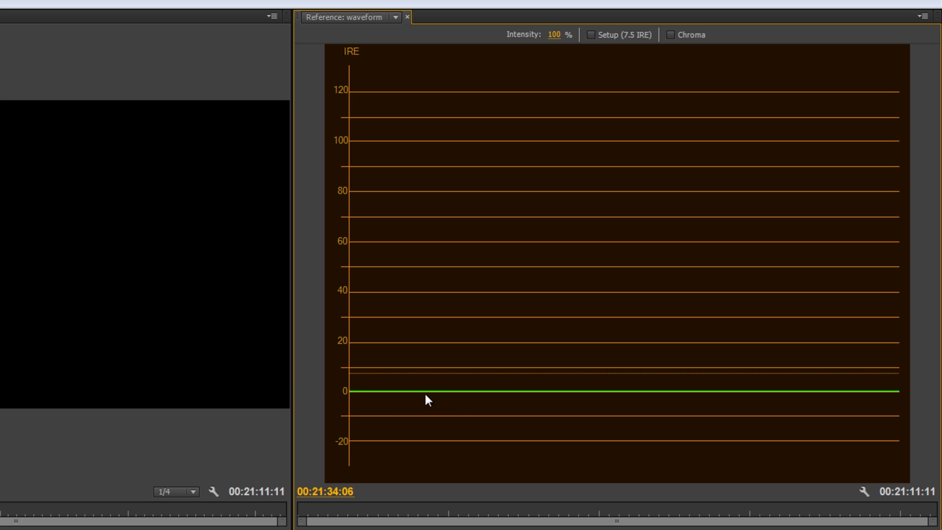
mouse_move(469, 400)
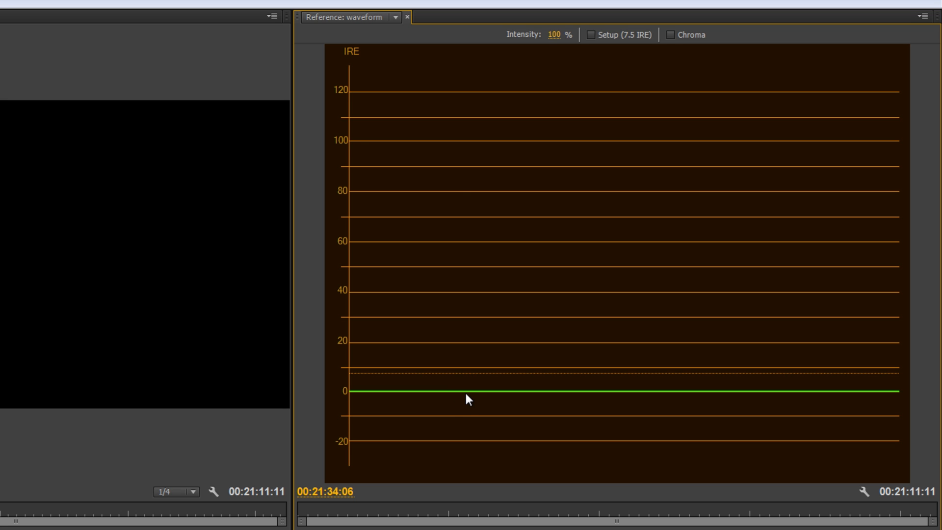
mouse_move(624, 146)
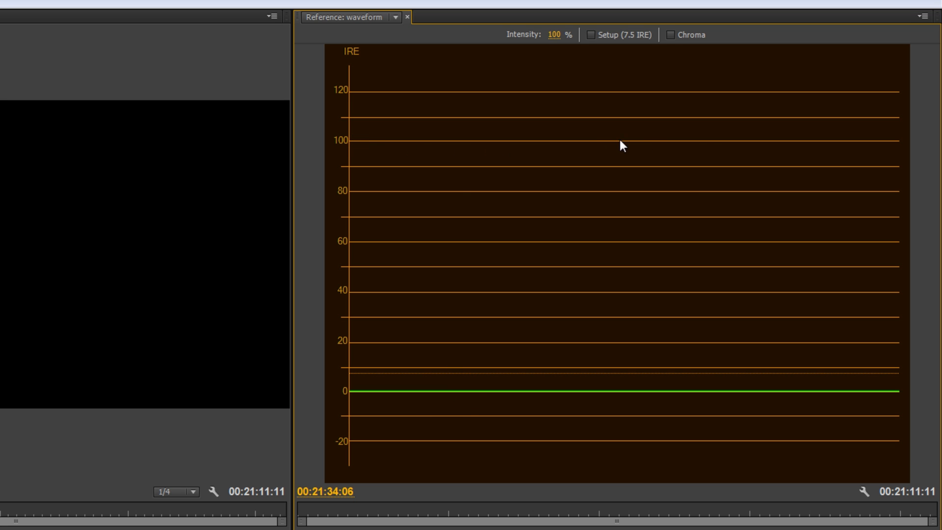
mouse_move(361, 144)
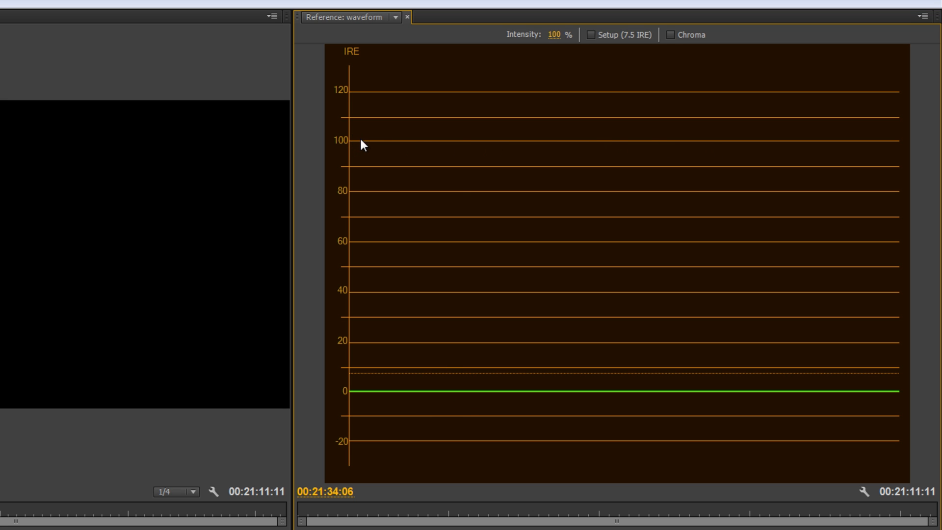
mouse_move(390, 137)
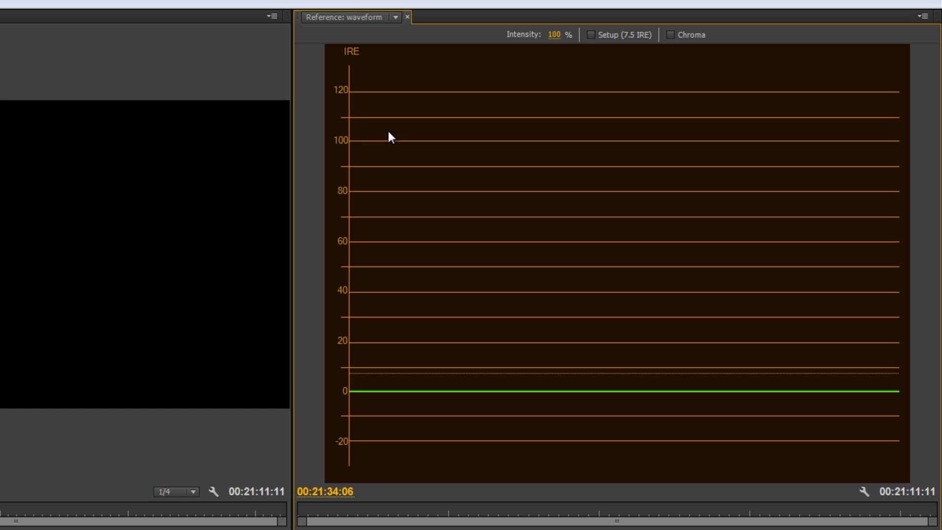
mouse_move(520, 142)
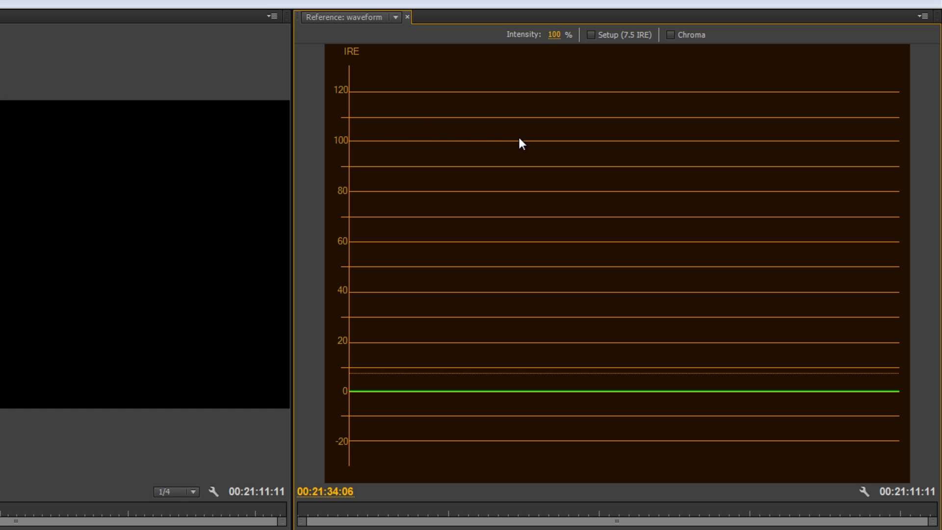
mouse_move(387, 150)
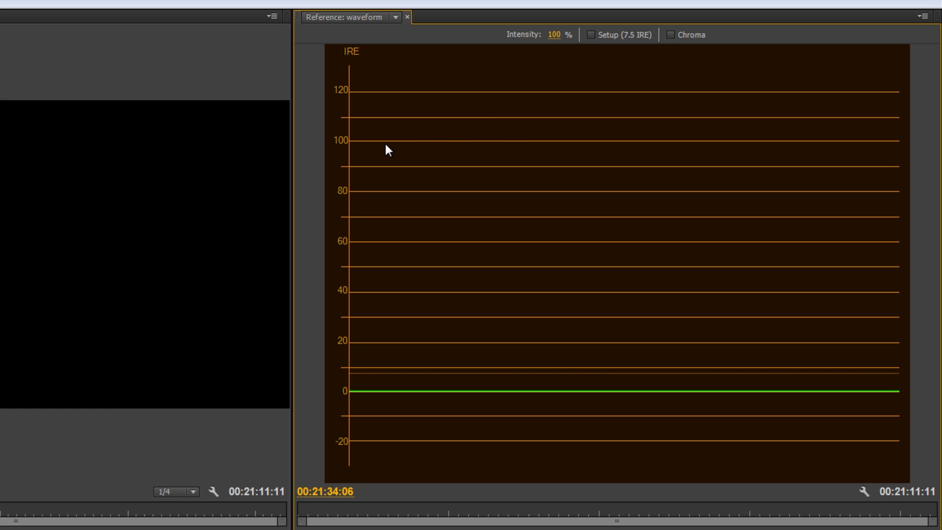
mouse_move(361, 126)
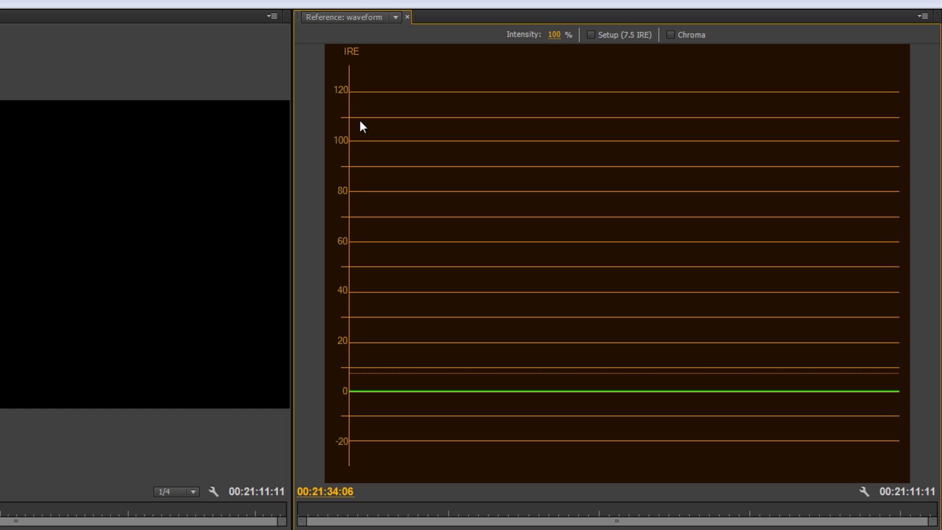
mouse_move(413, 92)
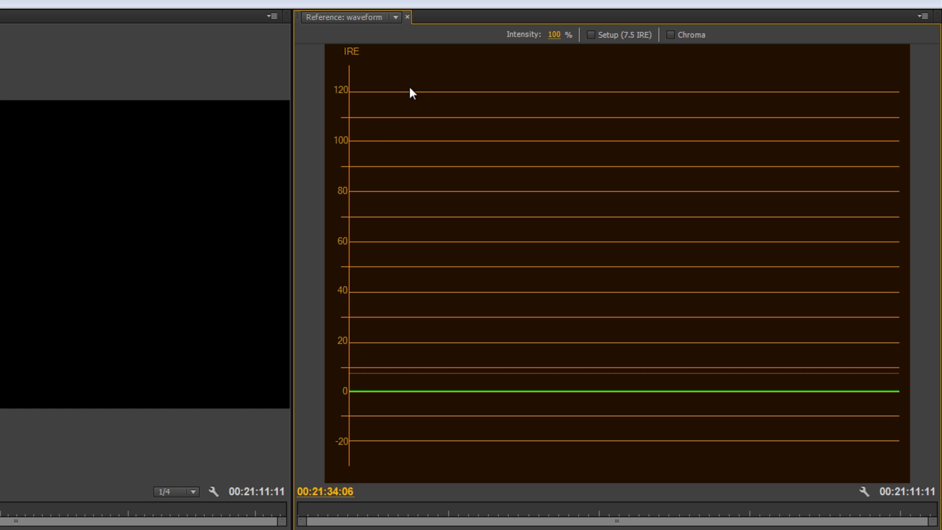
mouse_move(358, 144)
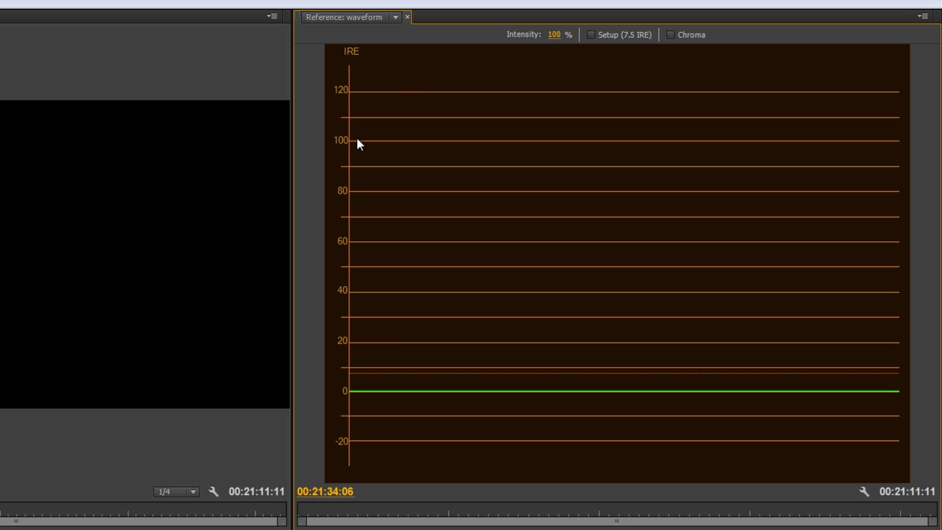
mouse_move(520, 133)
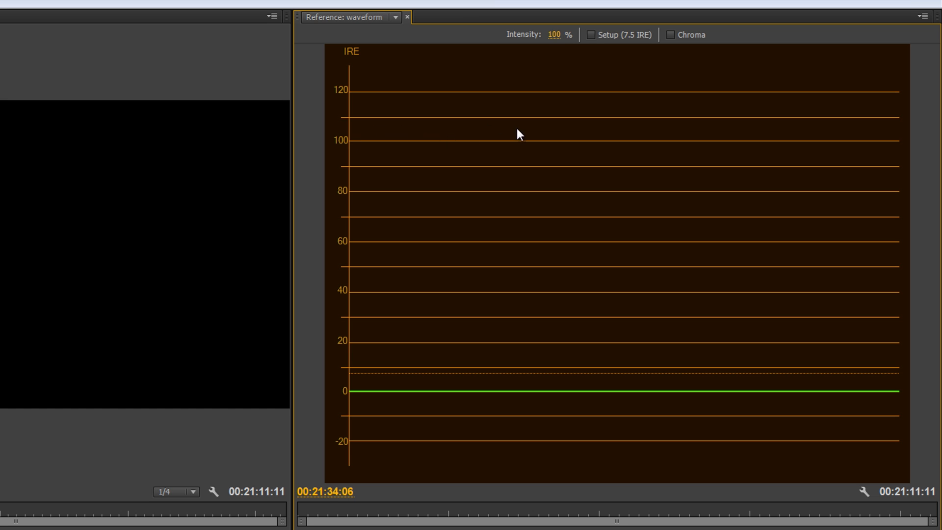
mouse_move(840, 132)
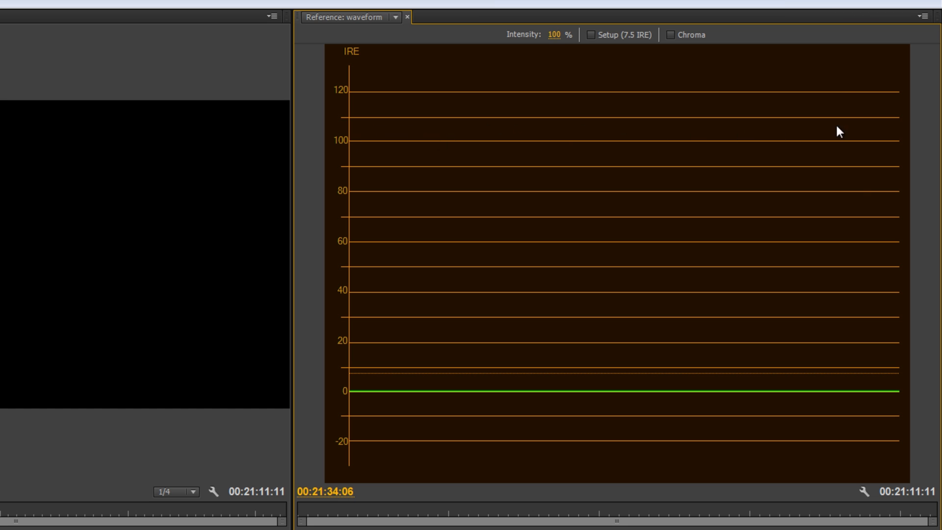
mouse_move(401, 145)
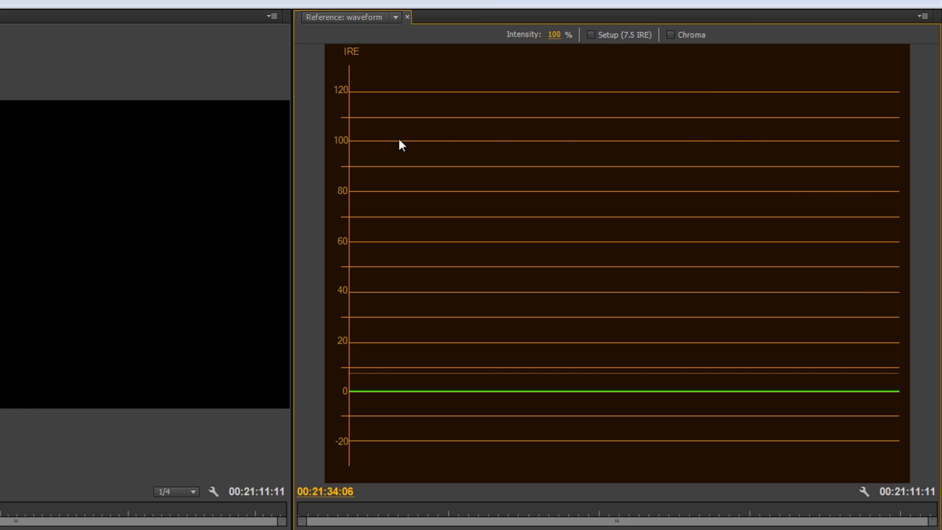
mouse_move(385, 149)
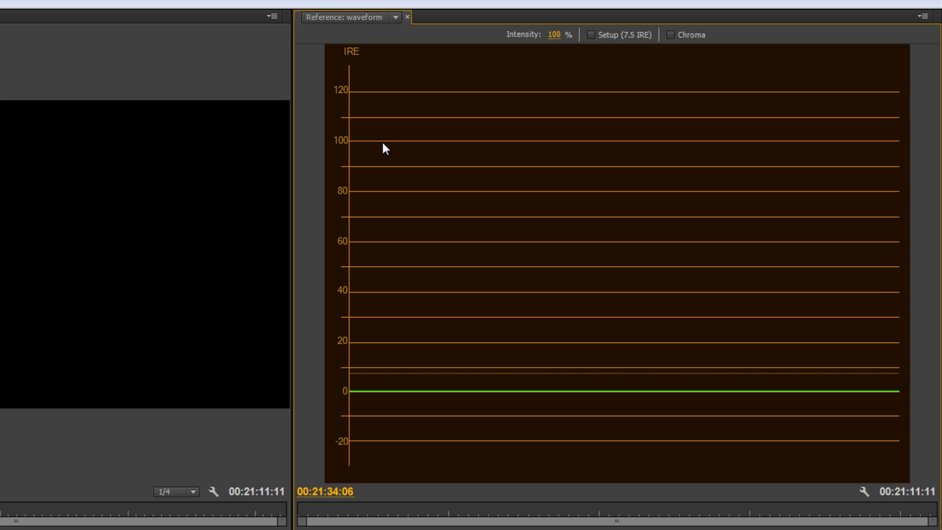
mouse_move(503, 126)
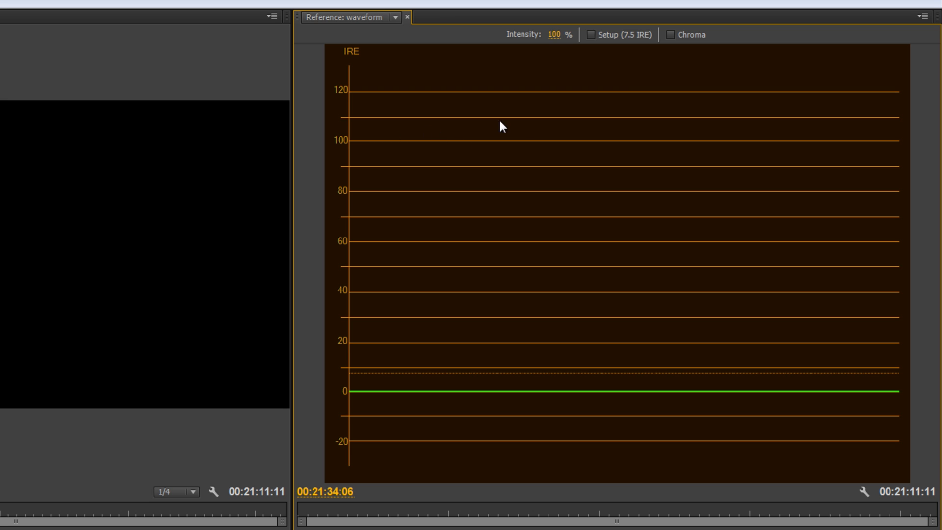
mouse_move(482, 222)
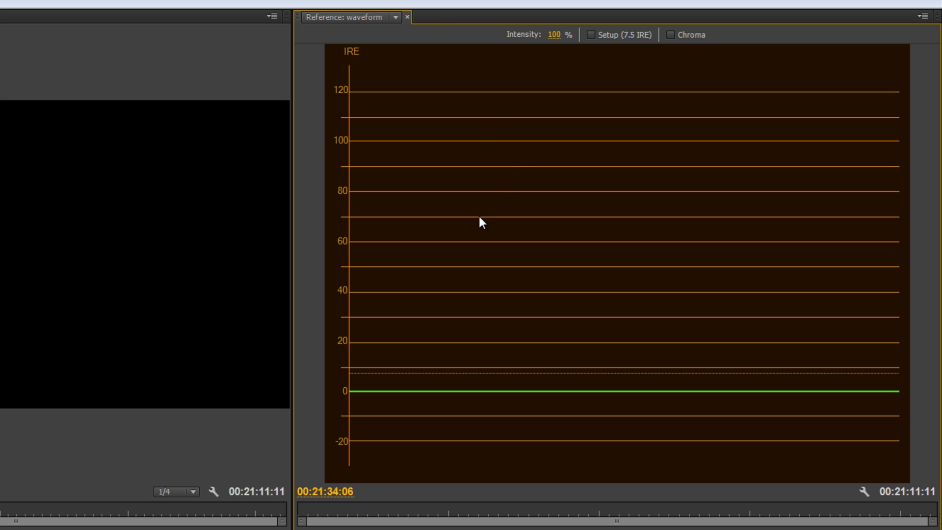
mouse_move(466, 146)
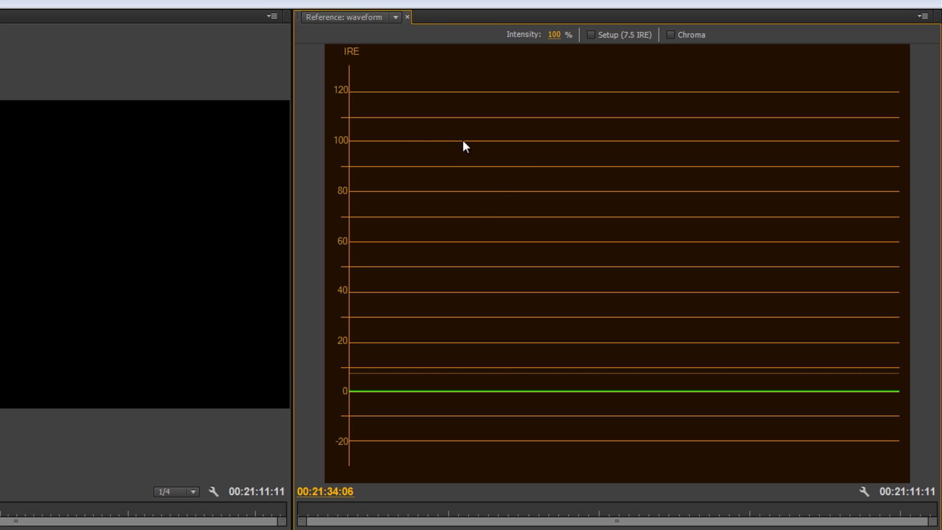
mouse_move(464, 182)
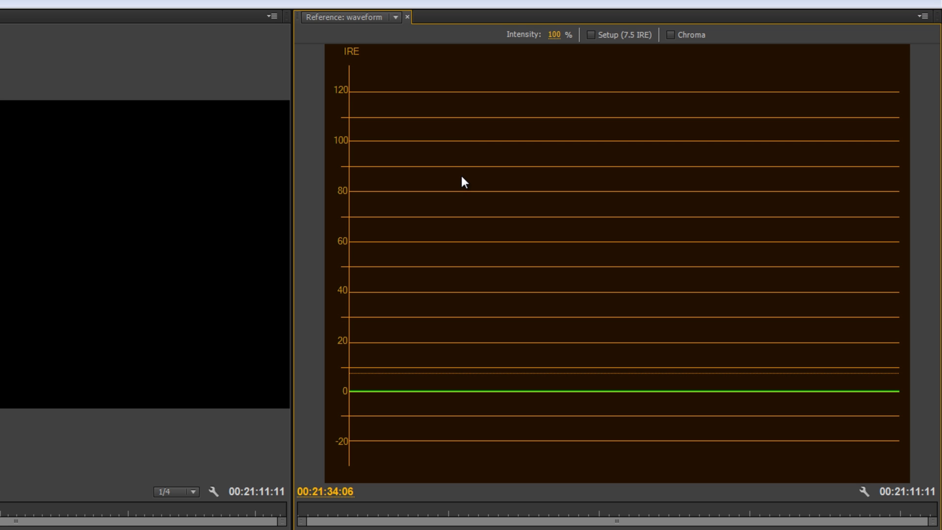
mouse_move(458, 188)
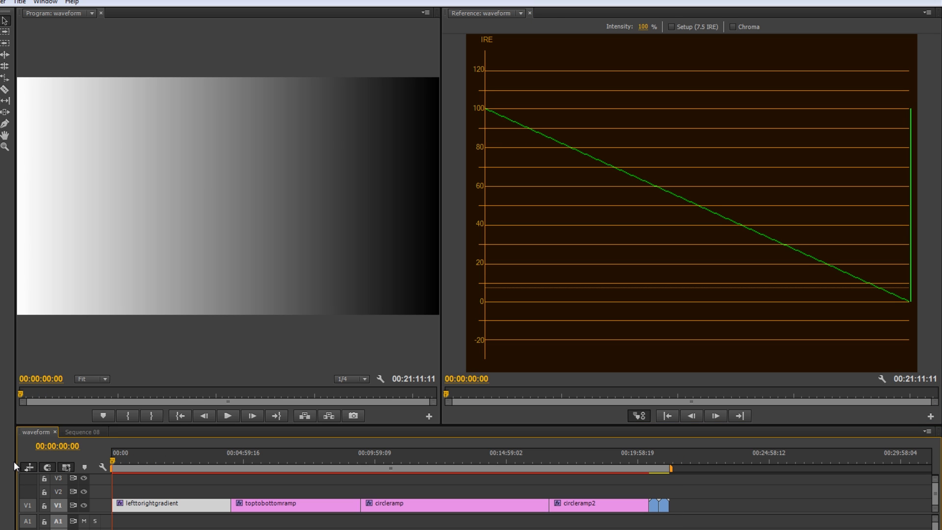
mouse_move(127, 415)
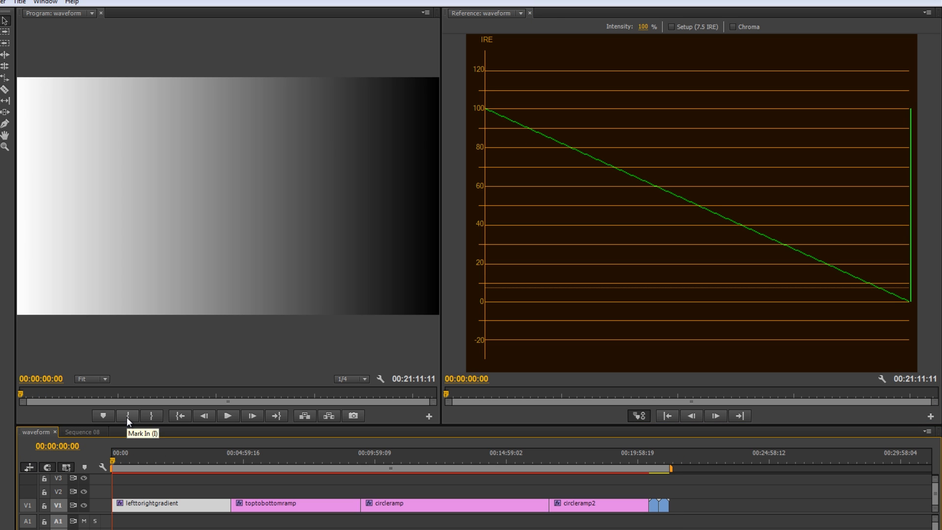
mouse_move(515, 493)
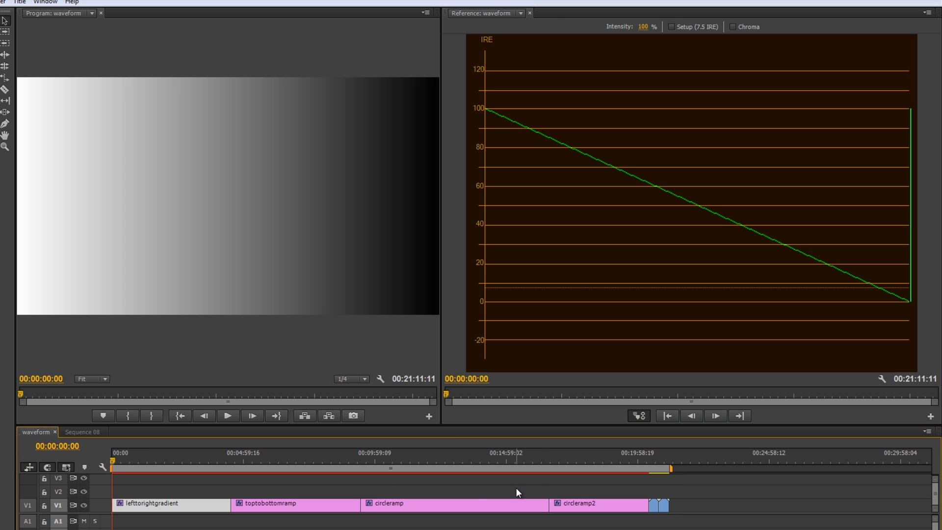
mouse_move(511, 495)
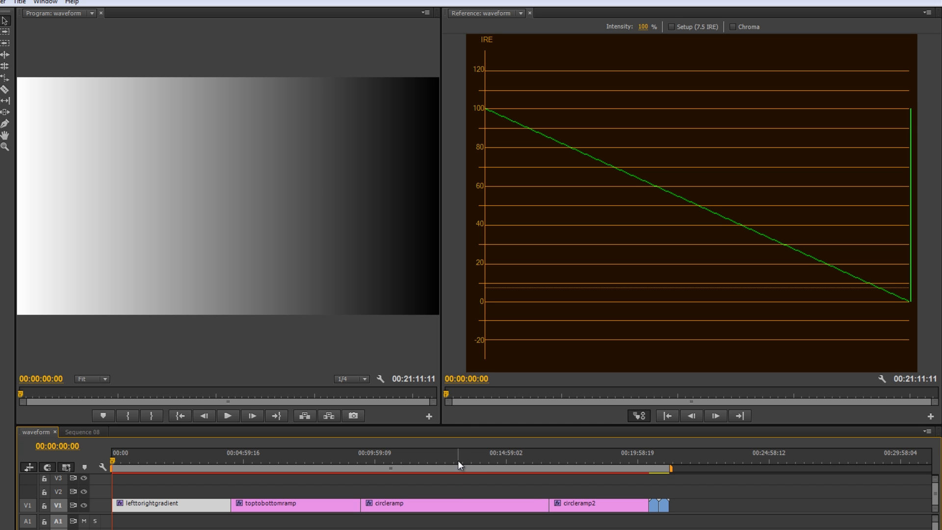
mouse_move(531, 111)
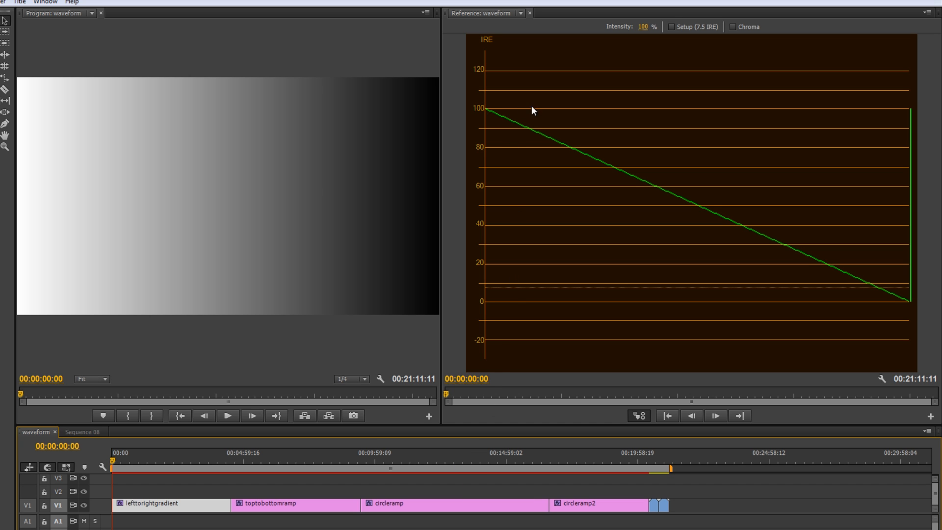
mouse_move(490, 117)
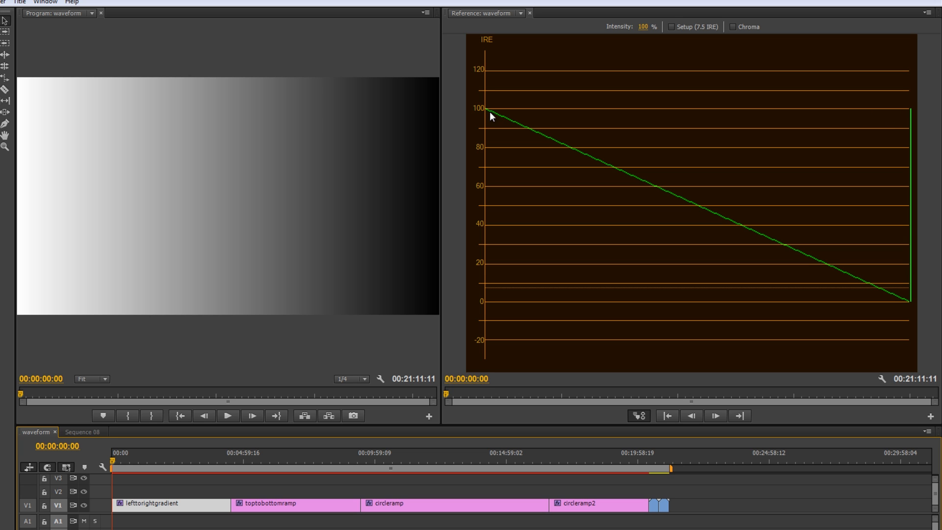
mouse_move(650, 184)
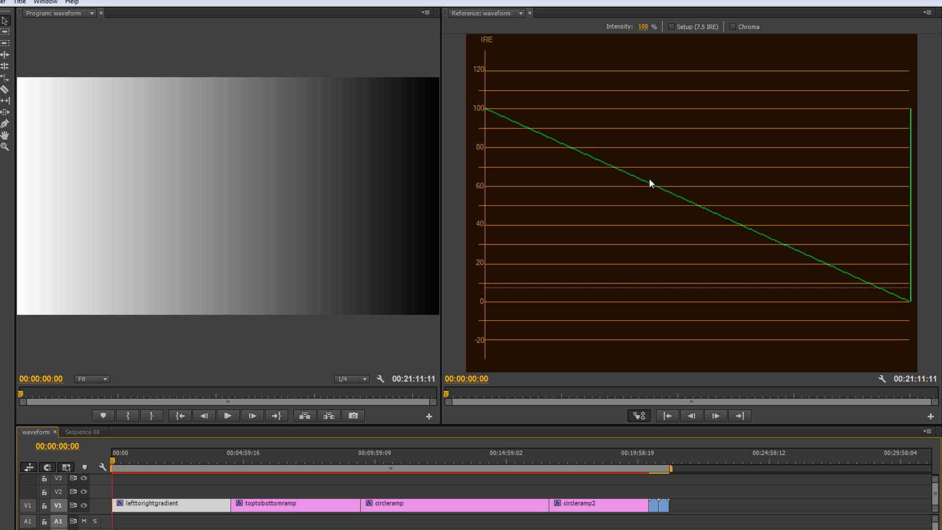
mouse_move(19, 100)
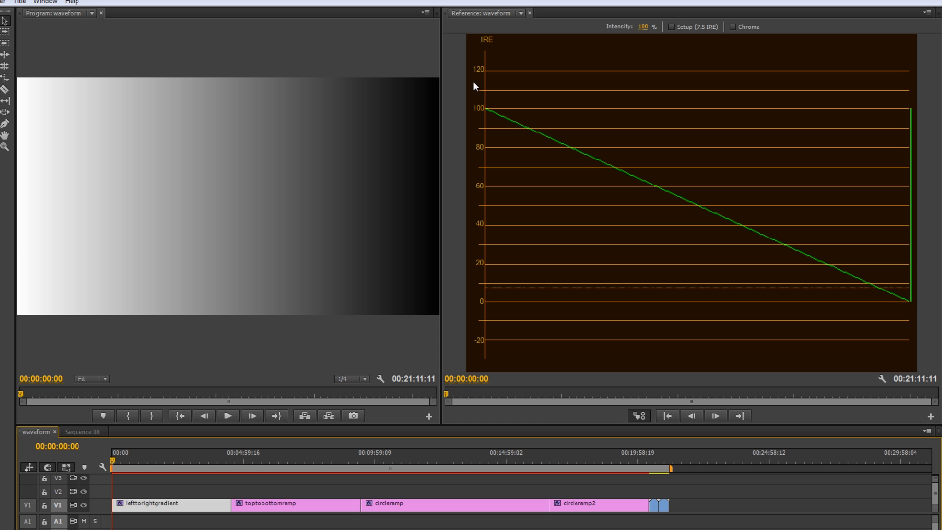
mouse_move(490, 241)
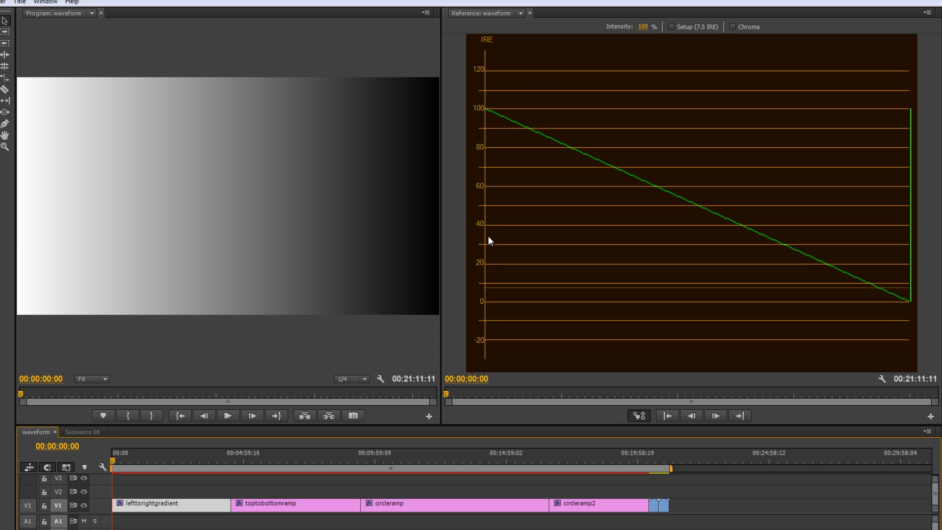
mouse_move(485, 262)
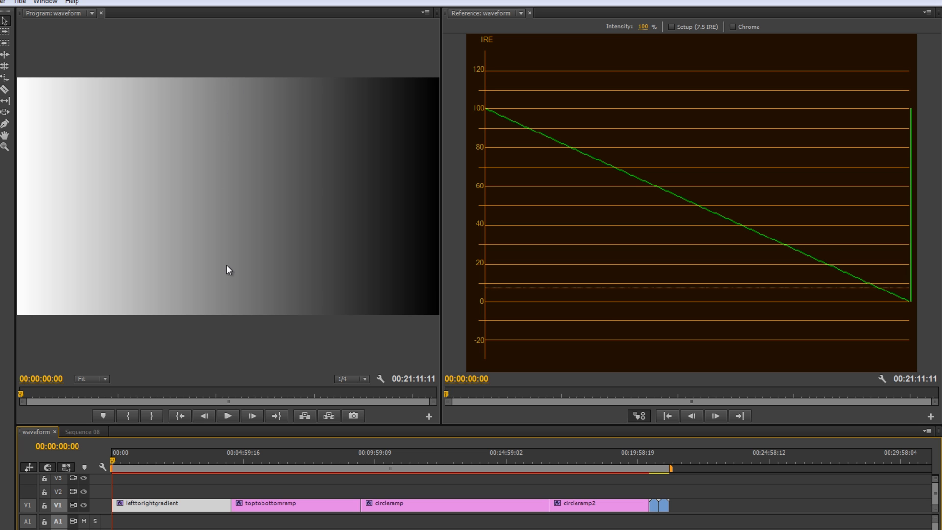
mouse_move(683, 136)
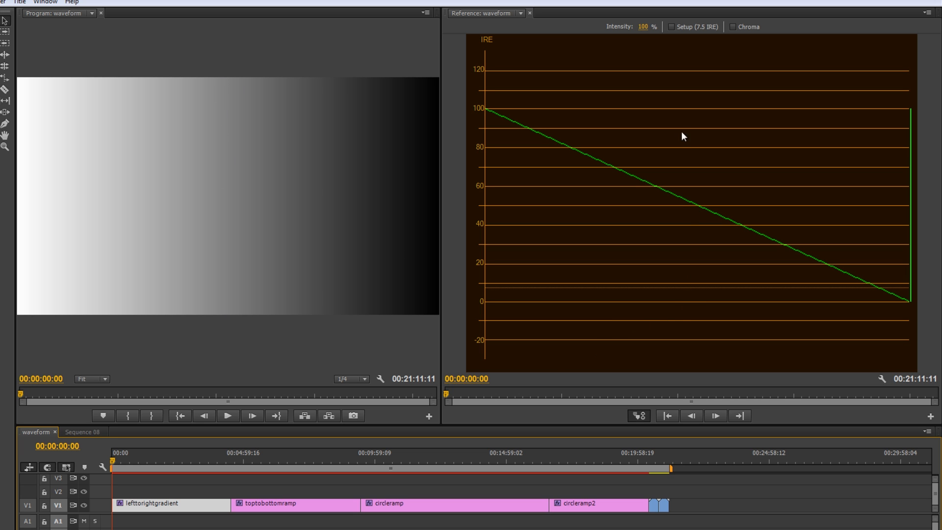
mouse_move(833, 66)
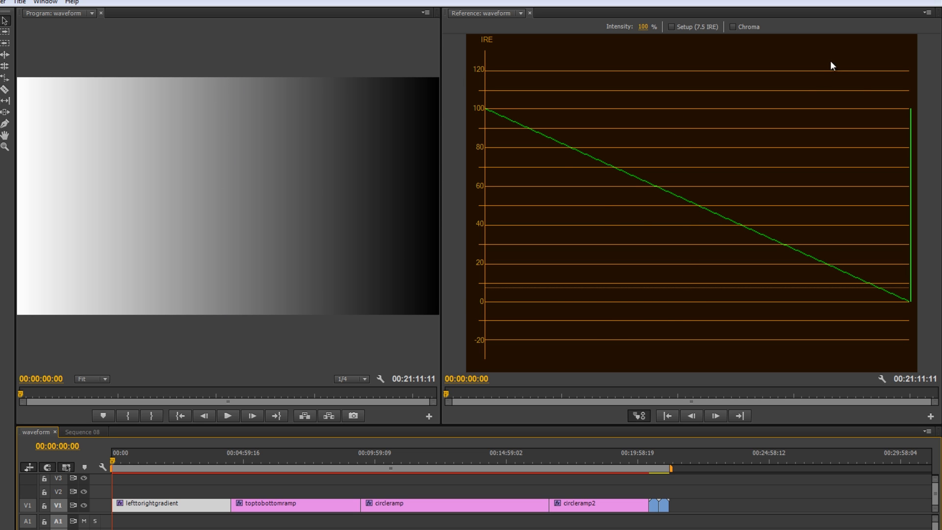
mouse_move(739, 279)
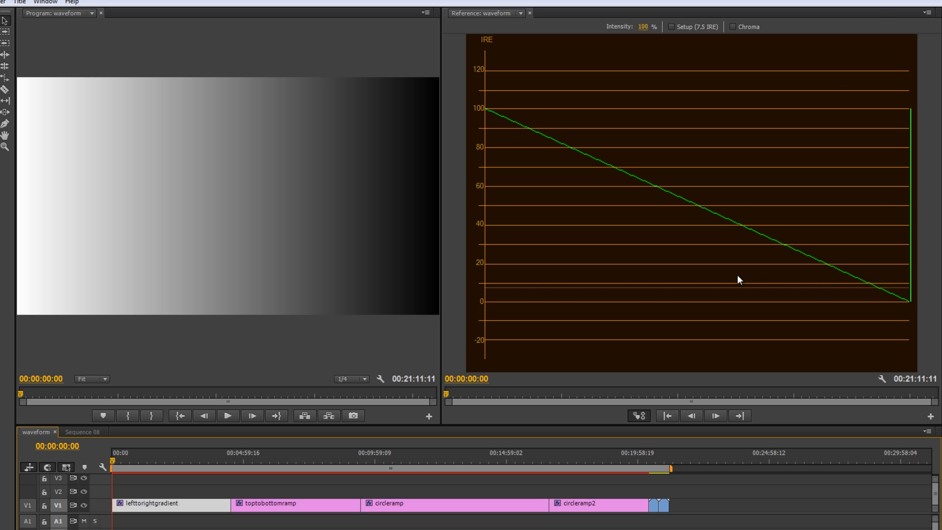
mouse_move(509, 124)
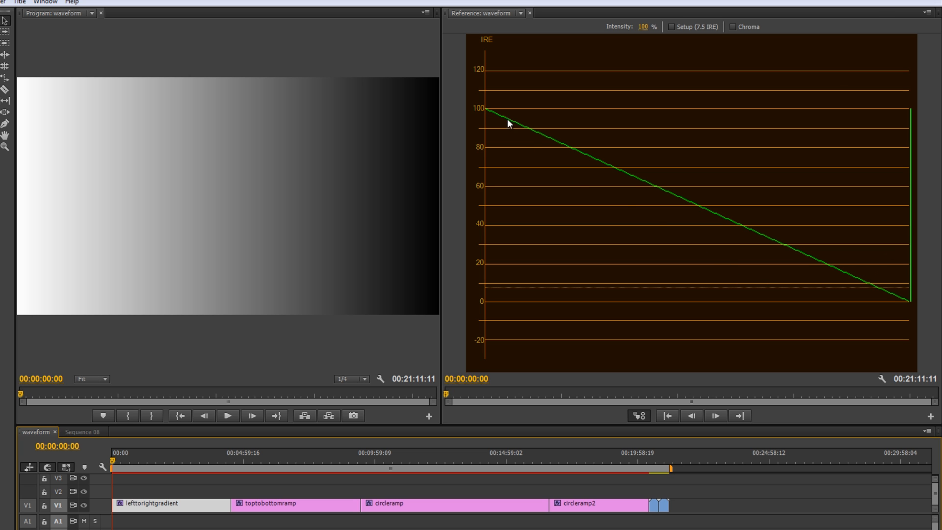
mouse_move(687, 201)
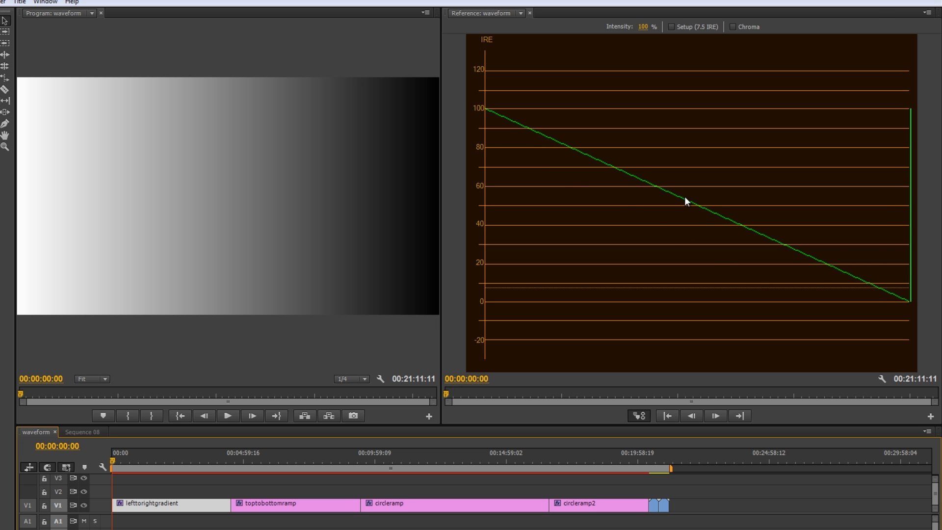
mouse_move(19, 81)
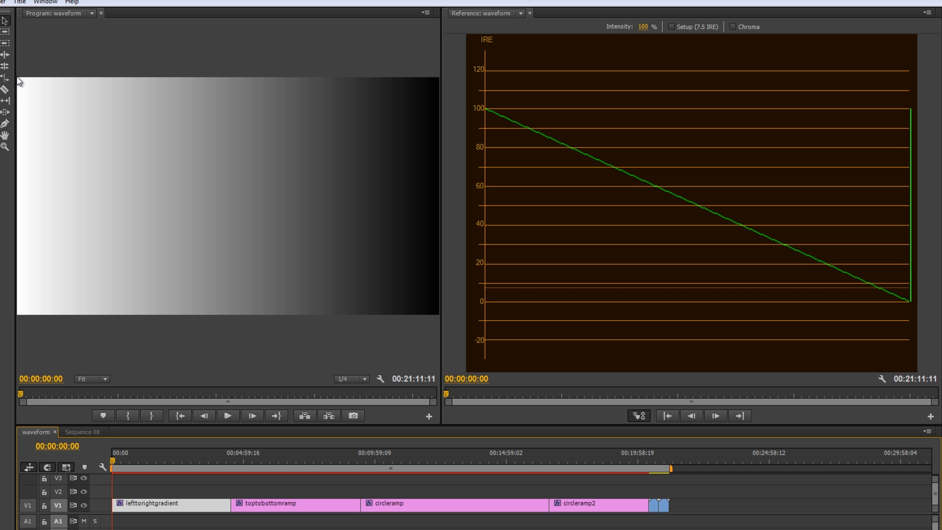
mouse_move(21, 286)
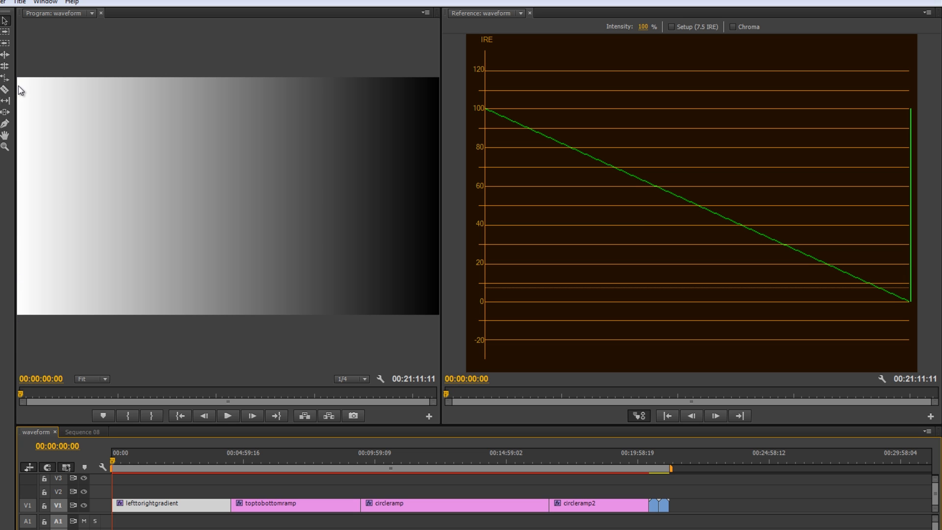
mouse_move(21, 150)
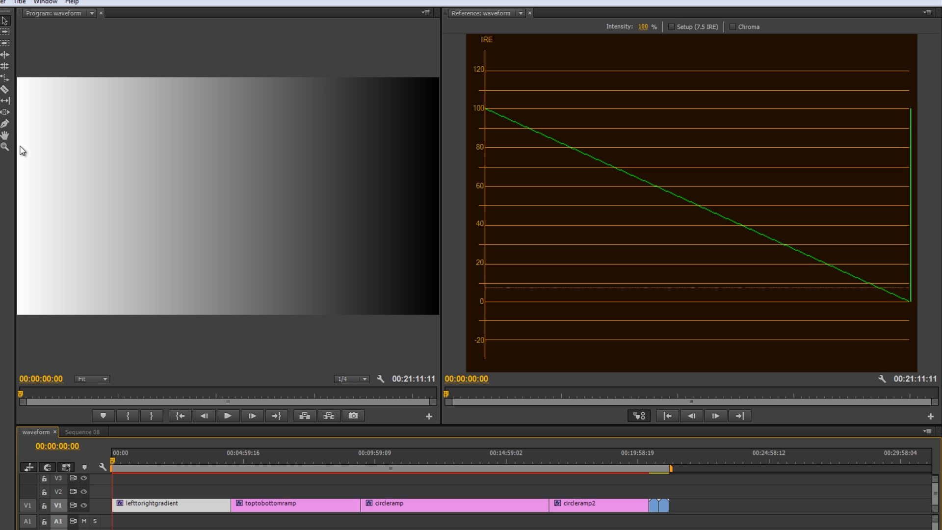
mouse_move(19, 317)
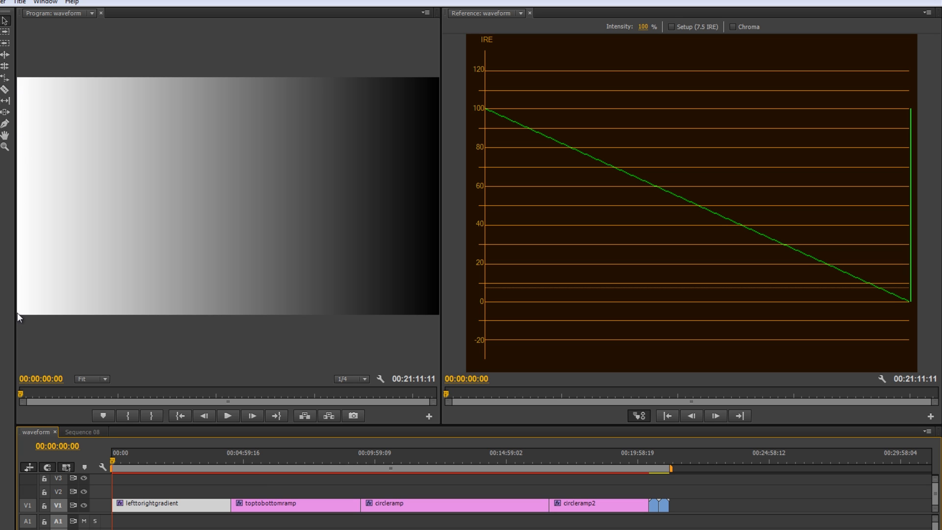
mouse_move(20, 187)
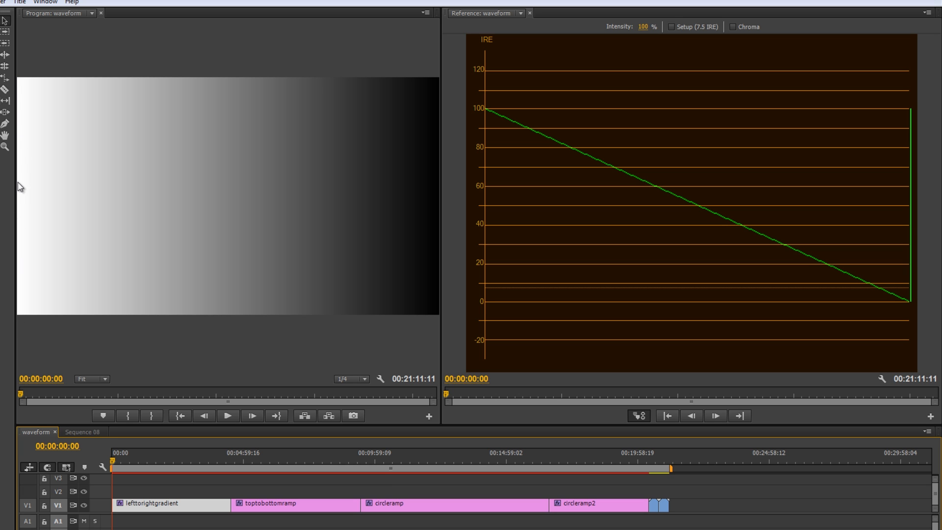
mouse_move(488, 112)
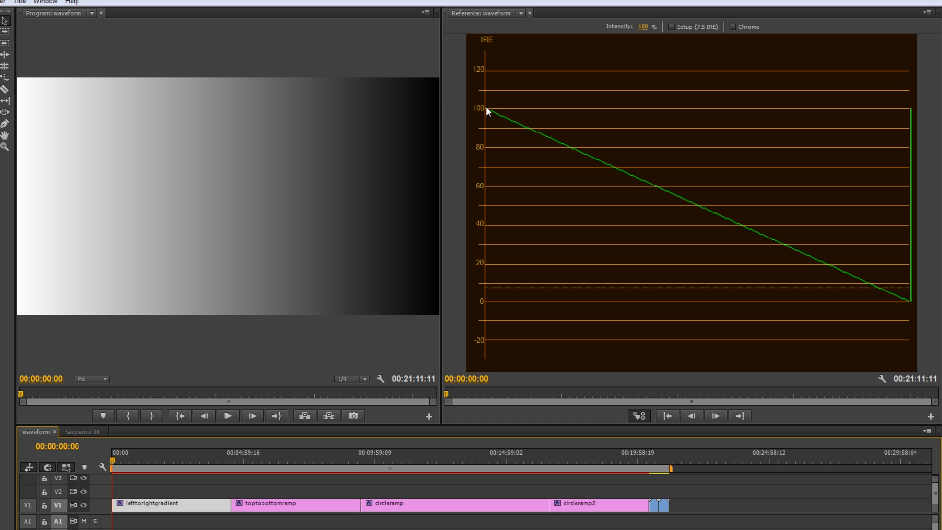
mouse_move(439, 215)
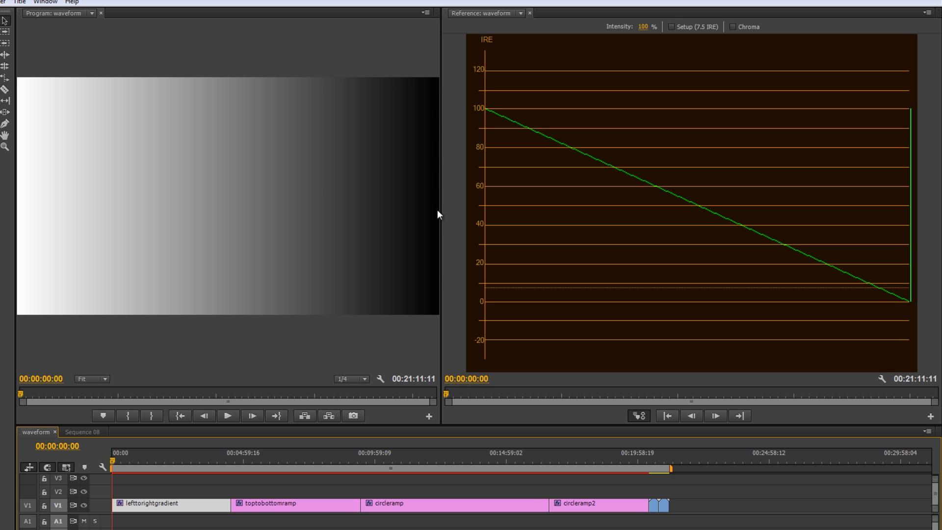
mouse_move(912, 307)
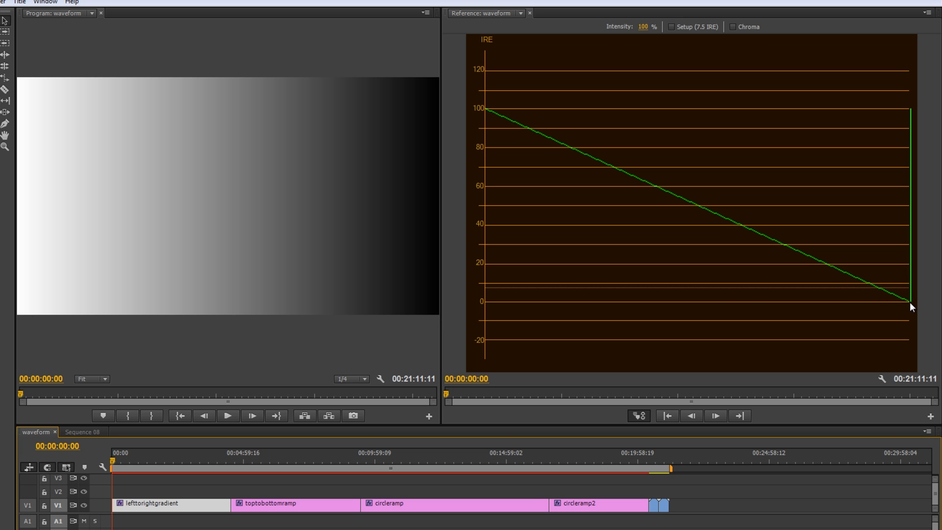
mouse_move(211, 81)
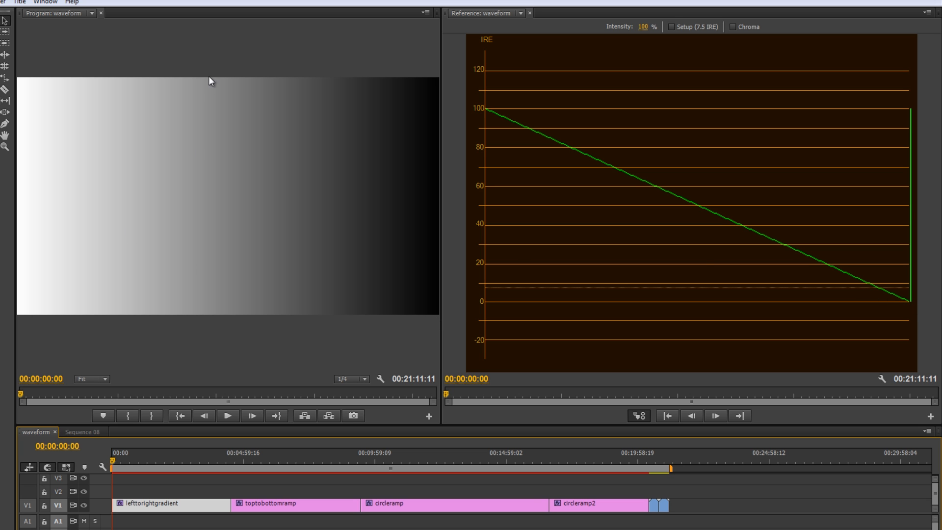
mouse_move(228, 316)
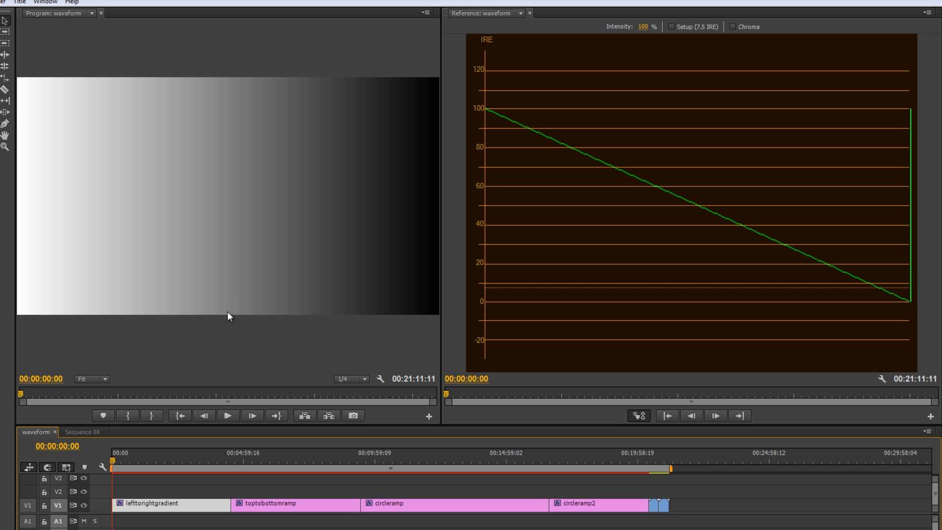
mouse_move(700, 209)
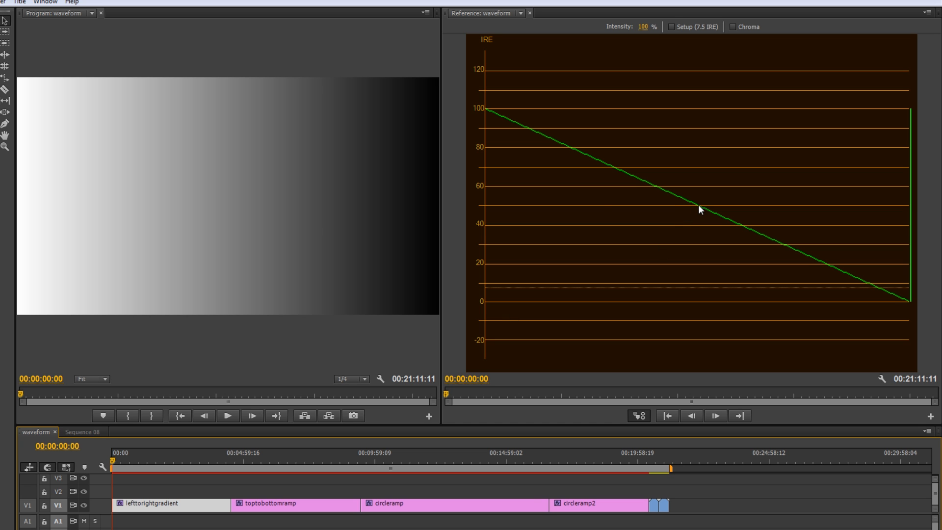
mouse_move(207, 165)
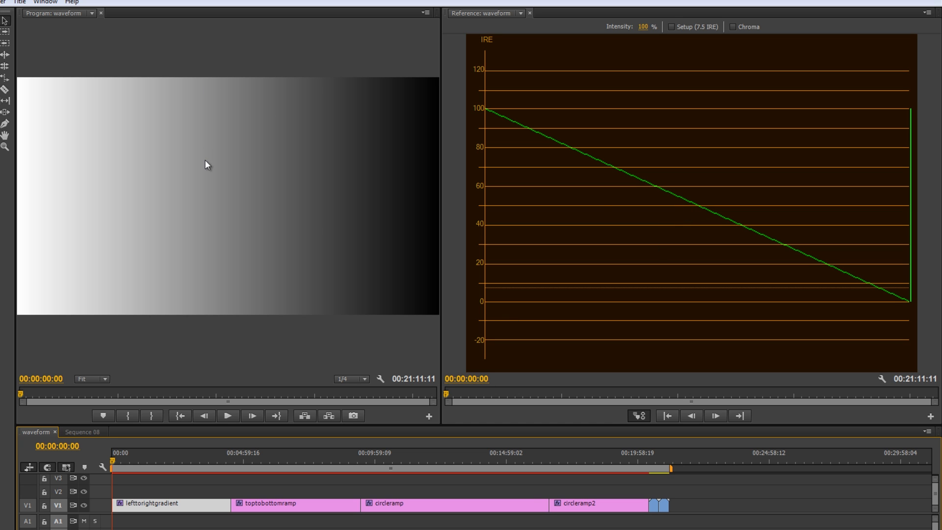
mouse_move(215, 320)
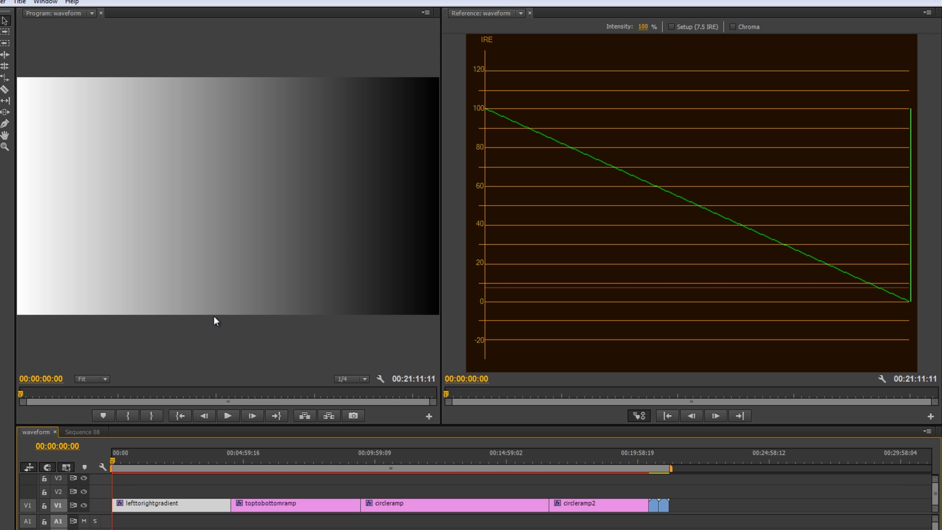
mouse_move(217, 203)
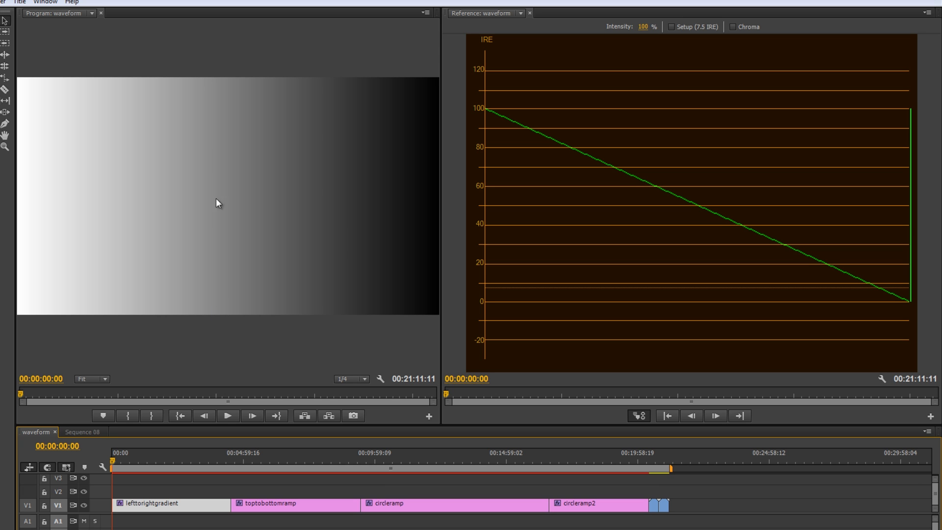
mouse_move(218, 316)
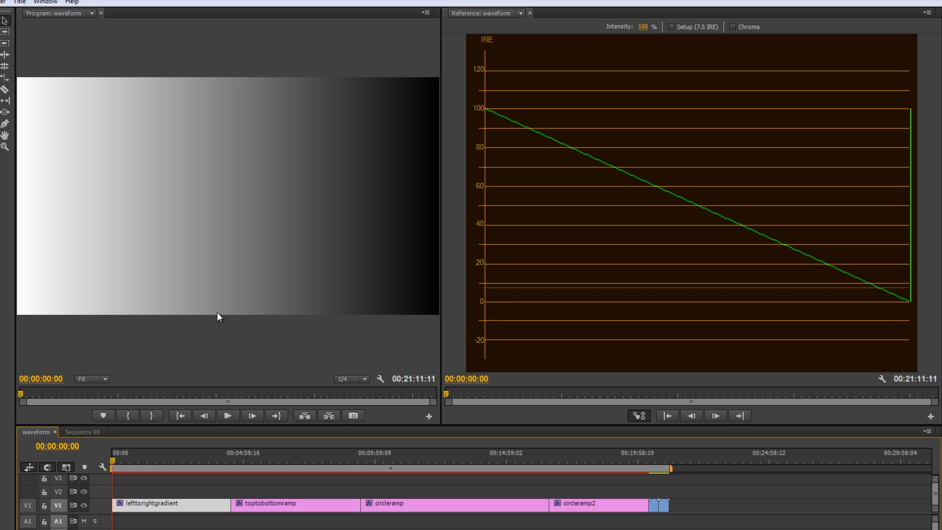
mouse_move(489, 112)
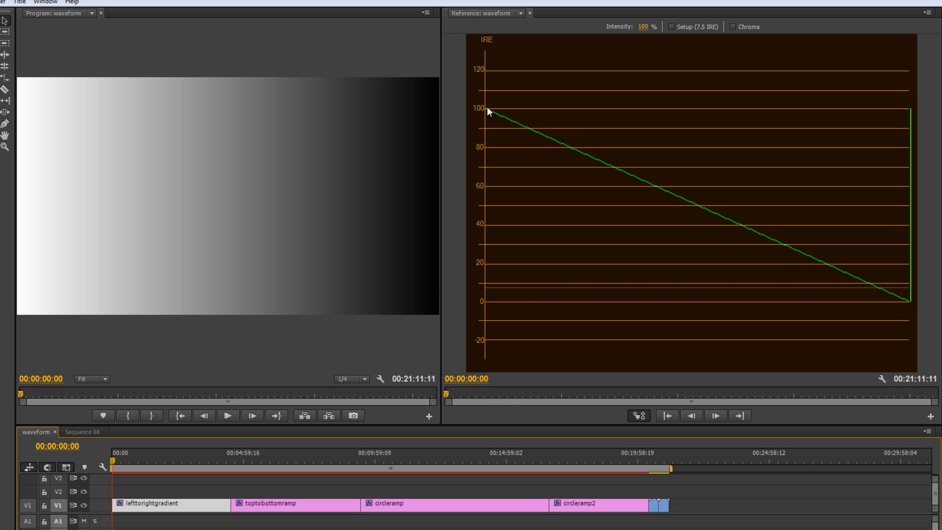
mouse_move(567, 151)
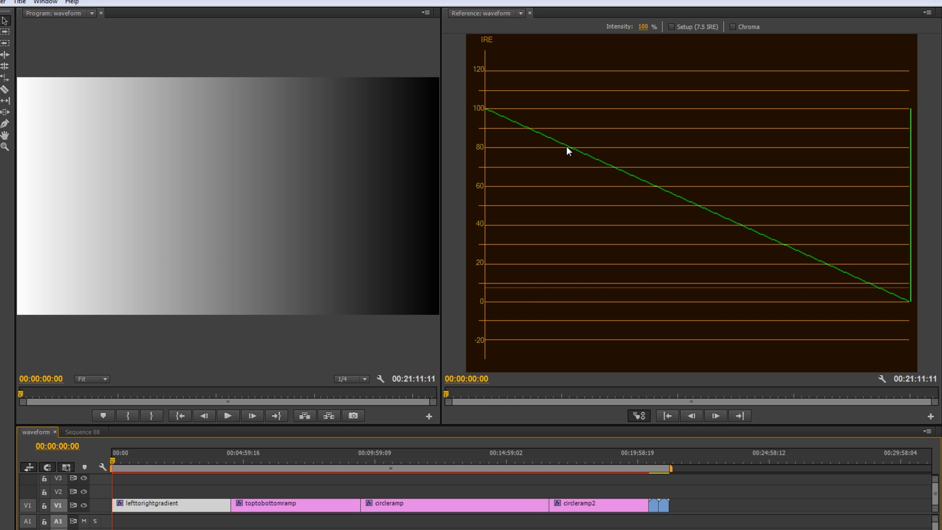
mouse_move(853, 286)
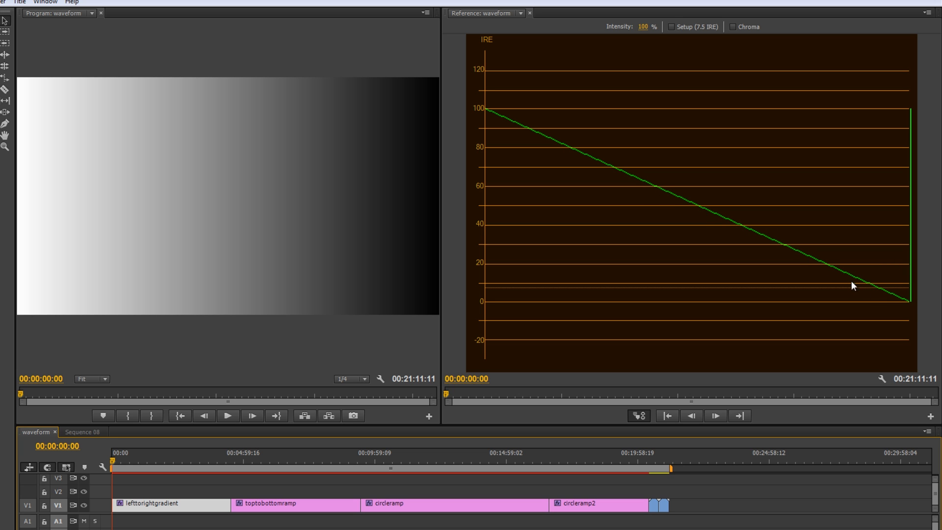
mouse_move(900, 311)
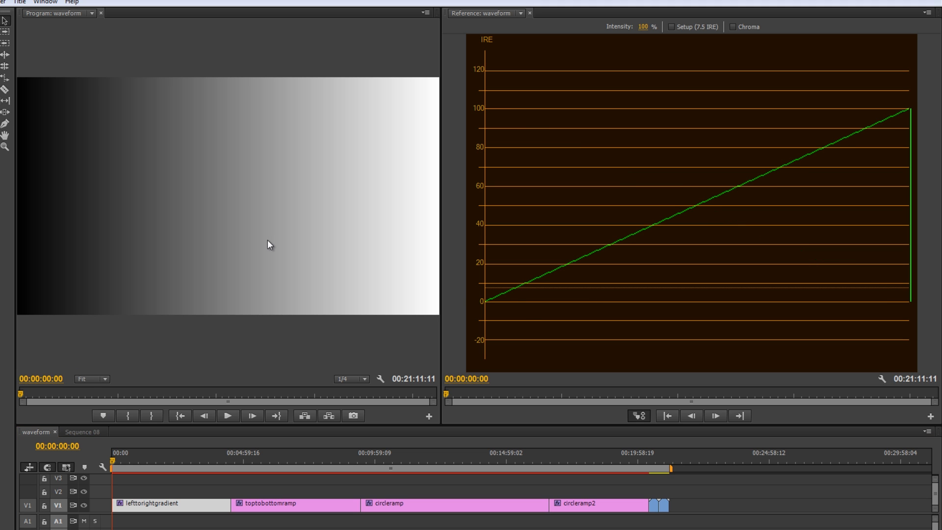
mouse_move(25, 318)
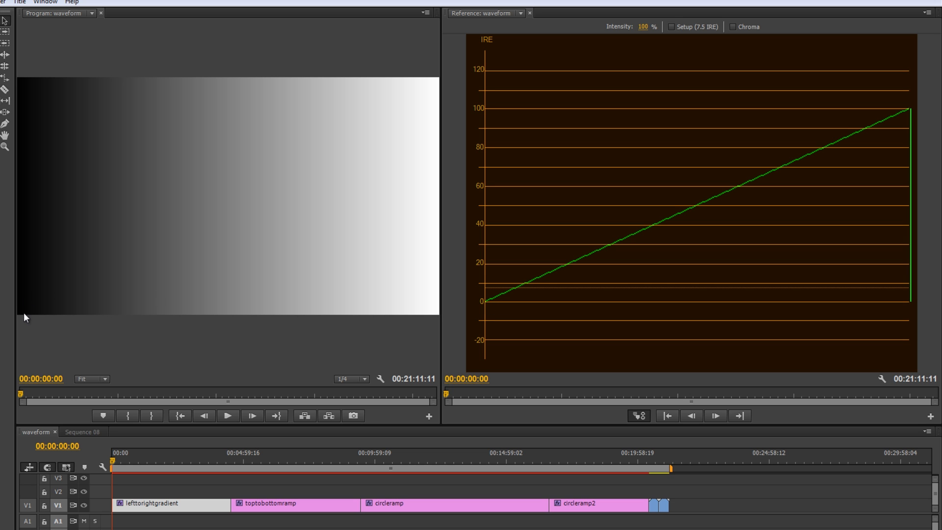
mouse_move(491, 308)
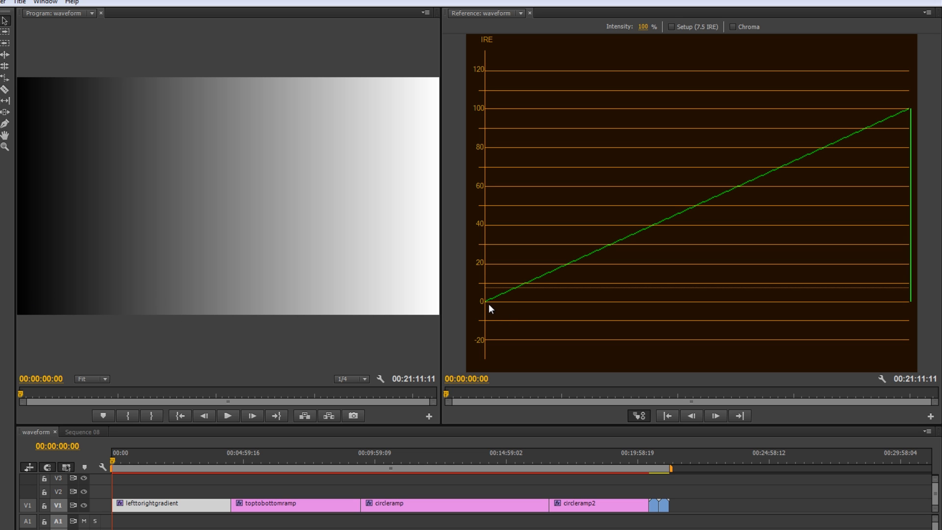
mouse_move(82, 292)
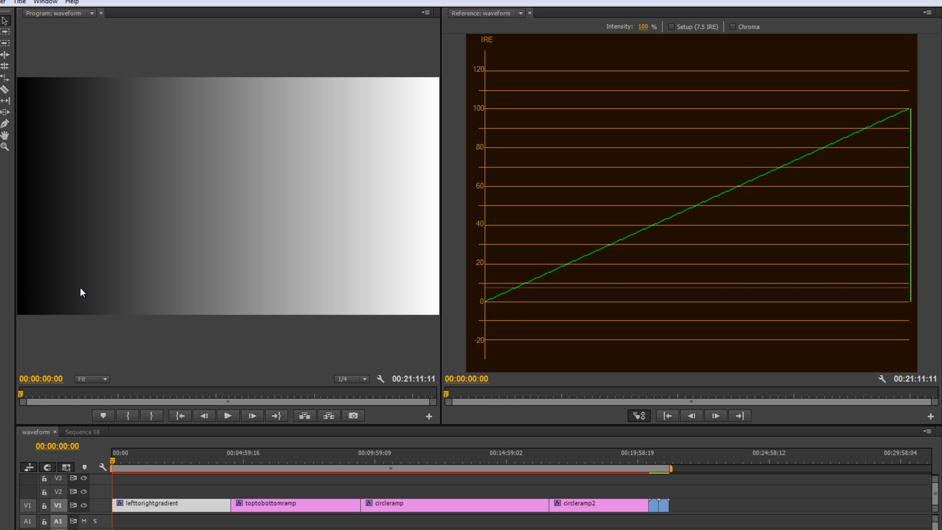
mouse_move(520, 285)
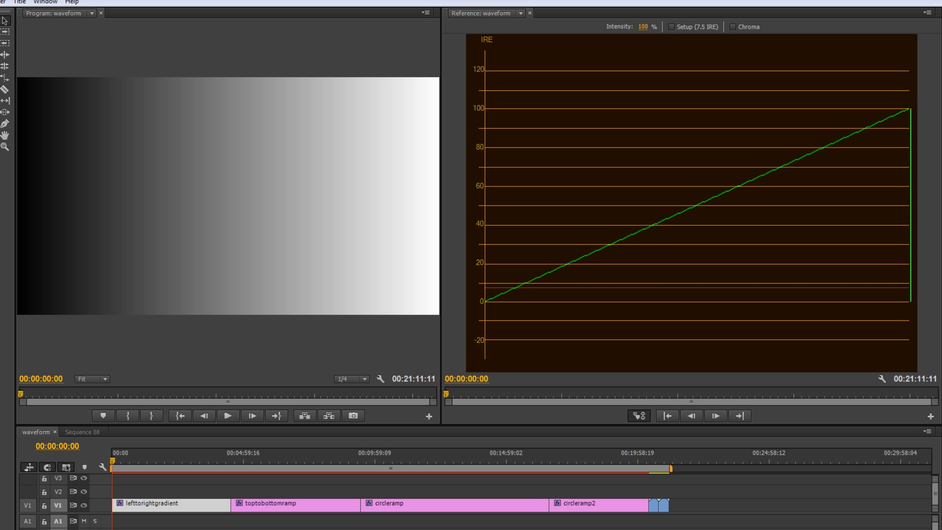
mouse_move(22, 81)
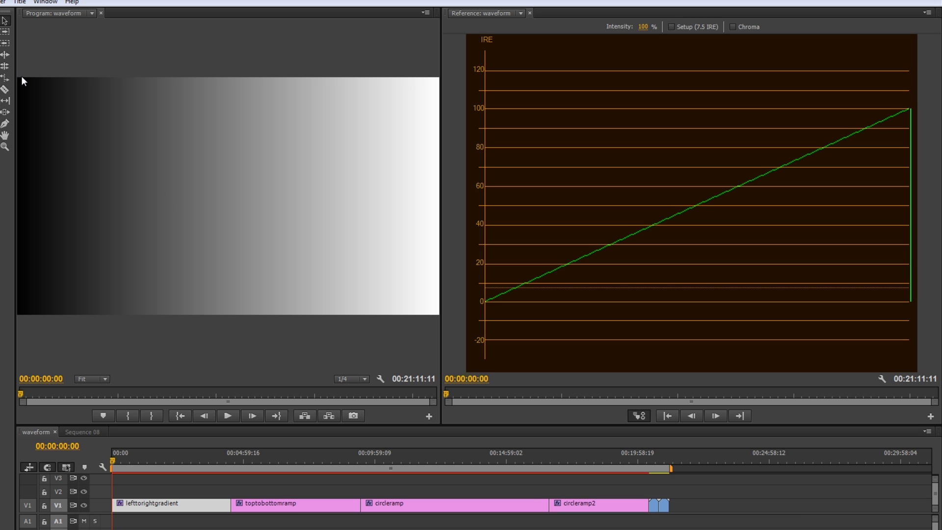
mouse_move(403, 78)
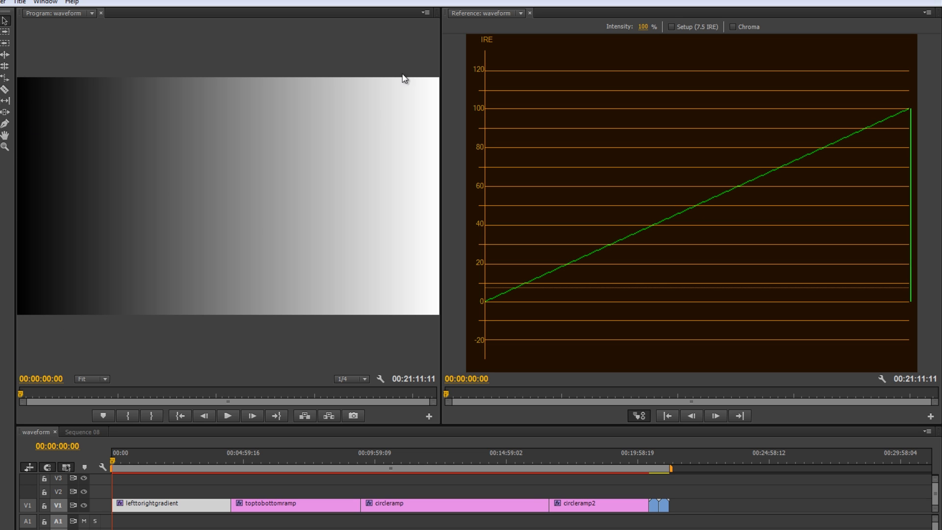
mouse_move(702, 207)
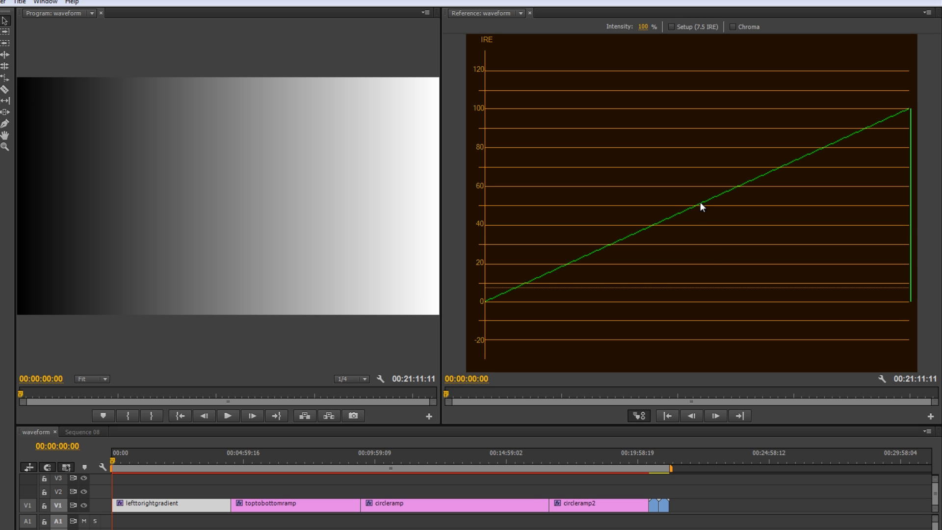
mouse_move(345, 369)
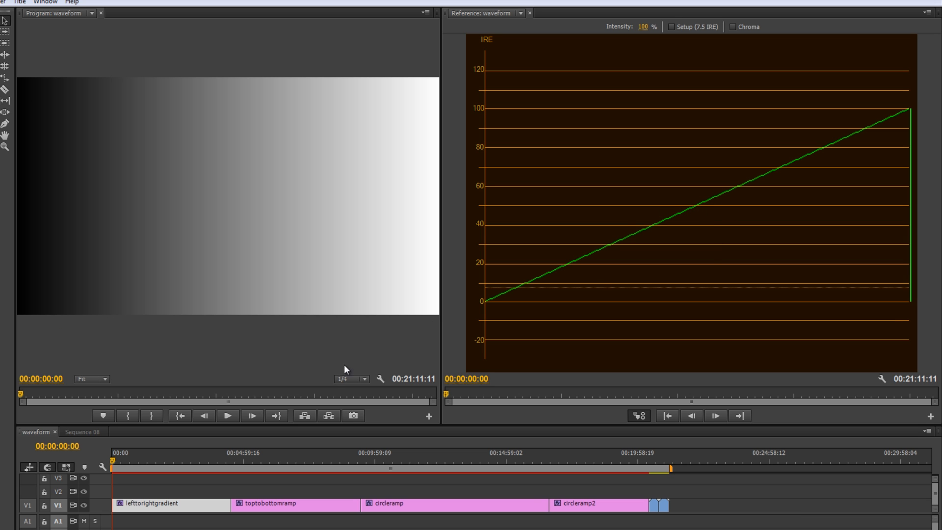
mouse_move(217, 459)
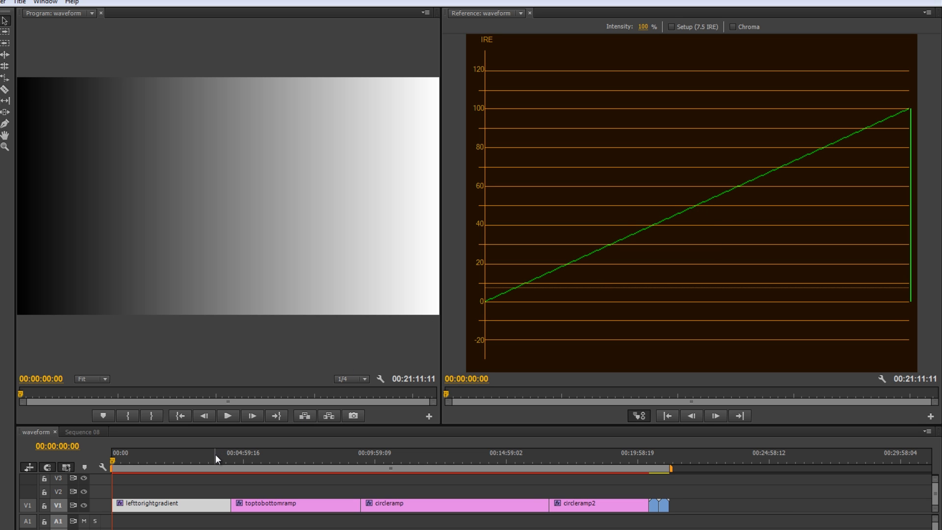
click(213, 460)
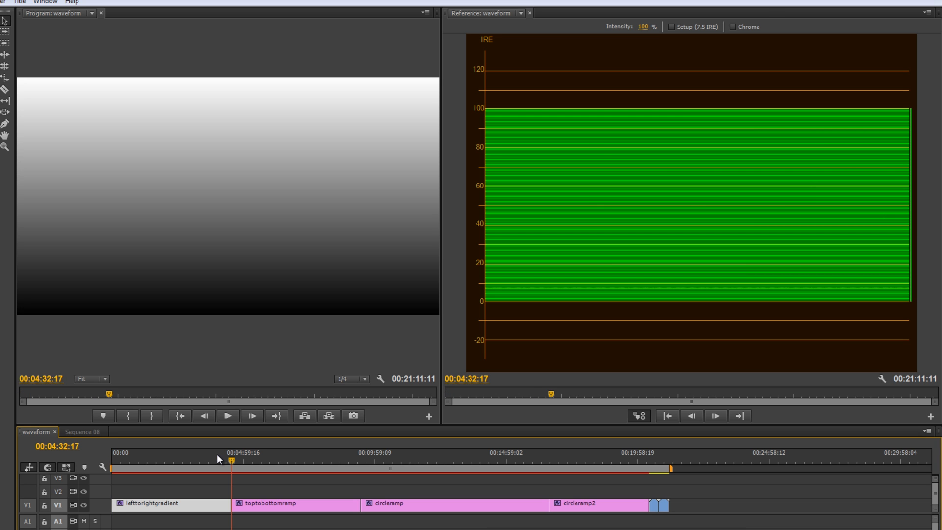
mouse_move(857, 298)
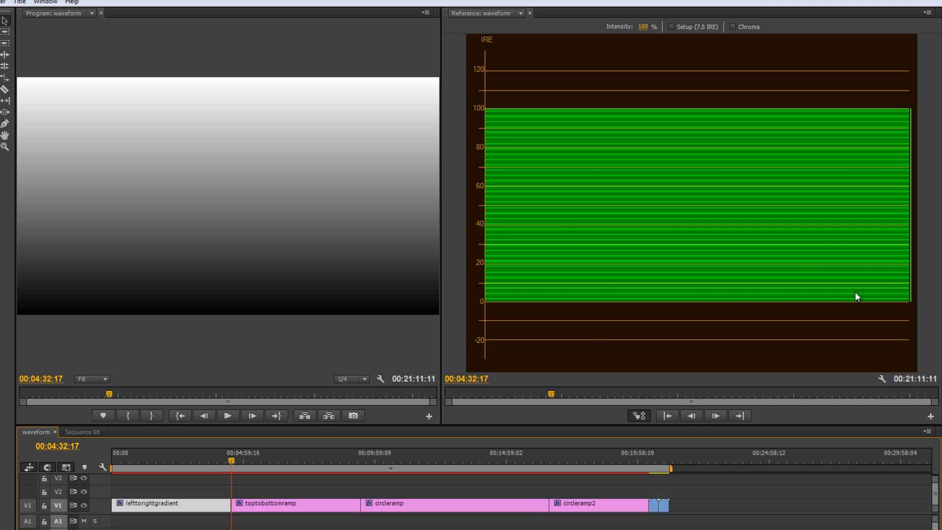
mouse_move(540, 165)
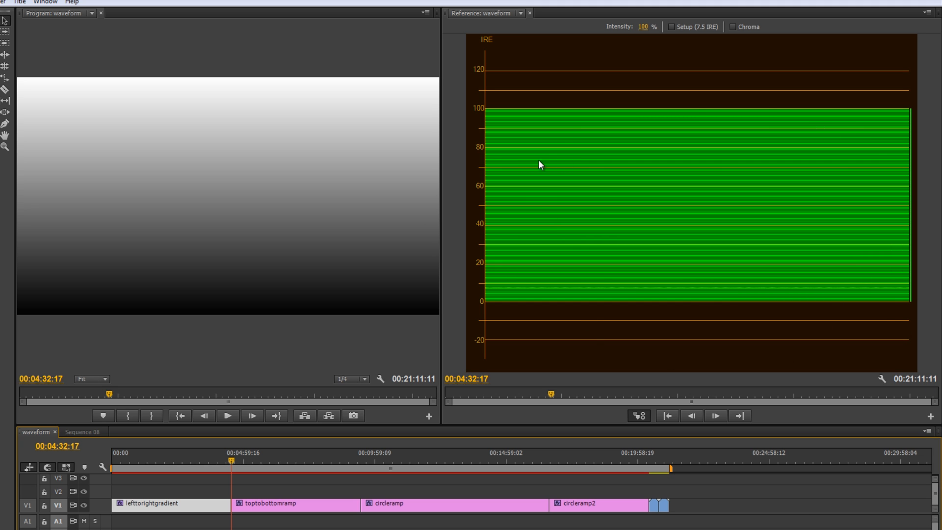
mouse_move(79, 144)
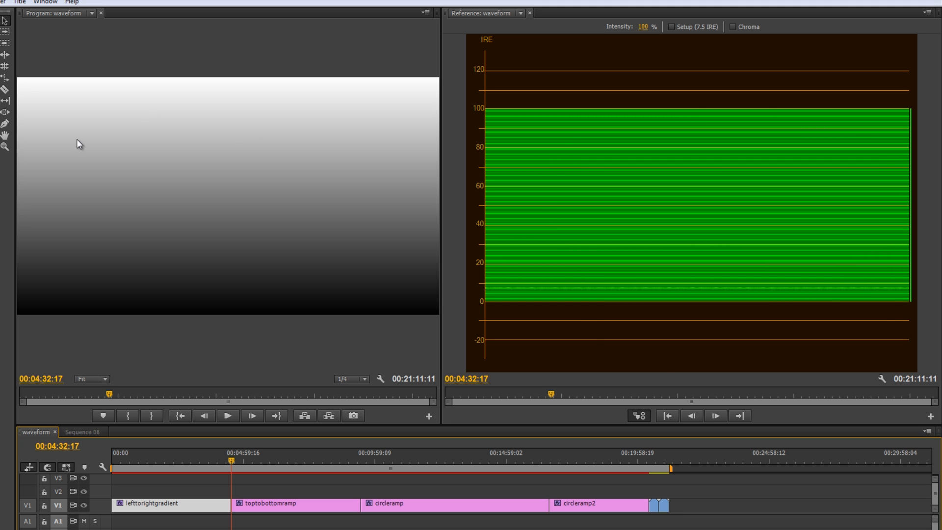
mouse_move(430, 324)
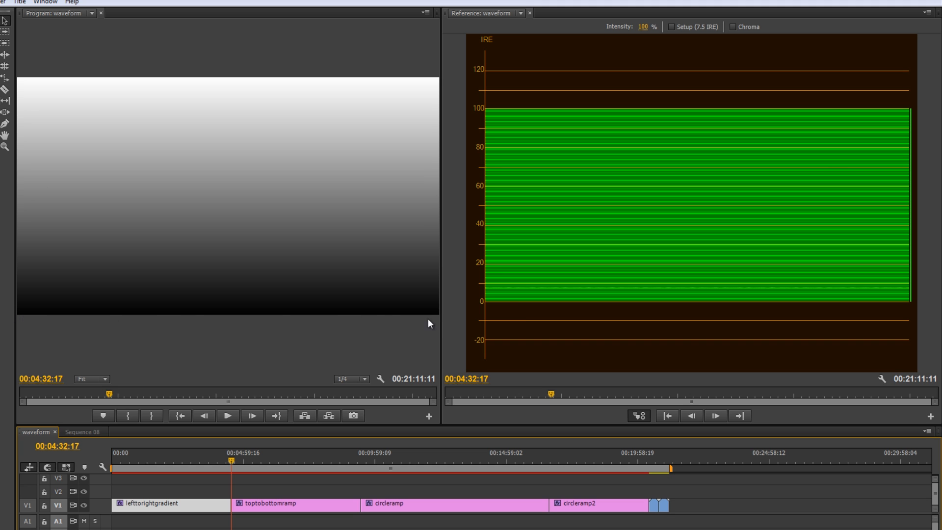
mouse_move(511, 196)
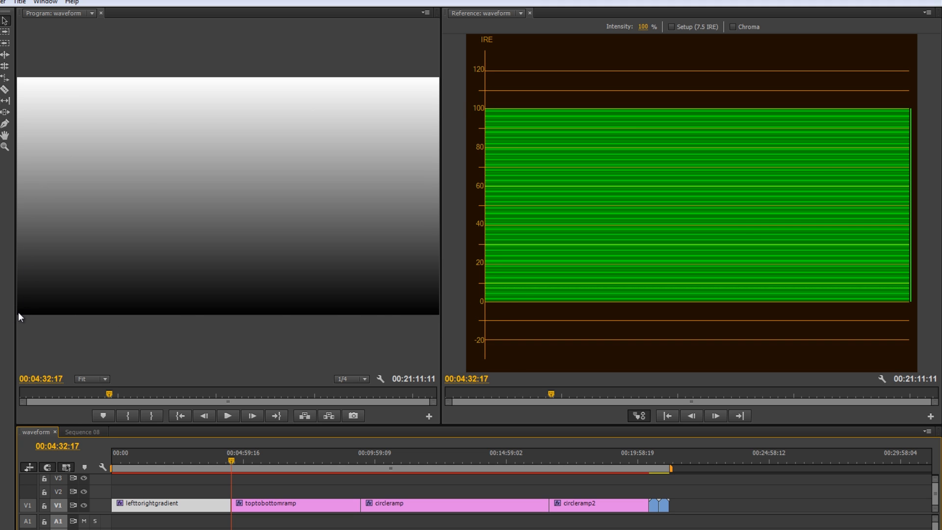
mouse_move(21, 302)
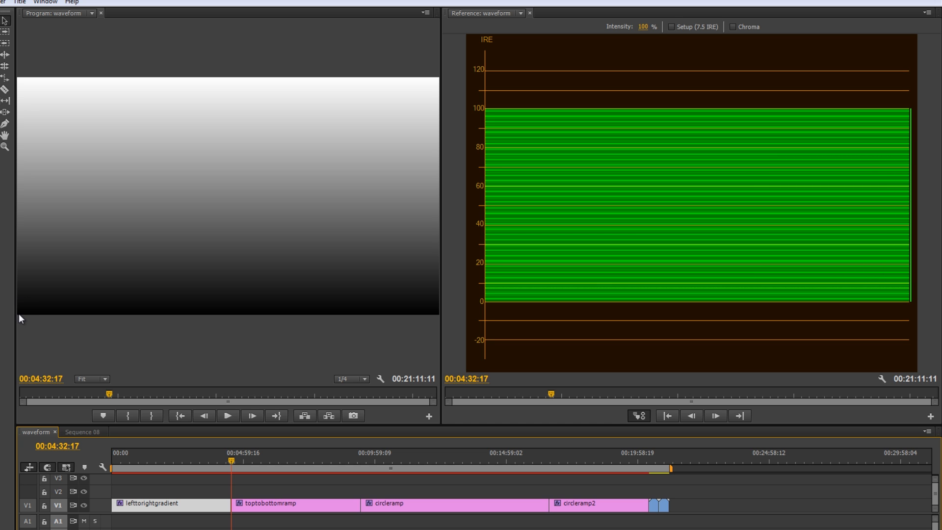
mouse_move(26, 170)
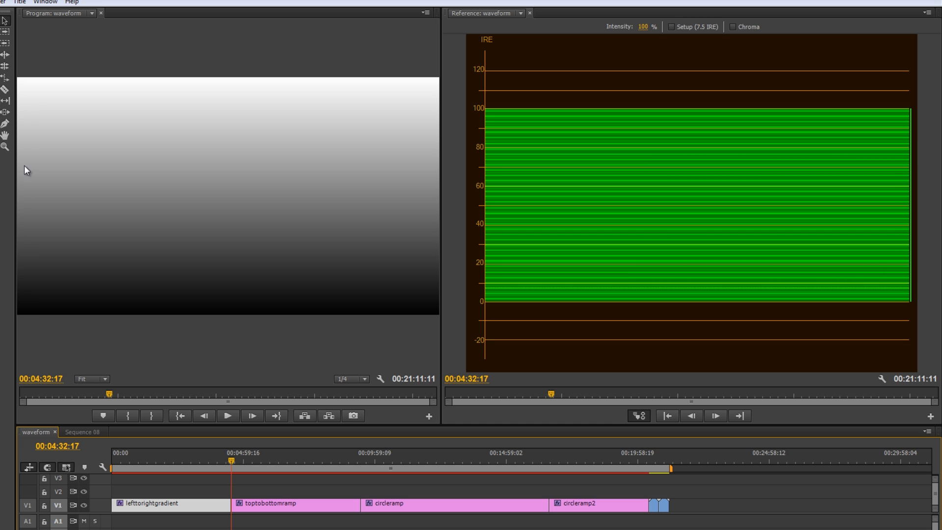
mouse_move(20, 83)
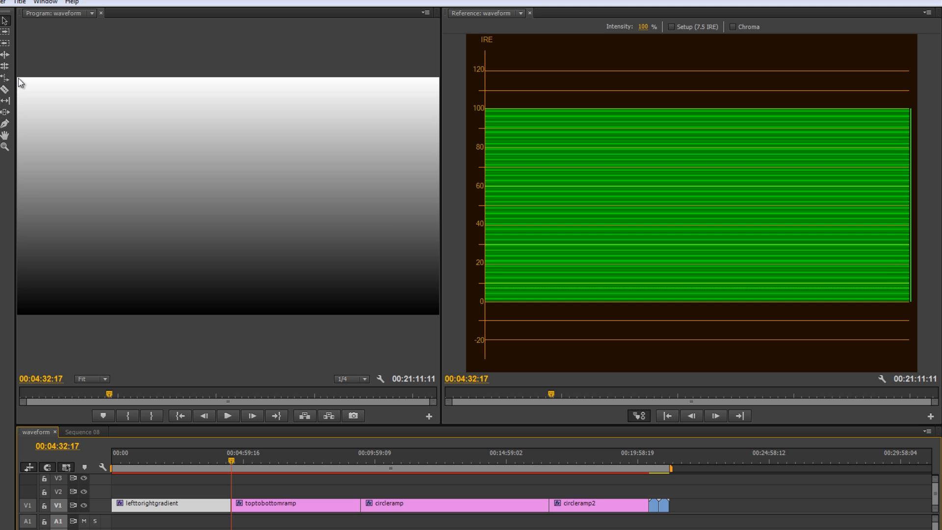
mouse_move(498, 300)
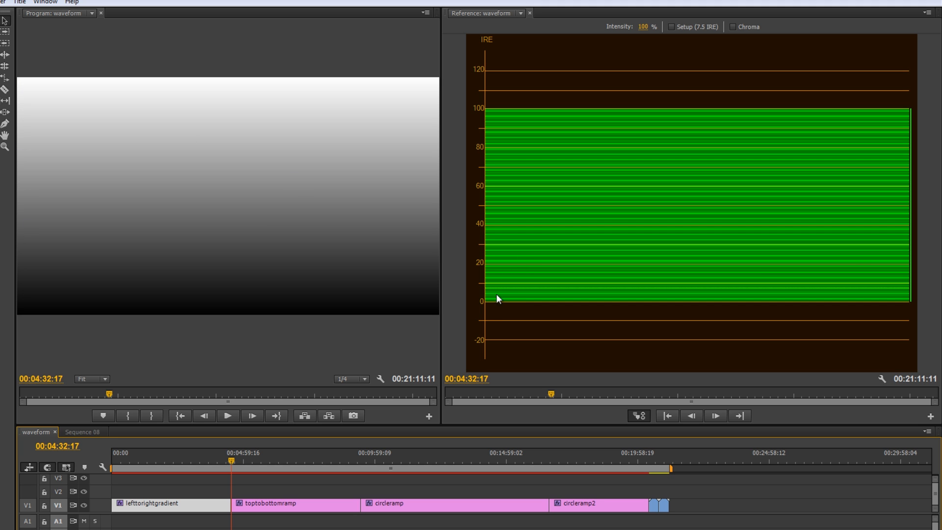
mouse_move(34, 317)
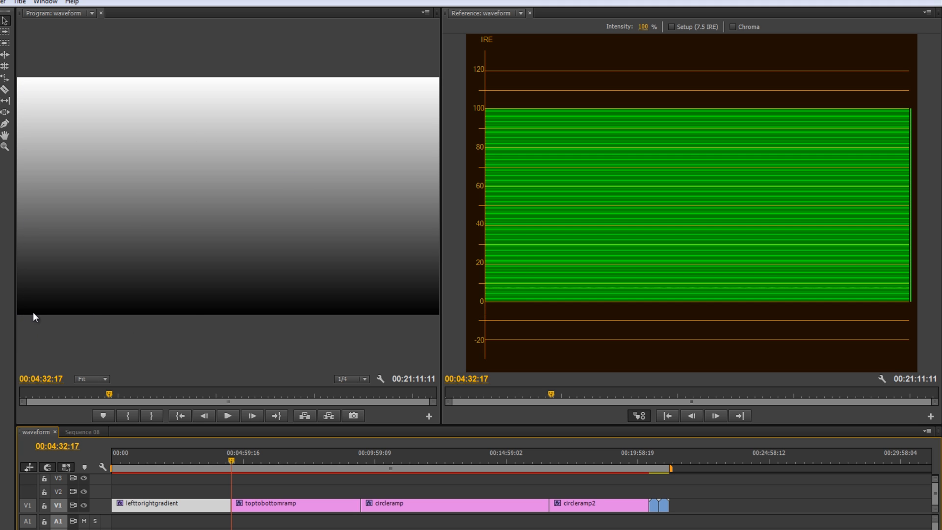
mouse_move(488, 305)
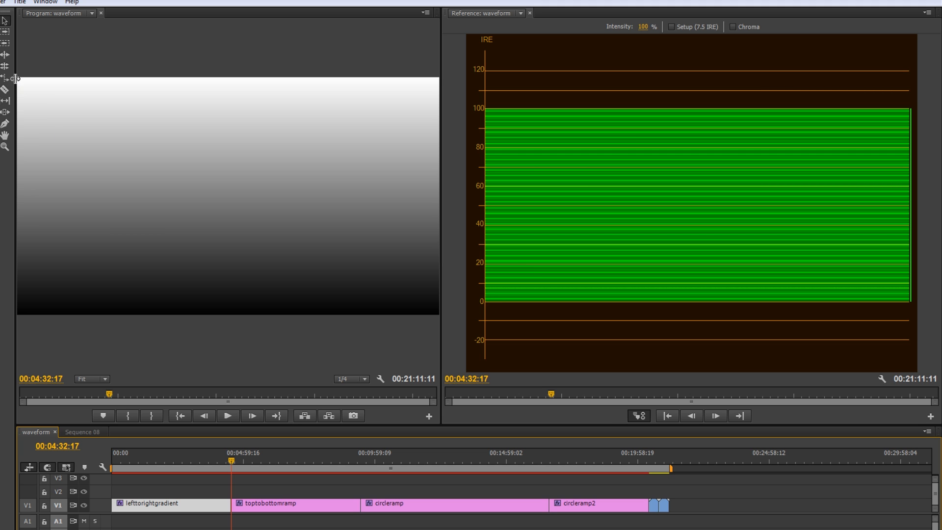
mouse_move(487, 115)
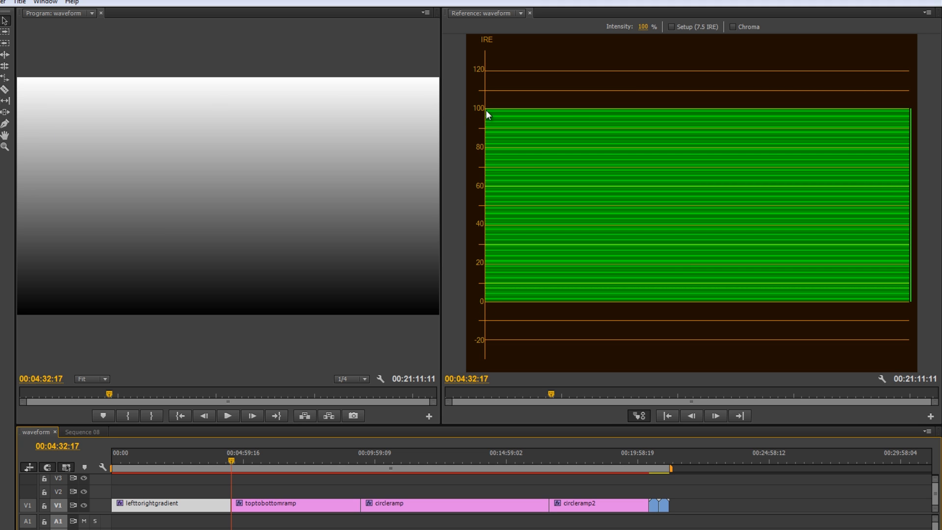
mouse_move(397, 118)
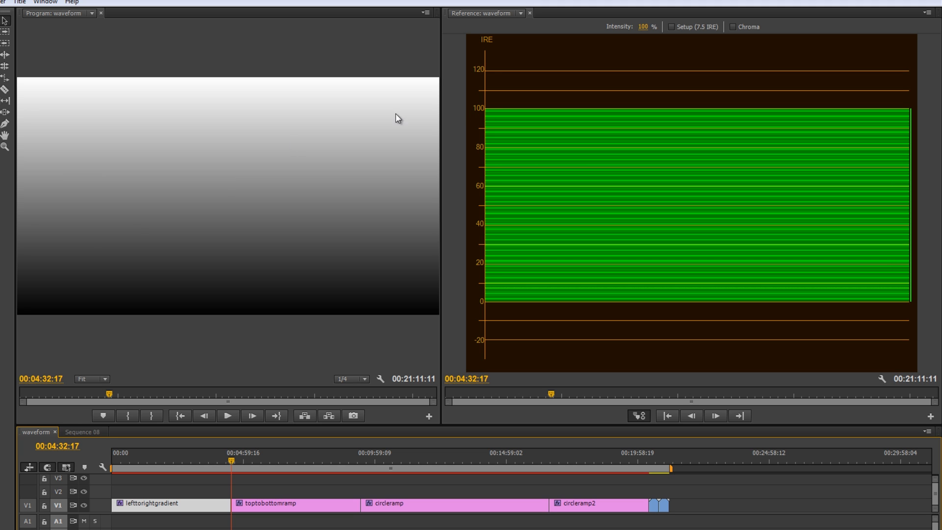
mouse_move(19, 300)
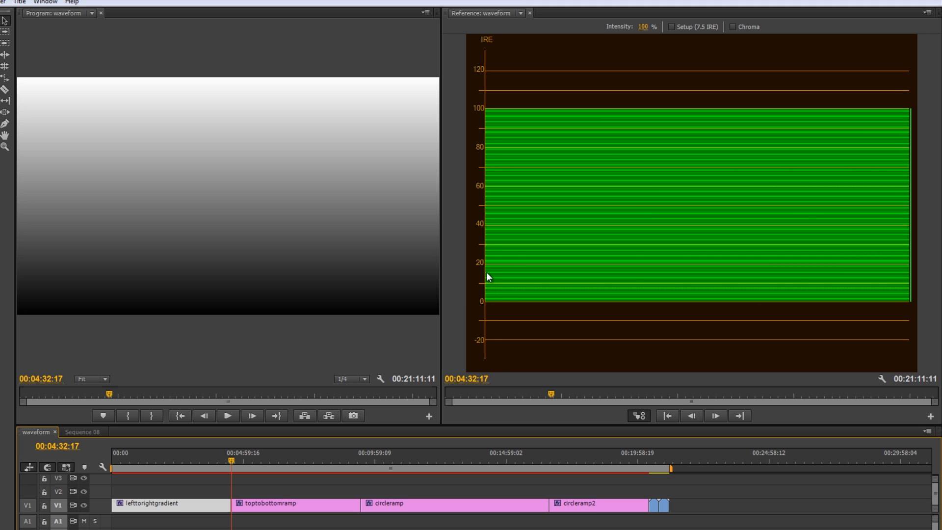
mouse_move(481, 177)
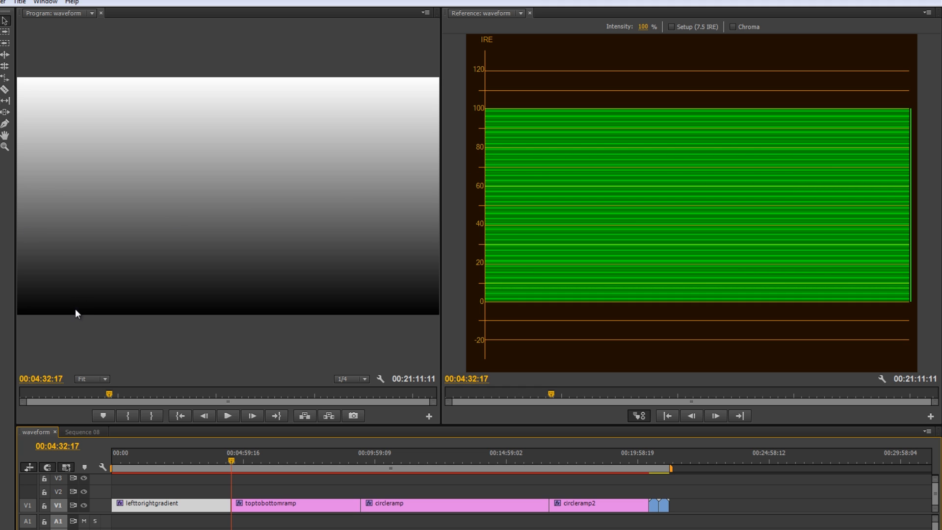
mouse_move(121, 110)
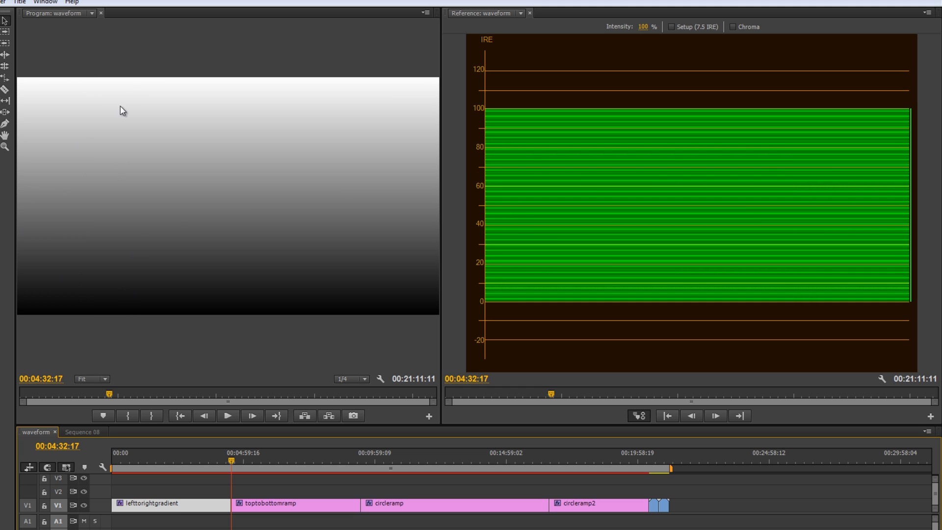
mouse_move(189, 144)
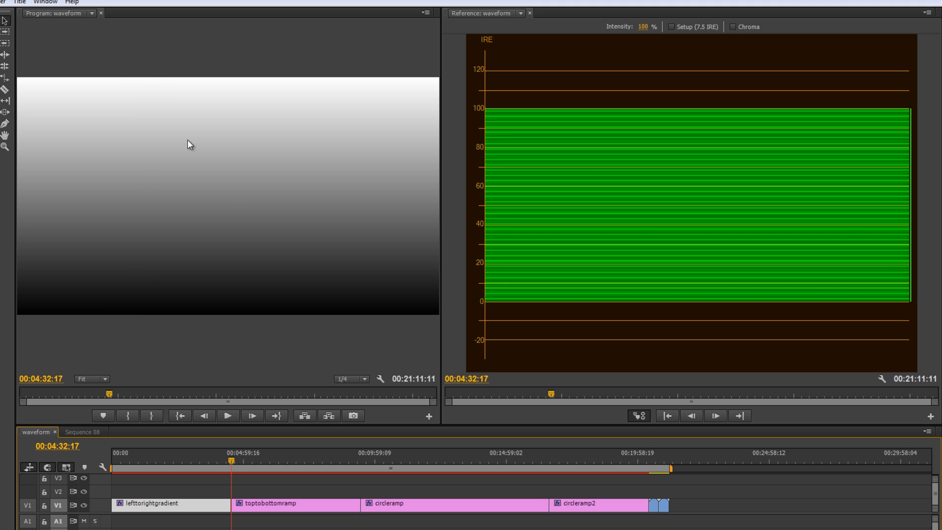
mouse_move(494, 167)
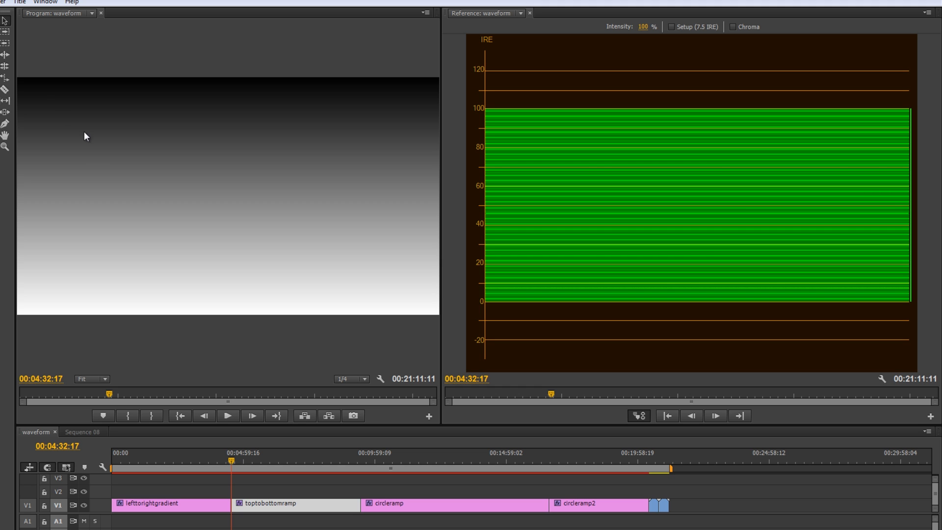
mouse_move(149, 131)
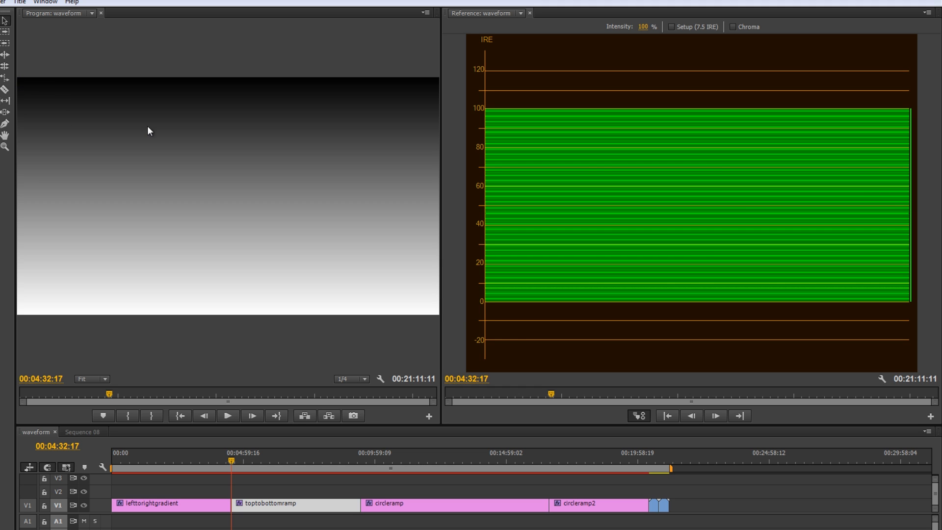
mouse_move(19, 88)
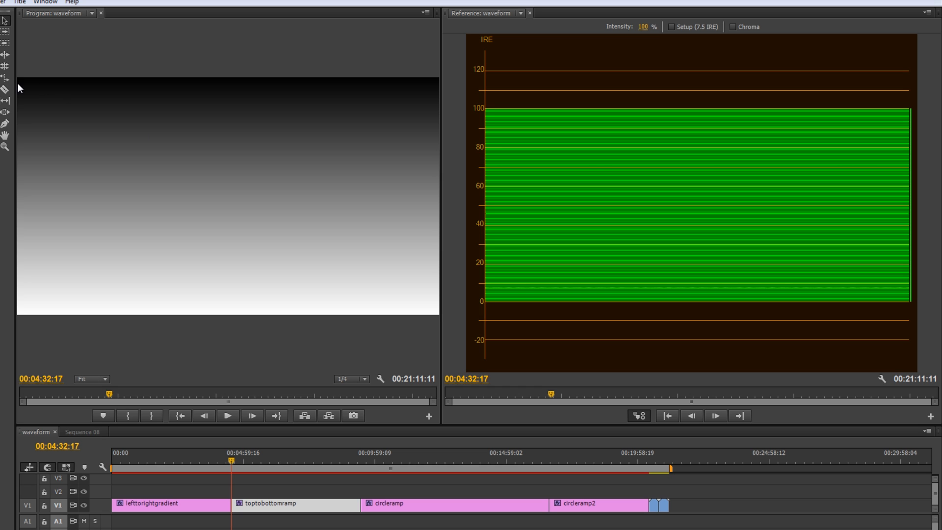
mouse_move(18, 315)
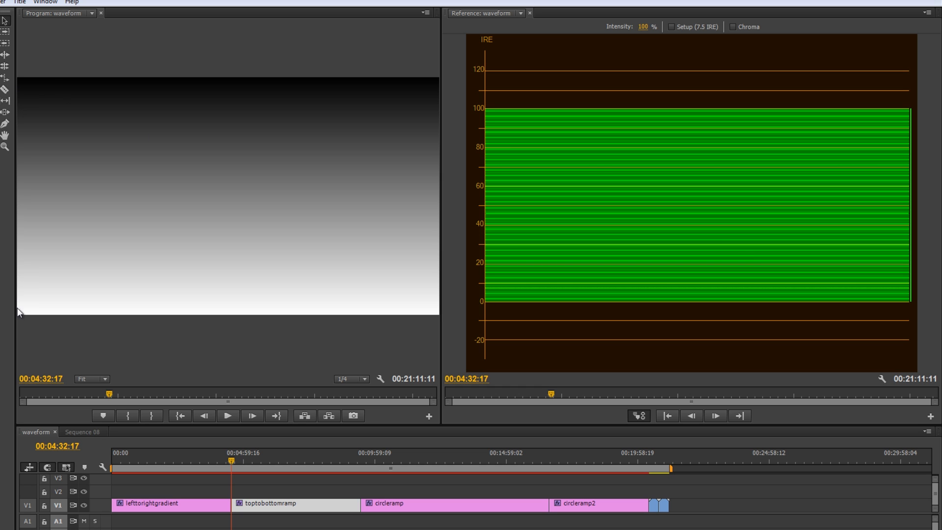
mouse_move(19, 319)
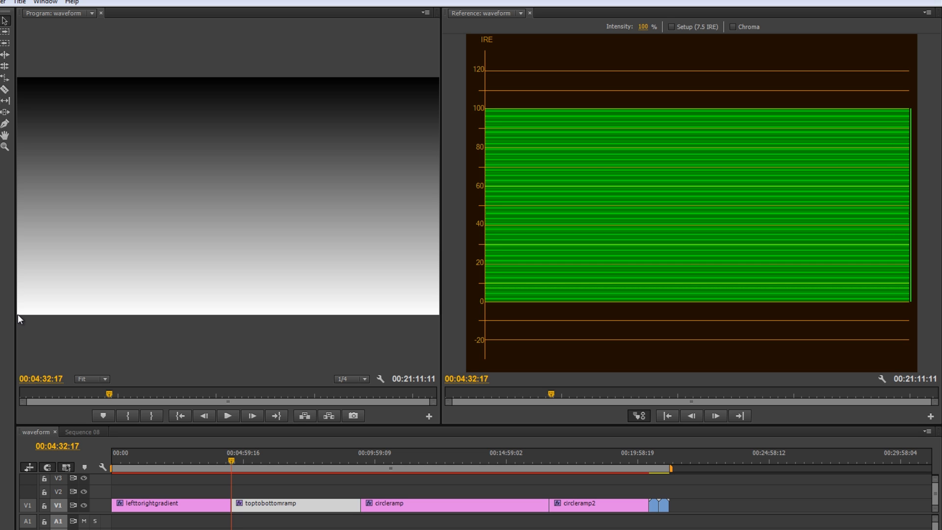
mouse_move(487, 114)
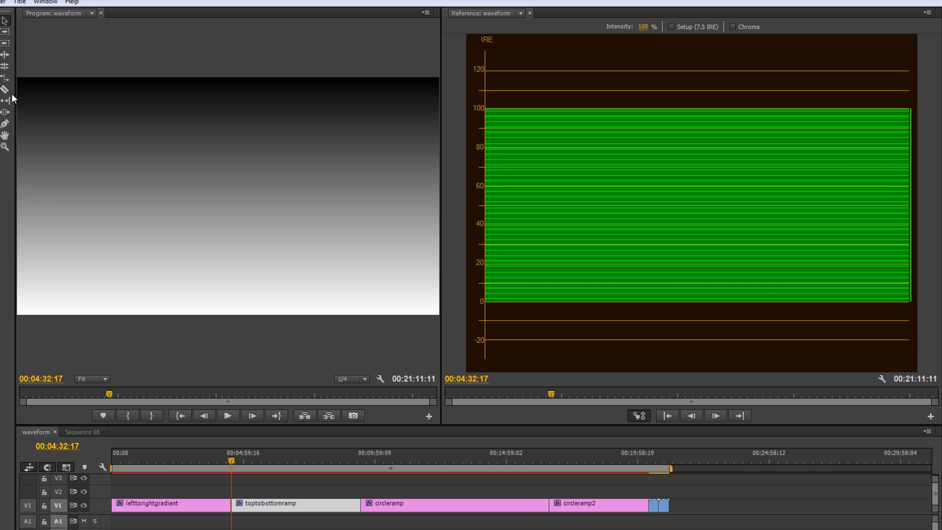
mouse_move(22, 84)
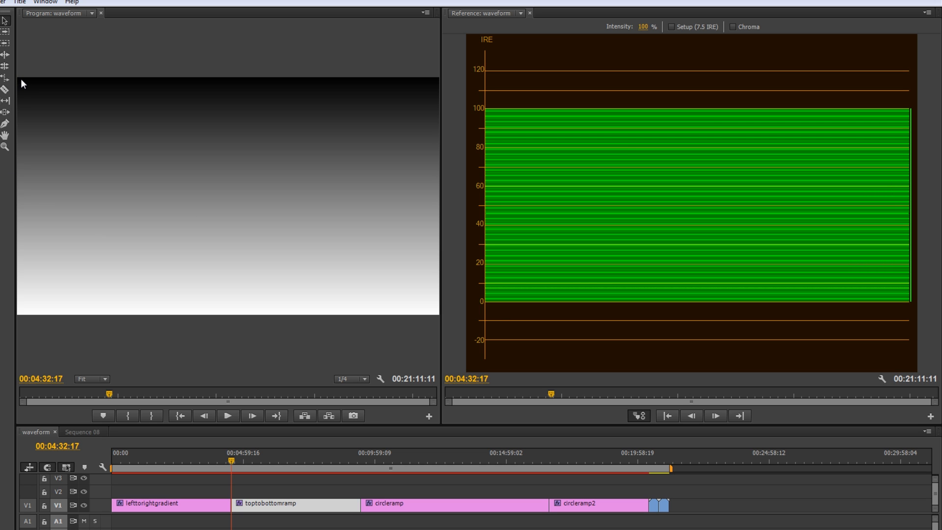
mouse_move(488, 306)
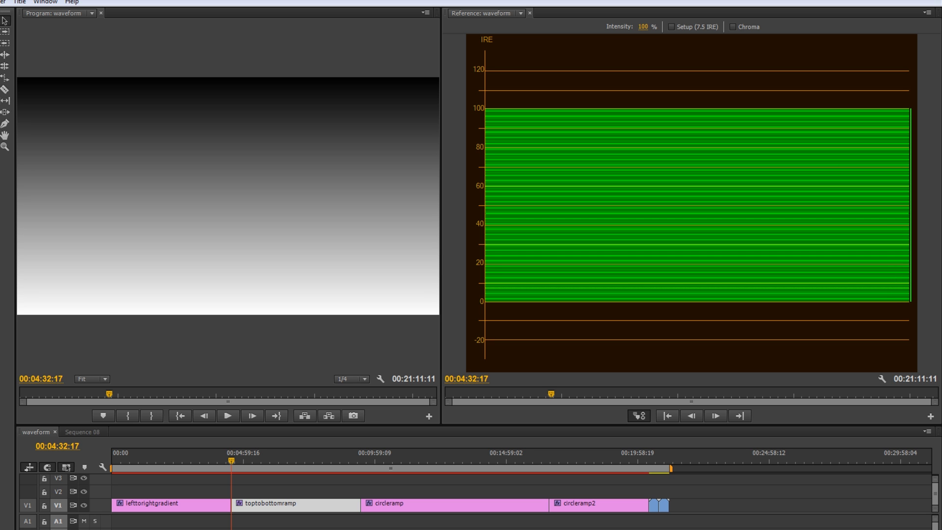
mouse_move(344, 459)
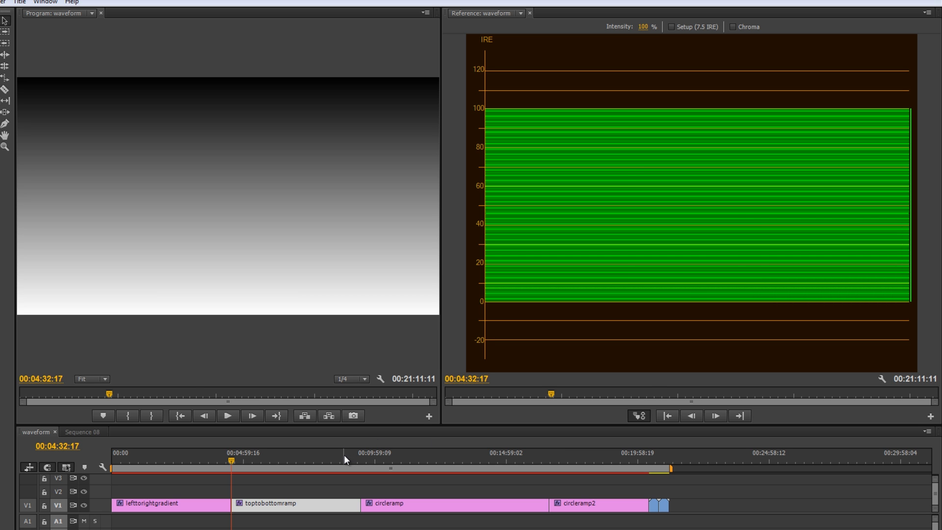
click(361, 461)
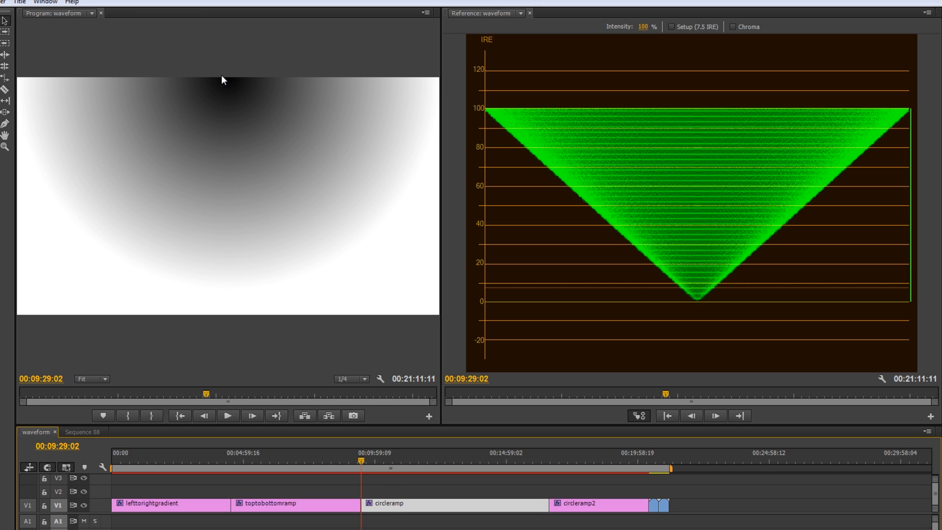
mouse_move(241, 197)
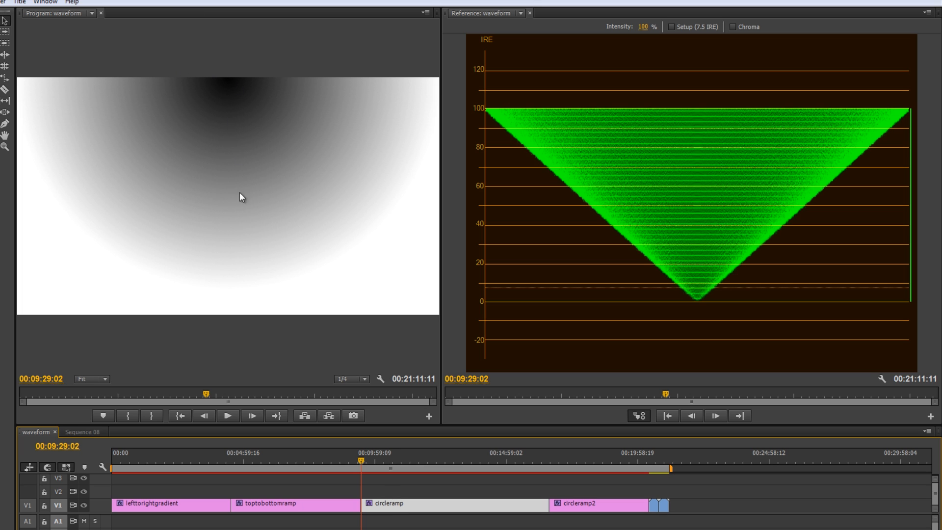
mouse_move(596, 335)
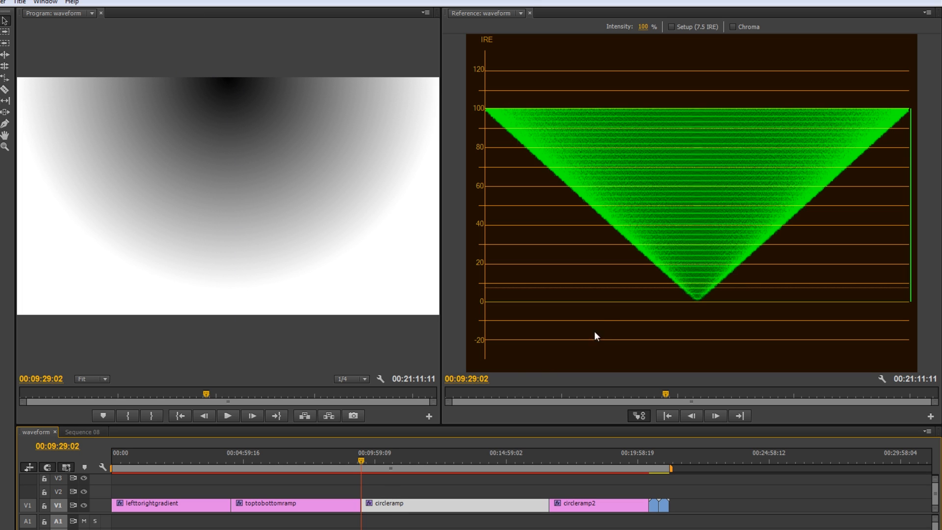
mouse_move(704, 305)
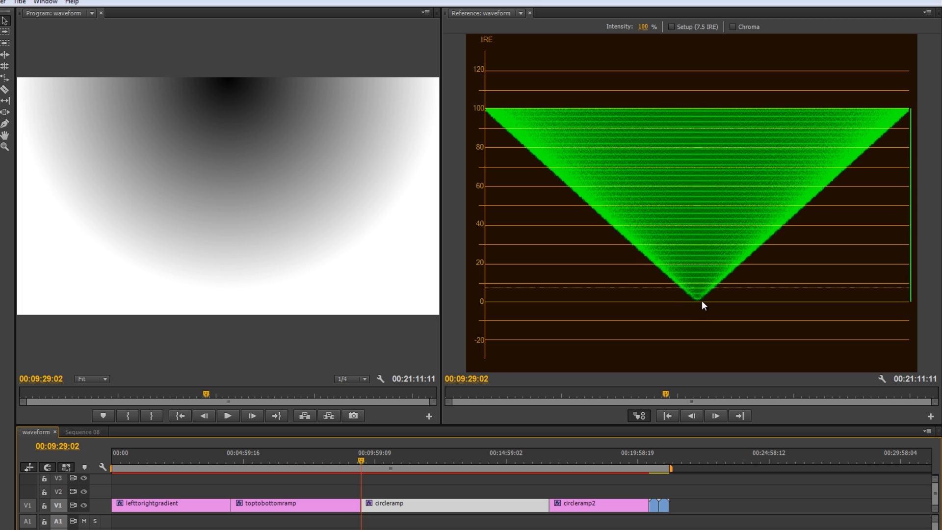
mouse_move(702, 299)
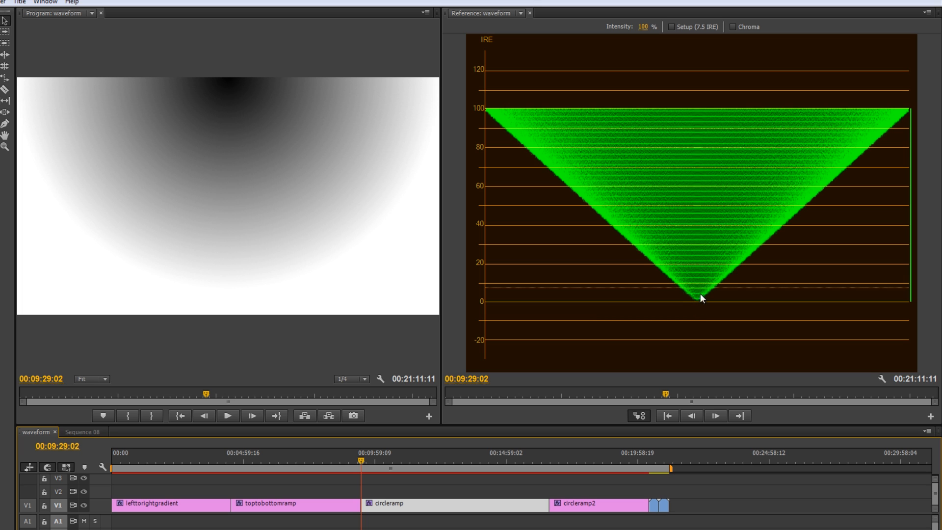
mouse_move(691, 118)
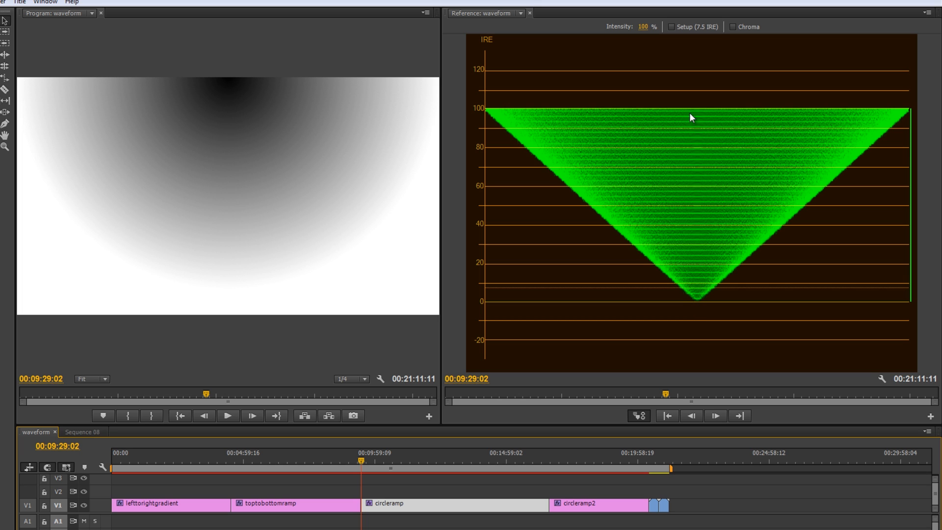
mouse_move(24, 81)
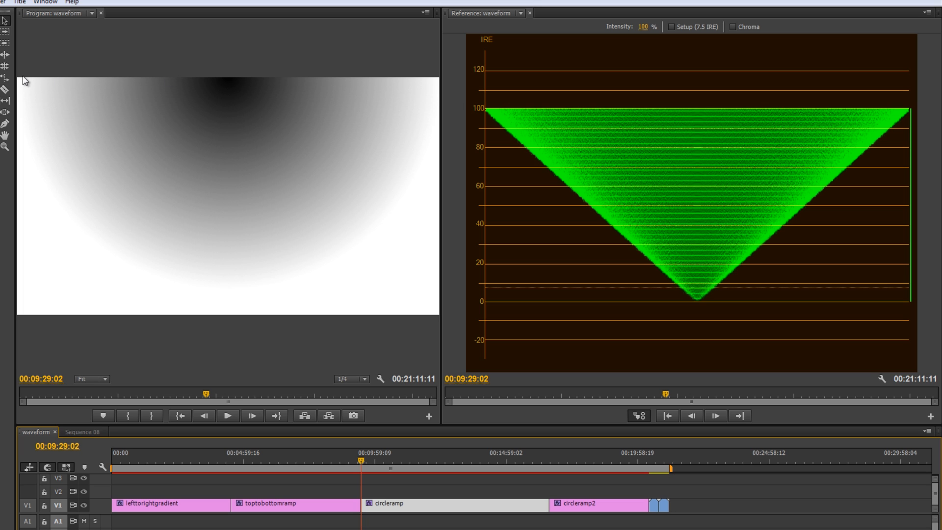
mouse_move(19, 94)
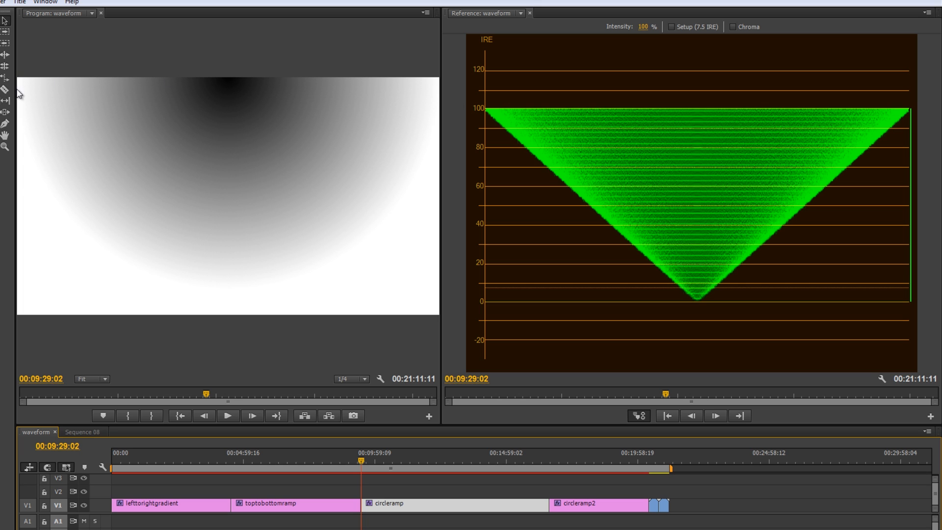
mouse_move(22, 84)
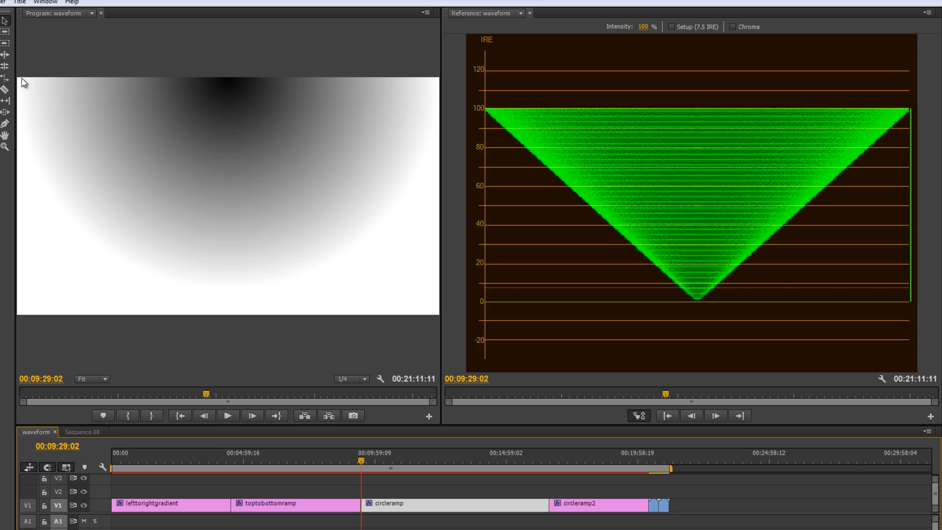
mouse_move(439, 168)
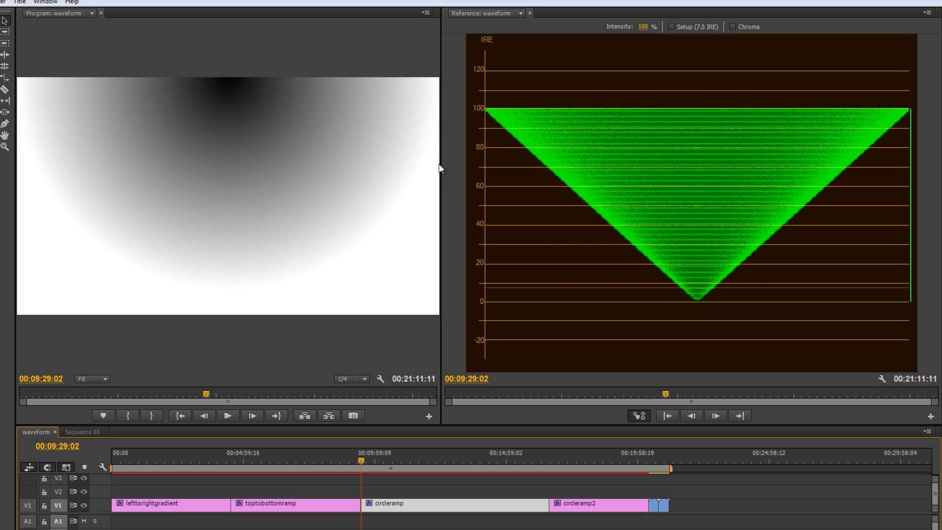
mouse_move(488, 115)
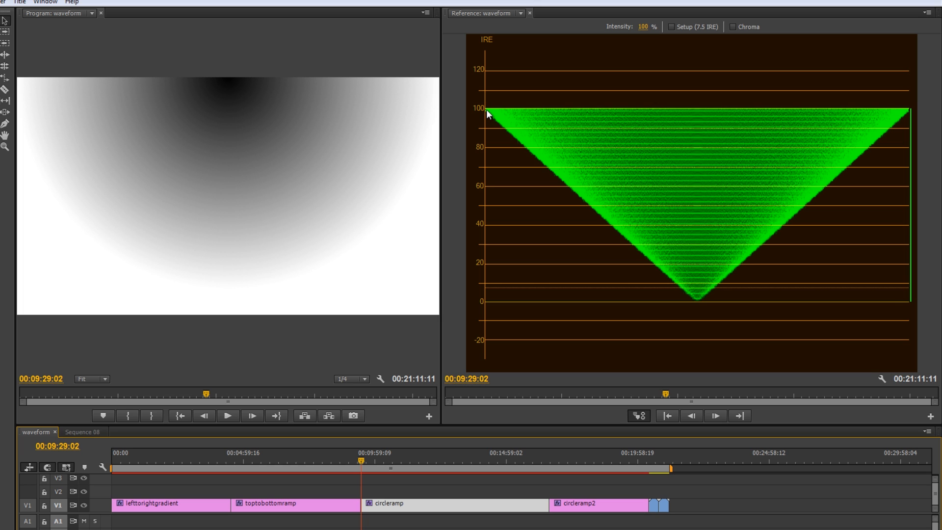
mouse_move(488, 313)
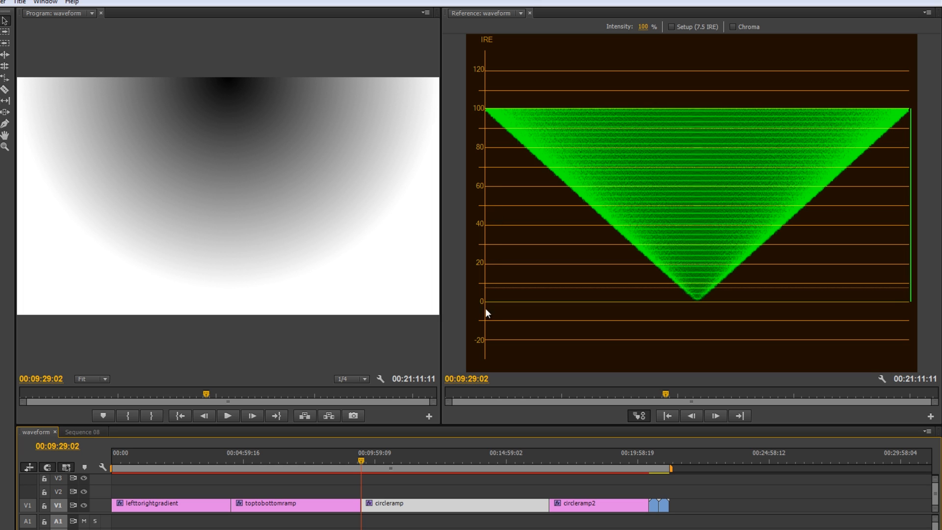
mouse_move(113, 78)
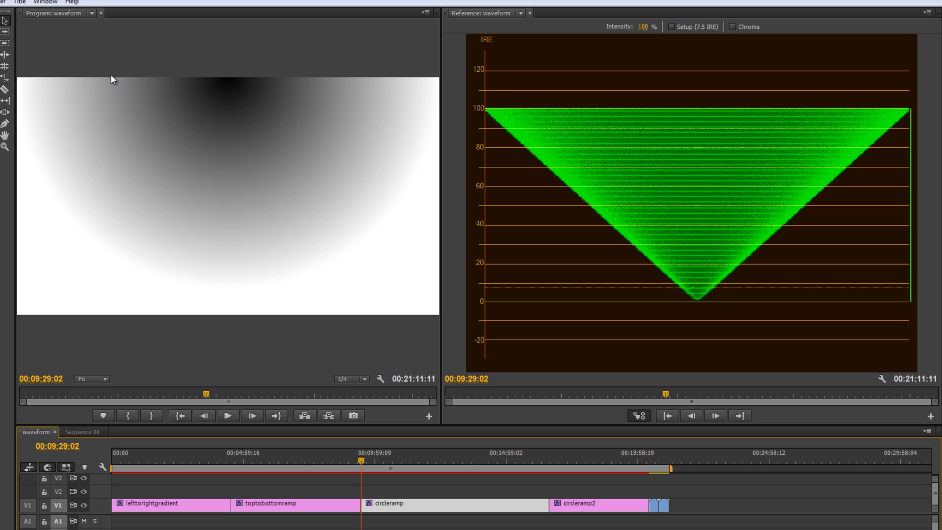
mouse_move(220, 81)
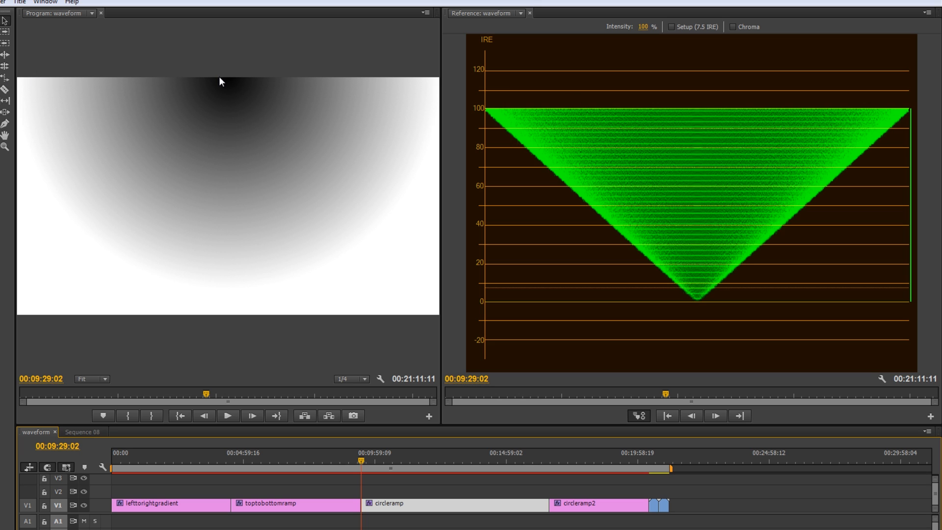
mouse_move(515, 144)
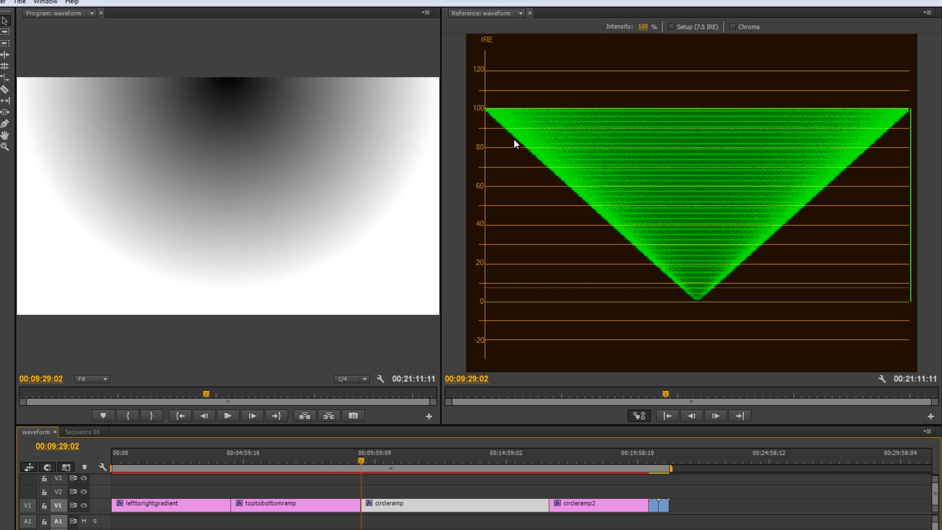
mouse_move(627, 191)
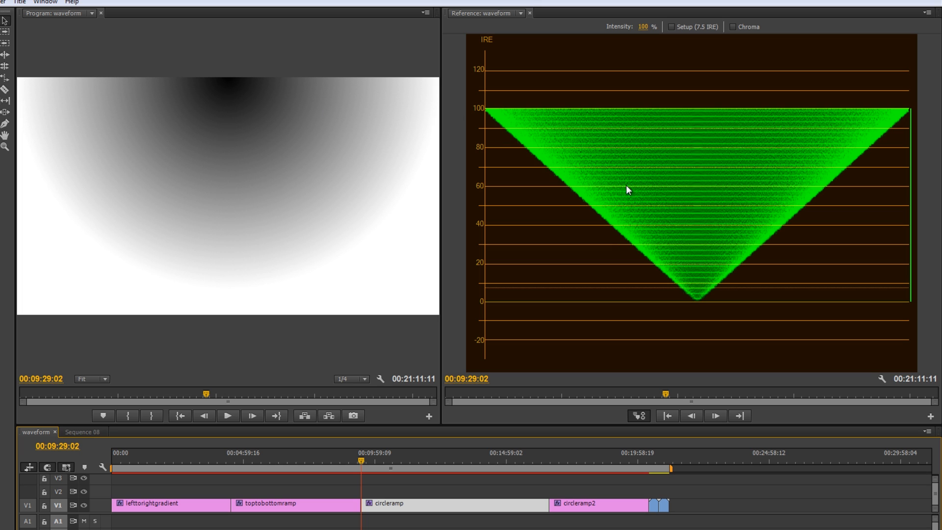
mouse_move(704, 303)
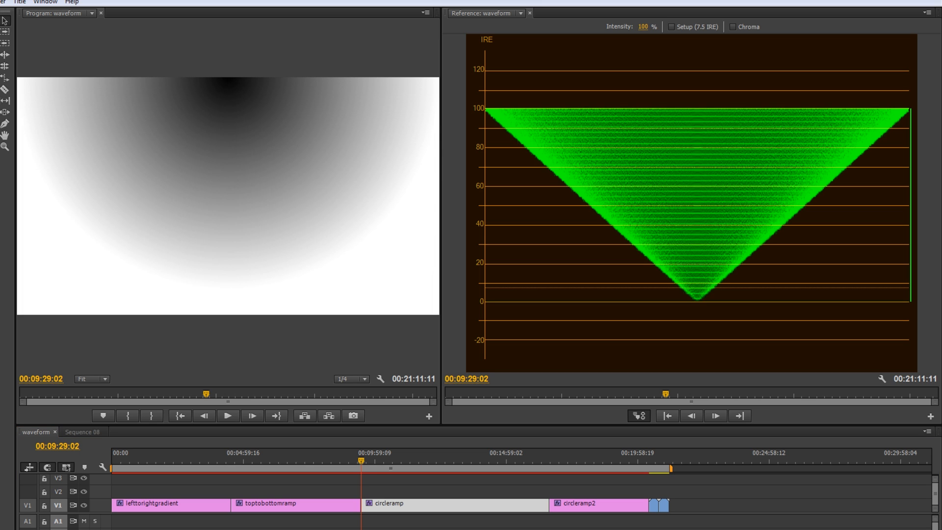
mouse_move(228, 78)
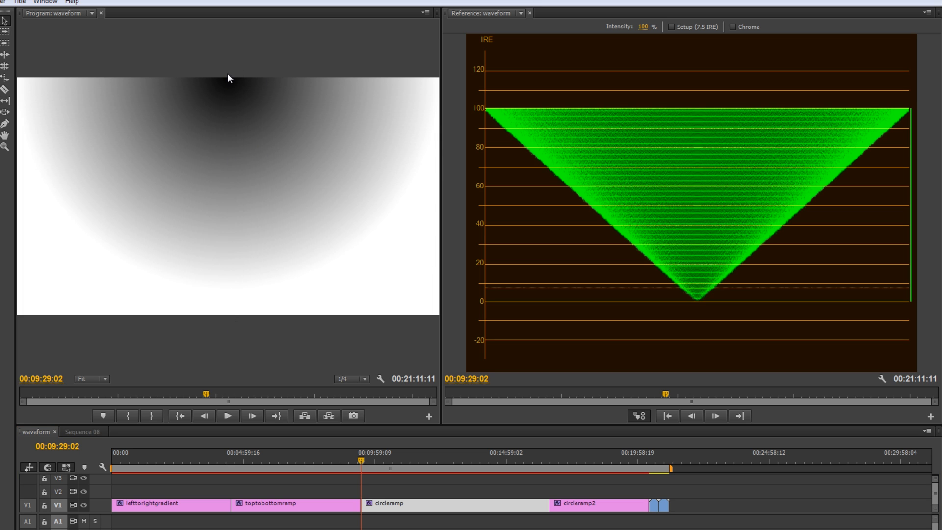
mouse_move(226, 81)
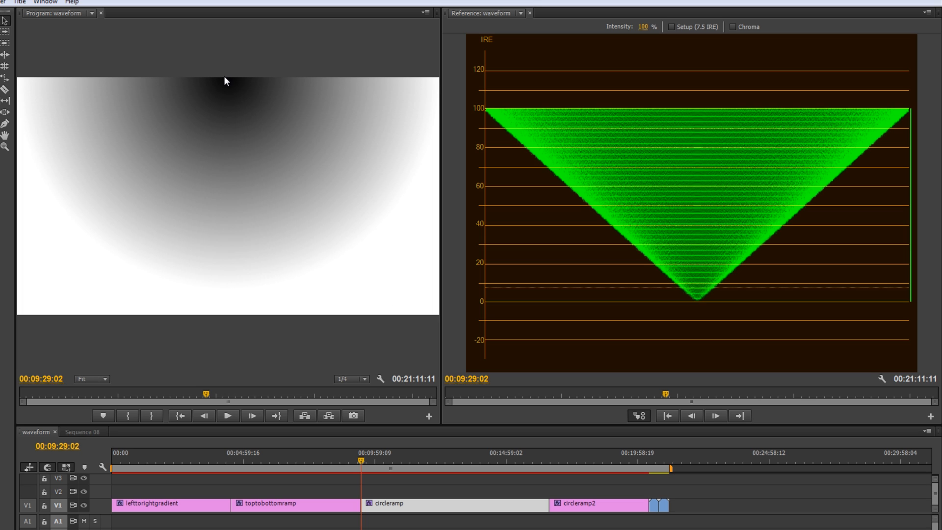
mouse_move(226, 285)
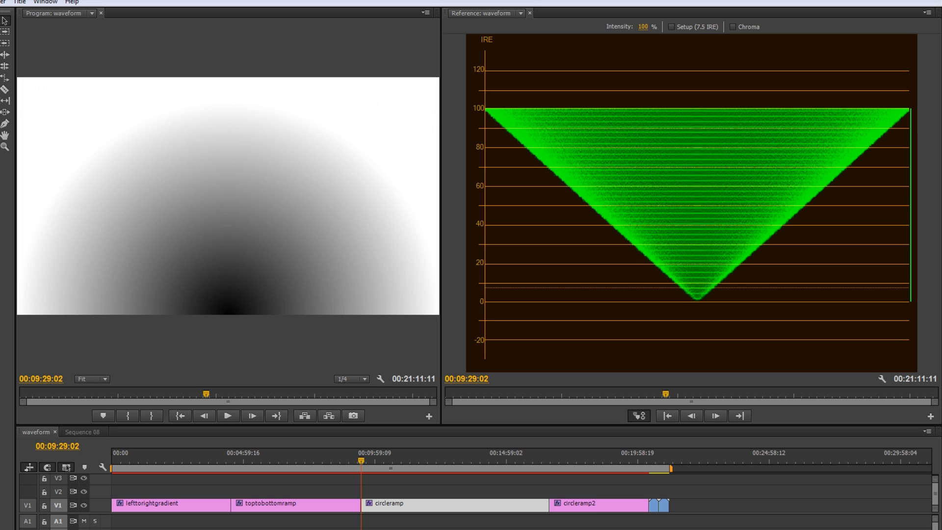
mouse_move(227, 291)
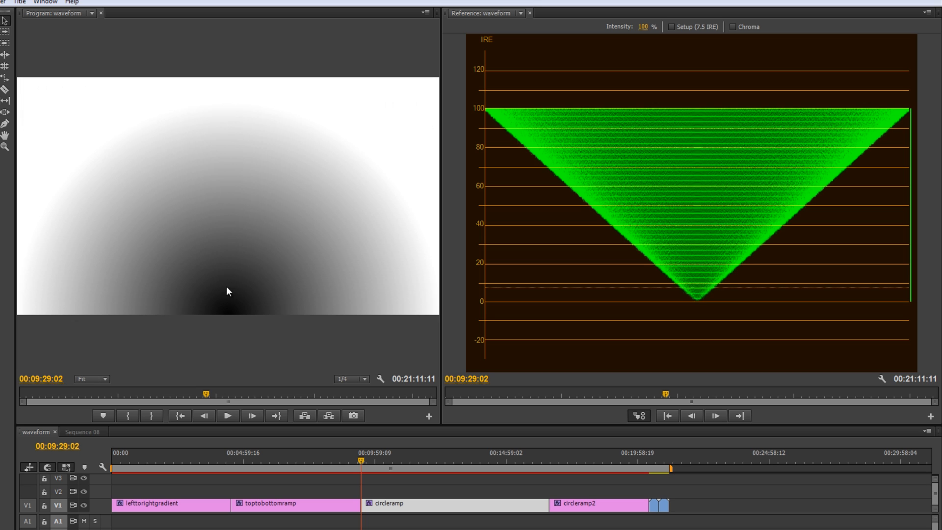
mouse_move(694, 306)
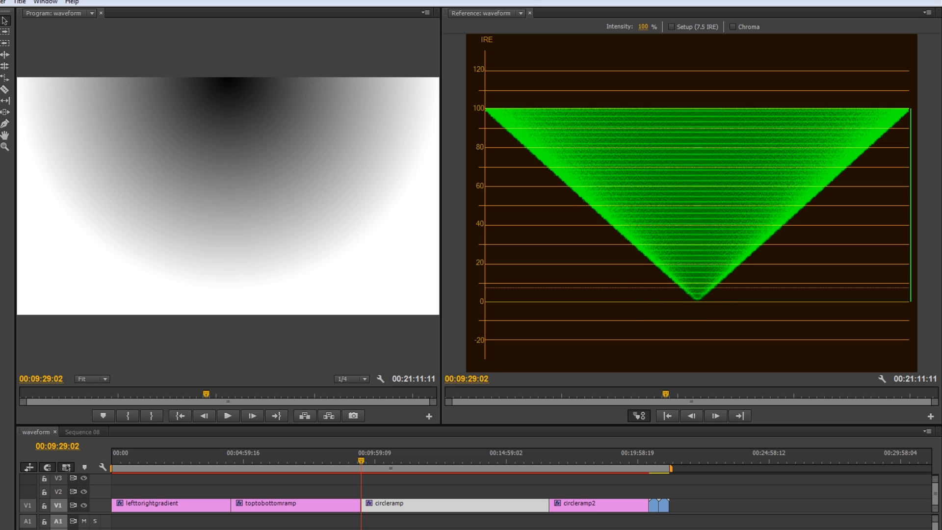
mouse_move(535, 452)
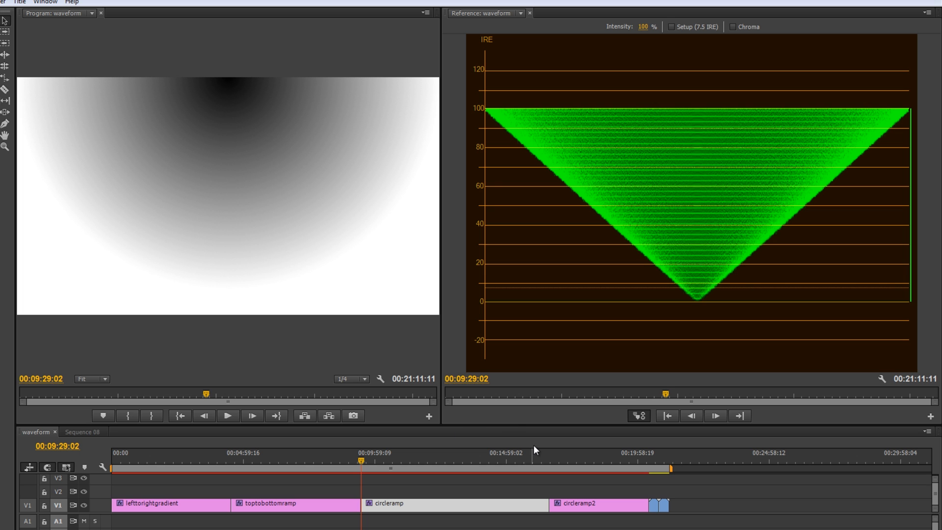
Step: Move the playhead onto the circleramp2 clip to show its 100 IRE peaked waveform
click(548, 460)
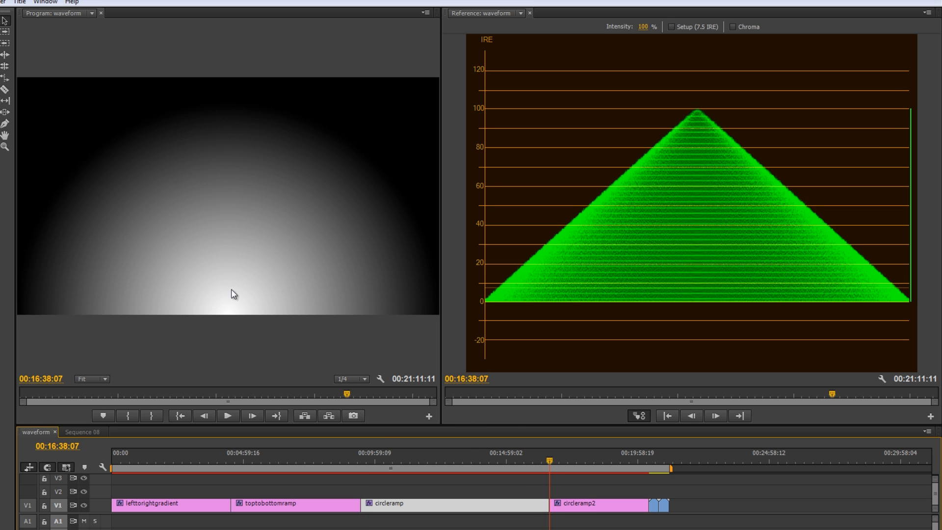
mouse_move(235, 317)
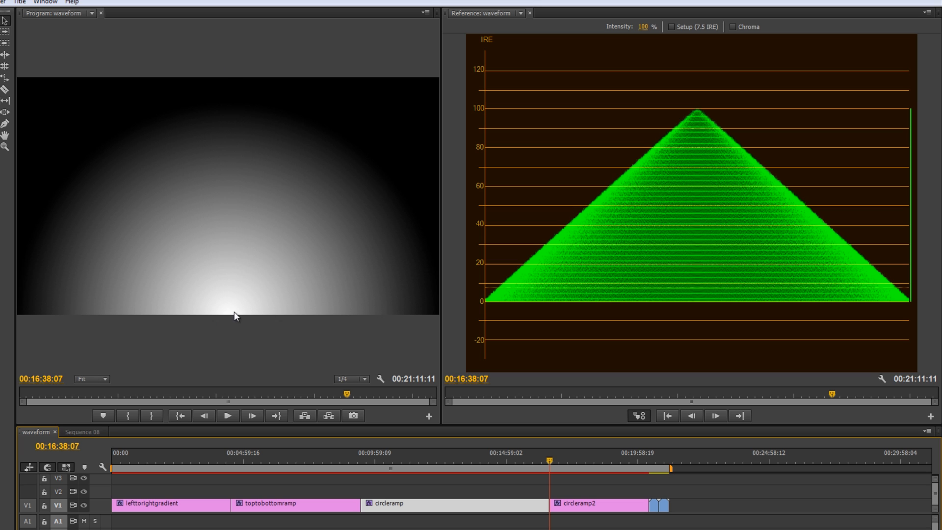
mouse_move(233, 263)
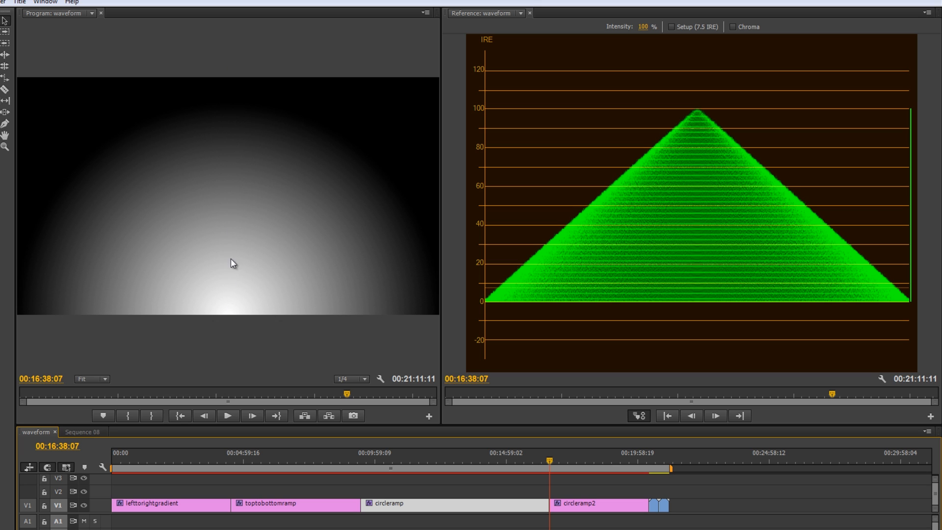
mouse_move(230, 83)
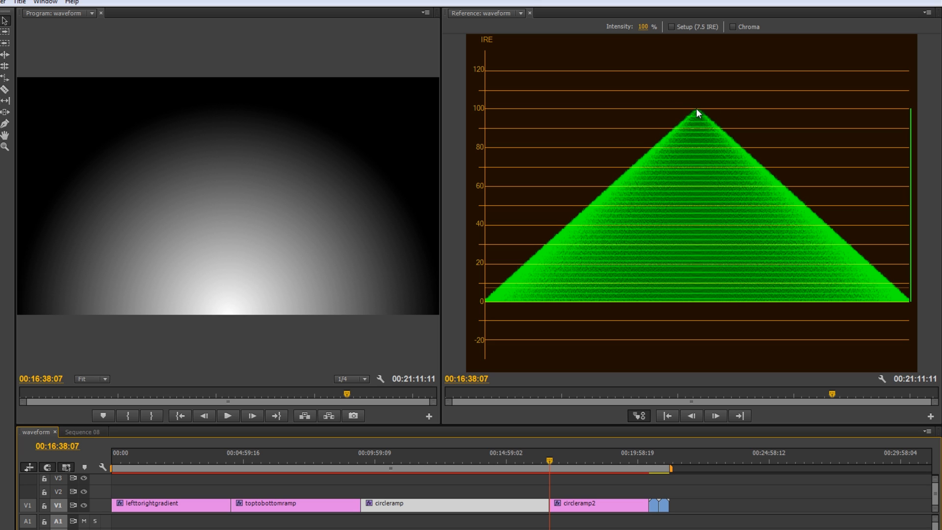
mouse_move(698, 304)
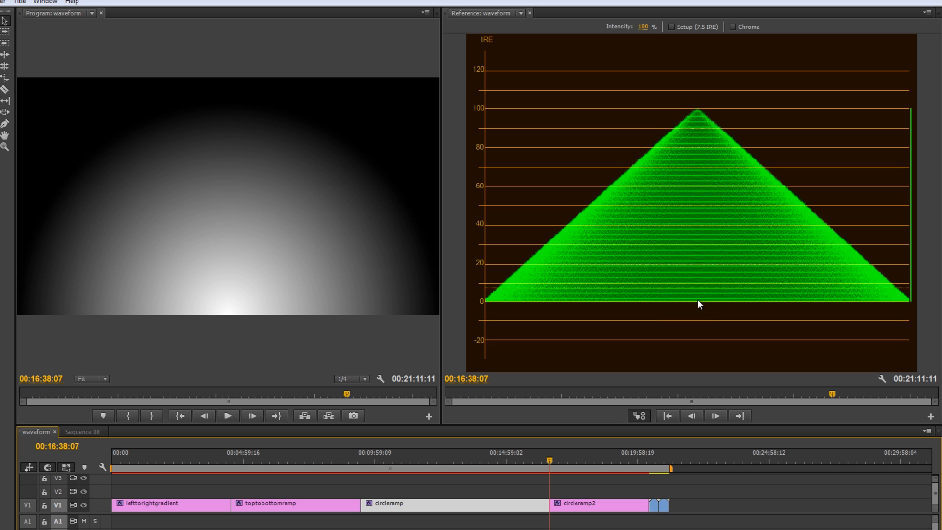
mouse_move(21, 80)
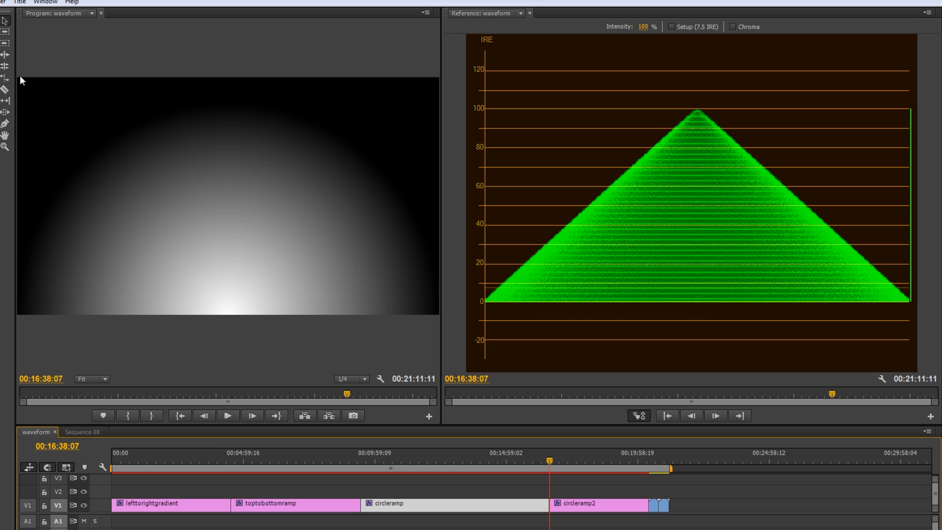
mouse_move(20, 316)
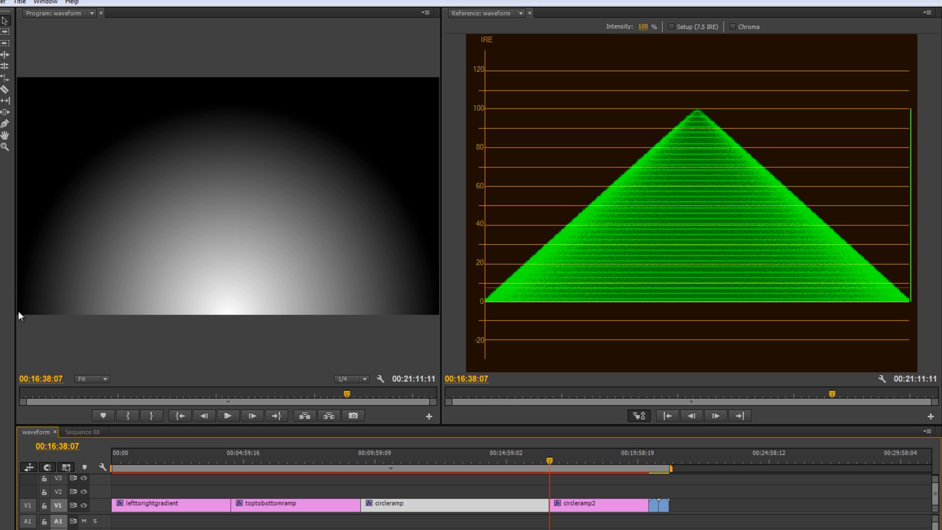
mouse_move(487, 307)
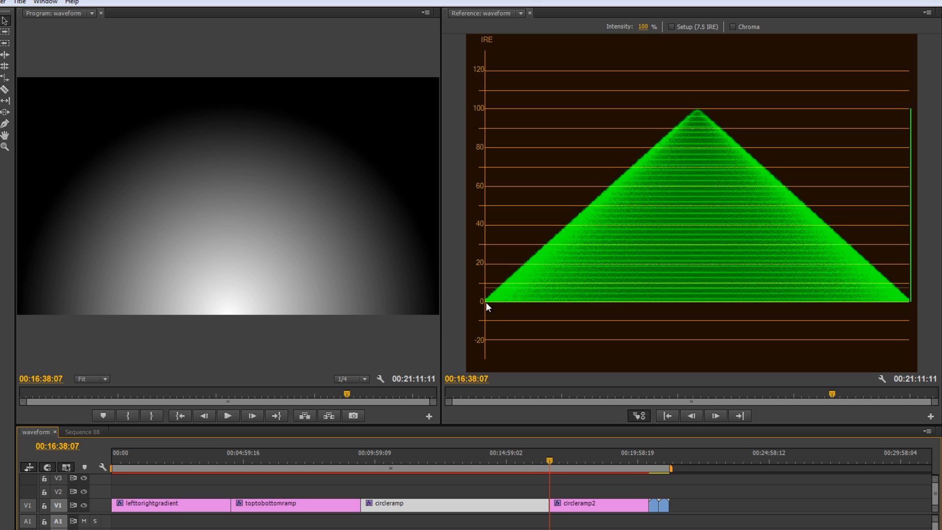
mouse_move(65, 246)
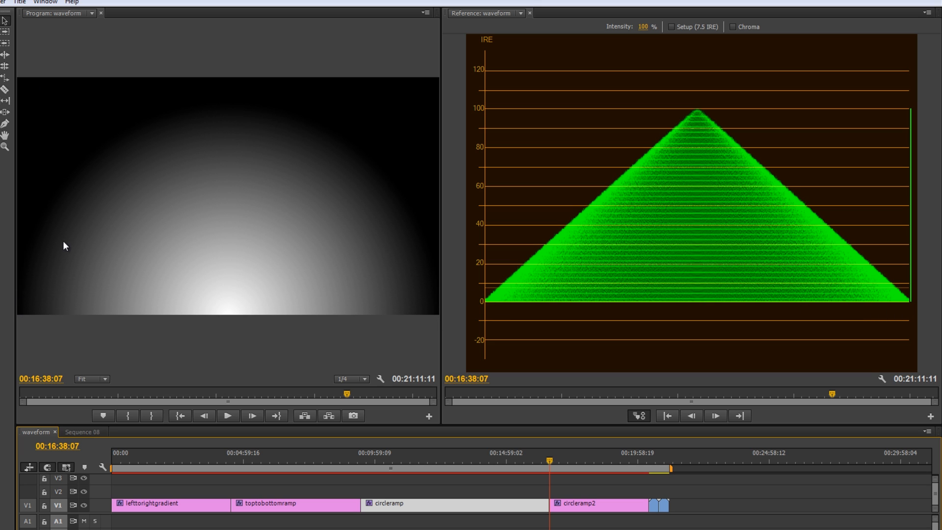
mouse_move(31, 180)
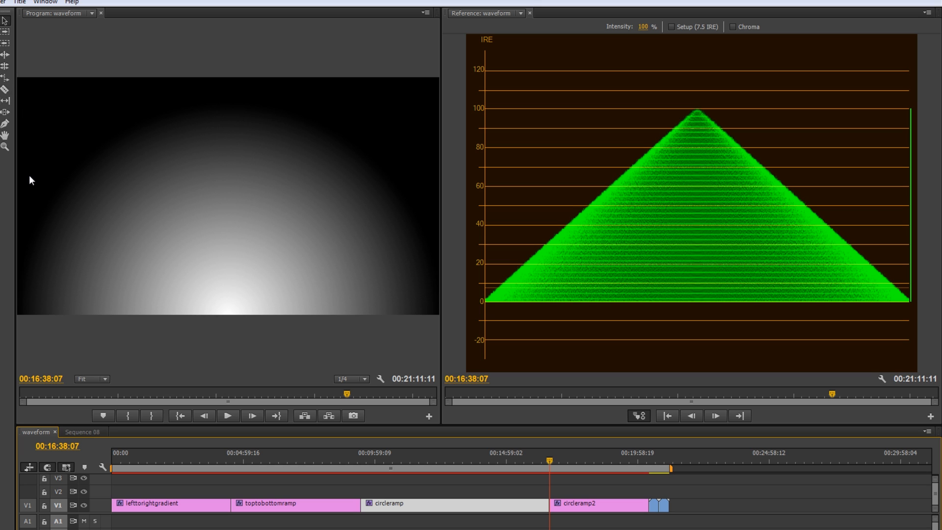
mouse_move(146, 195)
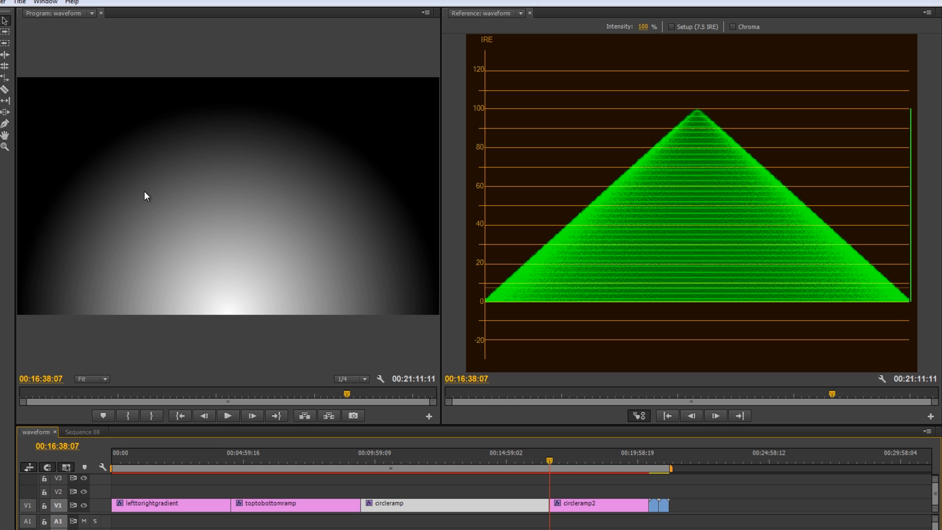
mouse_move(424, 298)
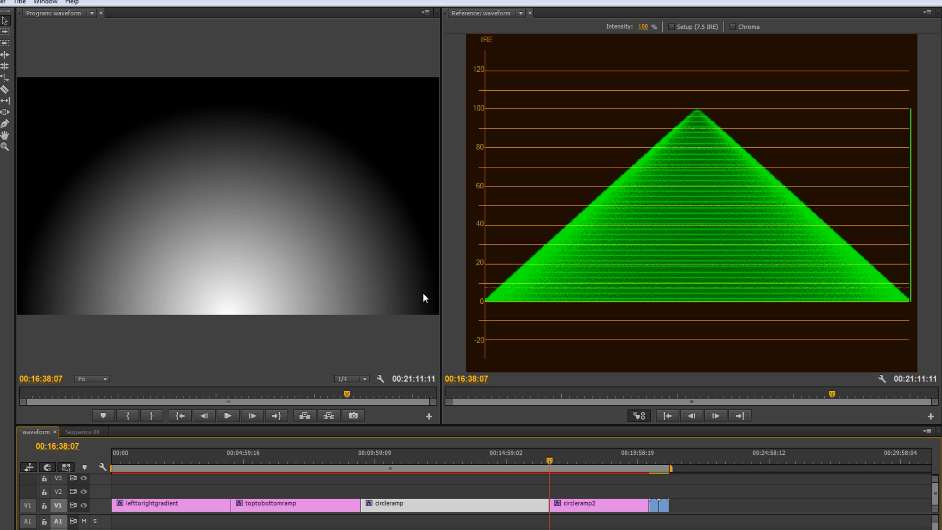
mouse_move(690, 112)
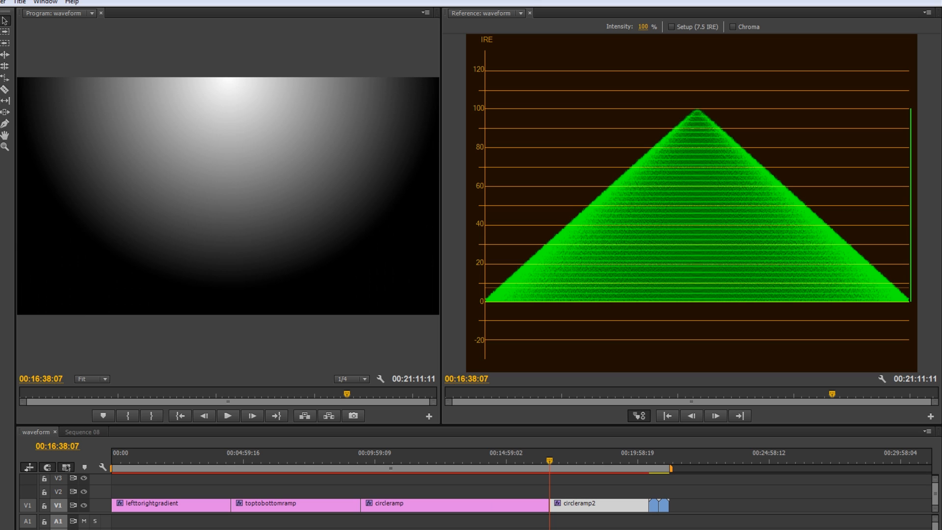
mouse_move(203, 64)
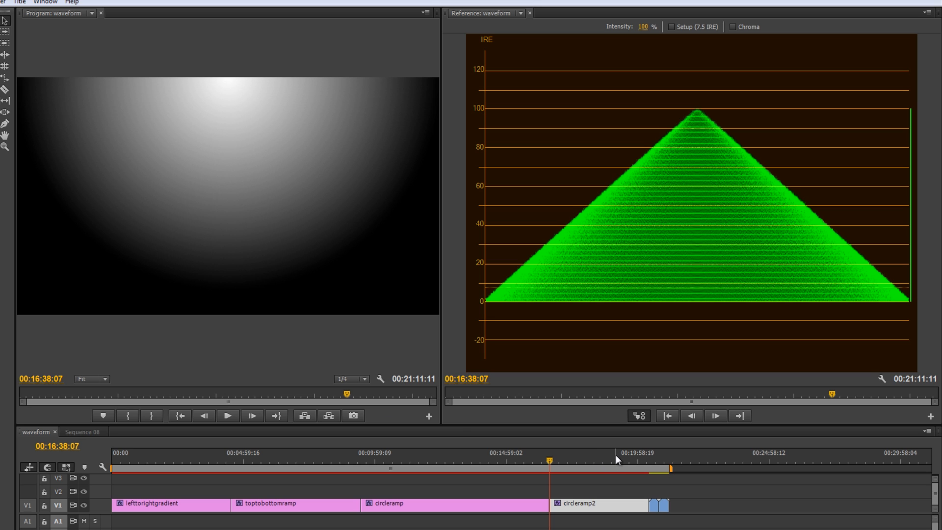
click(649, 452)
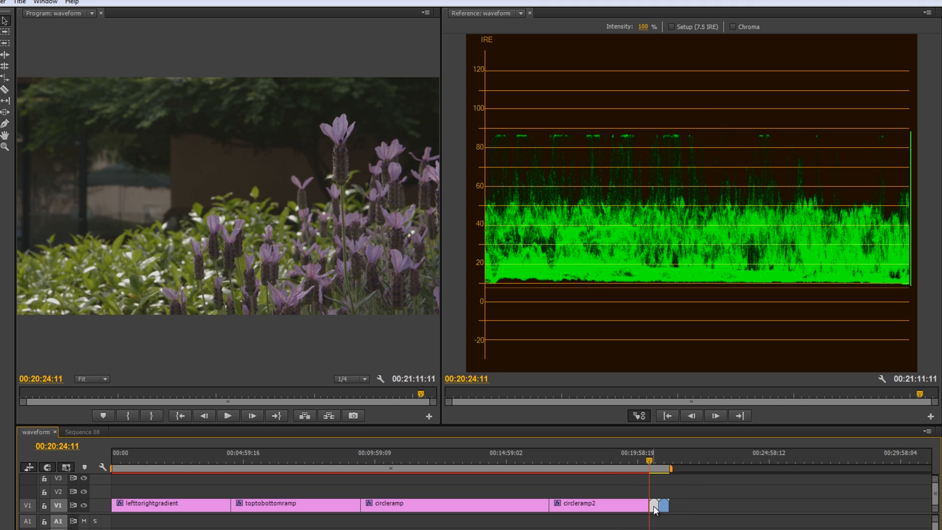
mouse_move(731, 497)
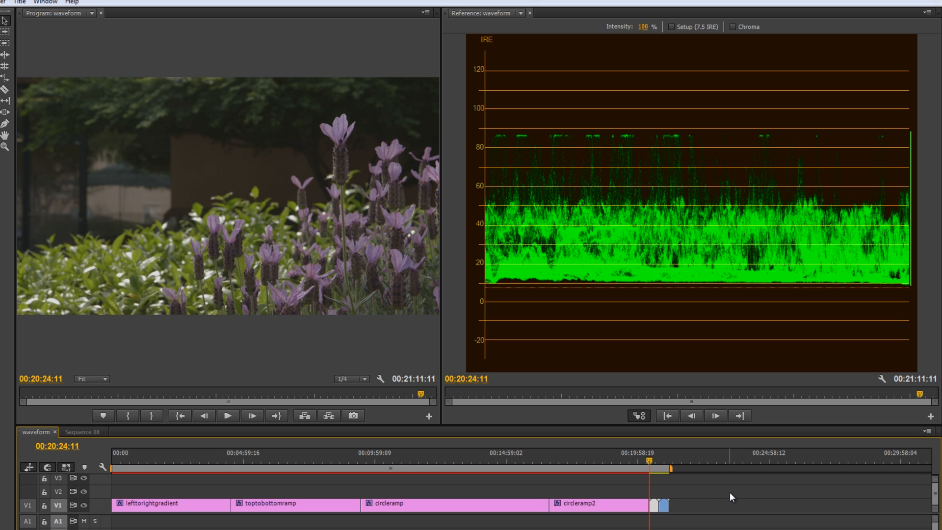
mouse_move(683, 476)
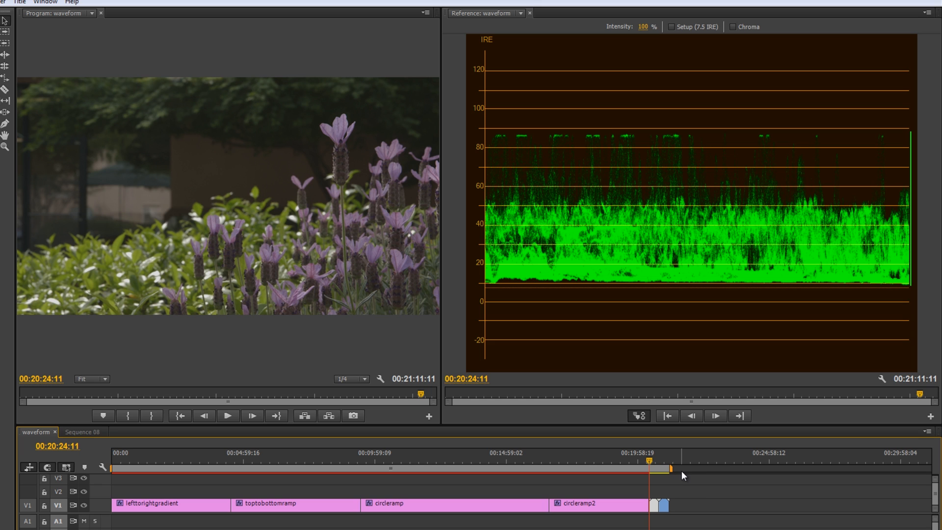
mouse_move(484, 303)
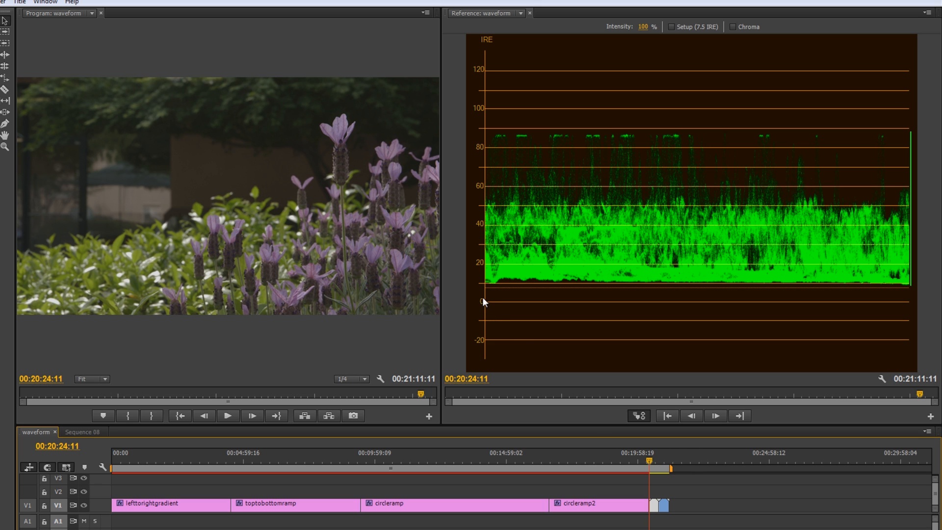
mouse_move(530, 181)
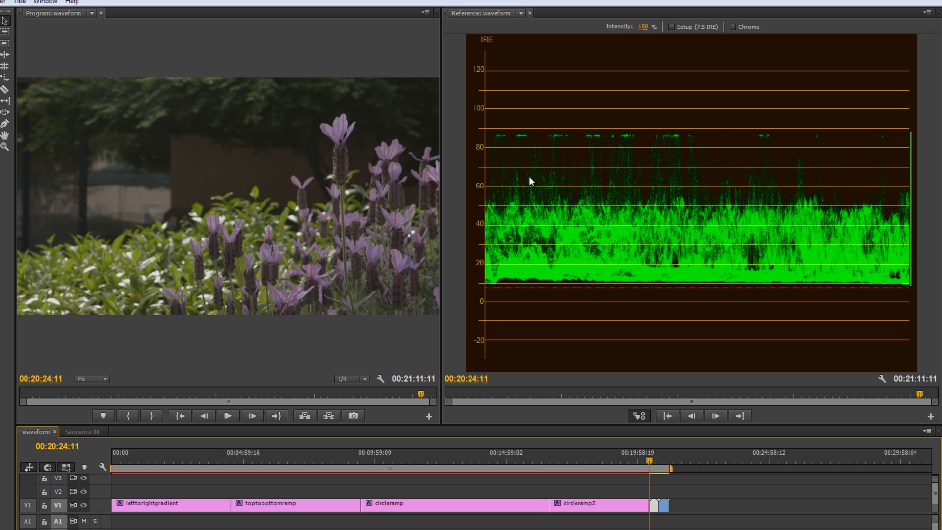
mouse_move(616, 113)
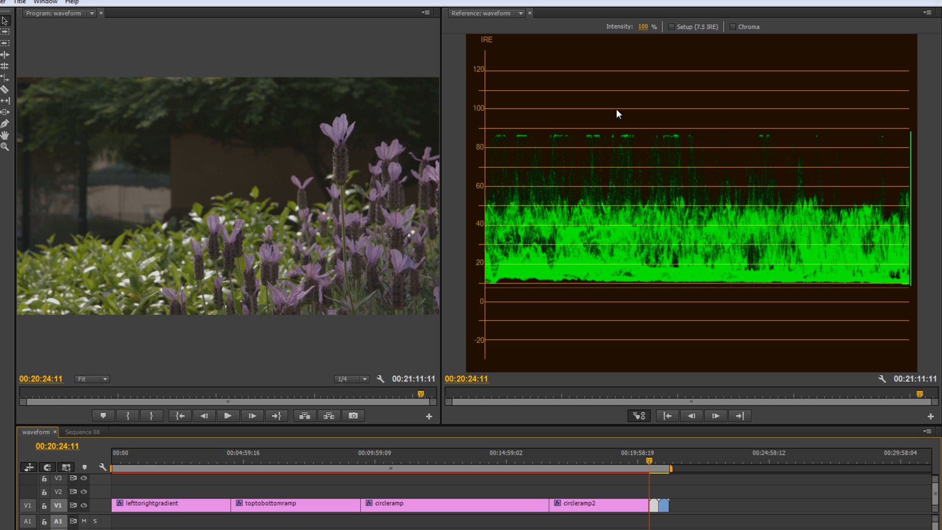
mouse_move(578, 113)
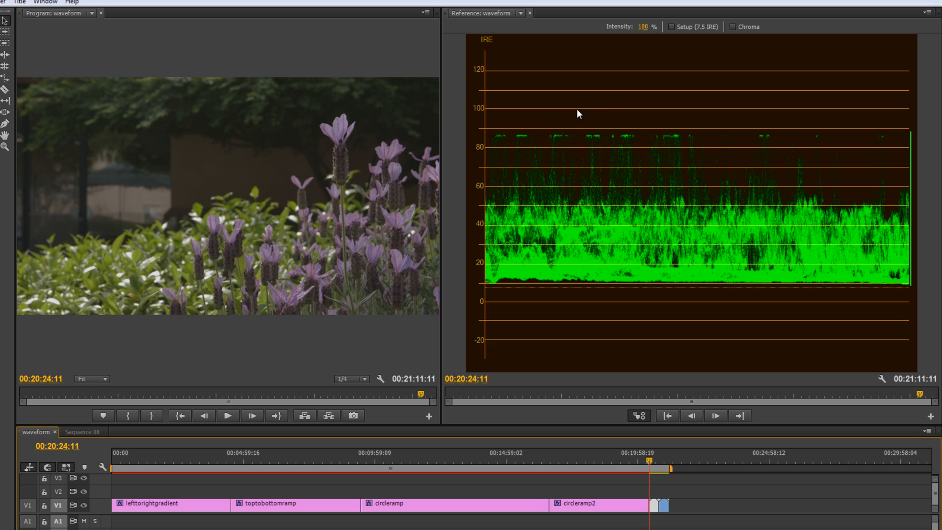
mouse_move(525, 306)
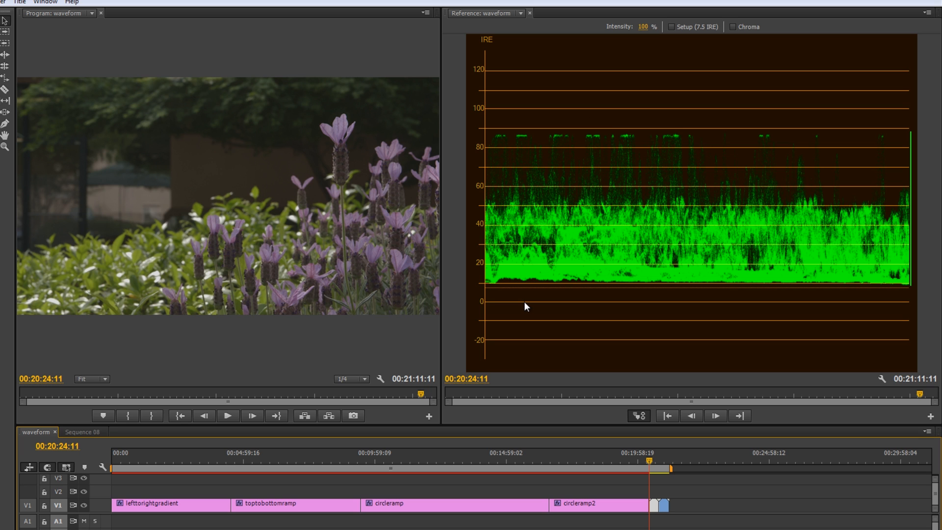
mouse_move(545, 320)
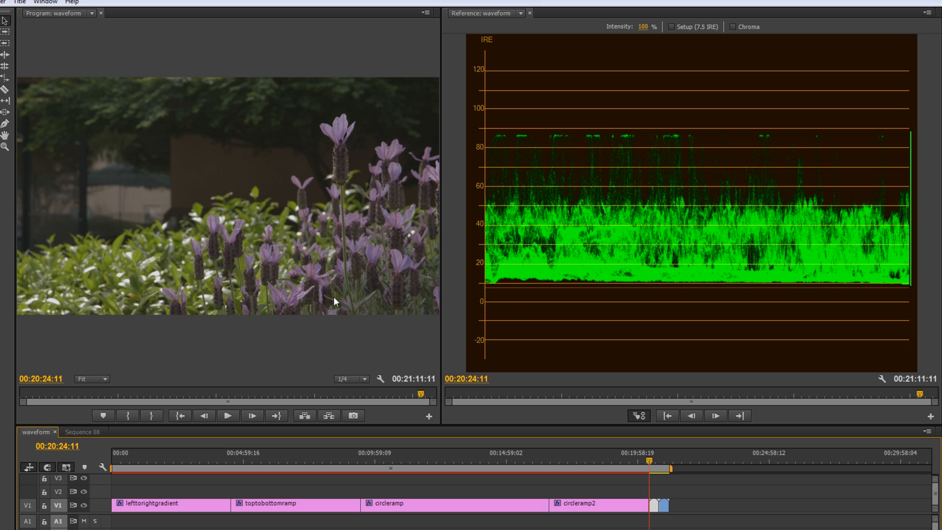
mouse_move(83, 153)
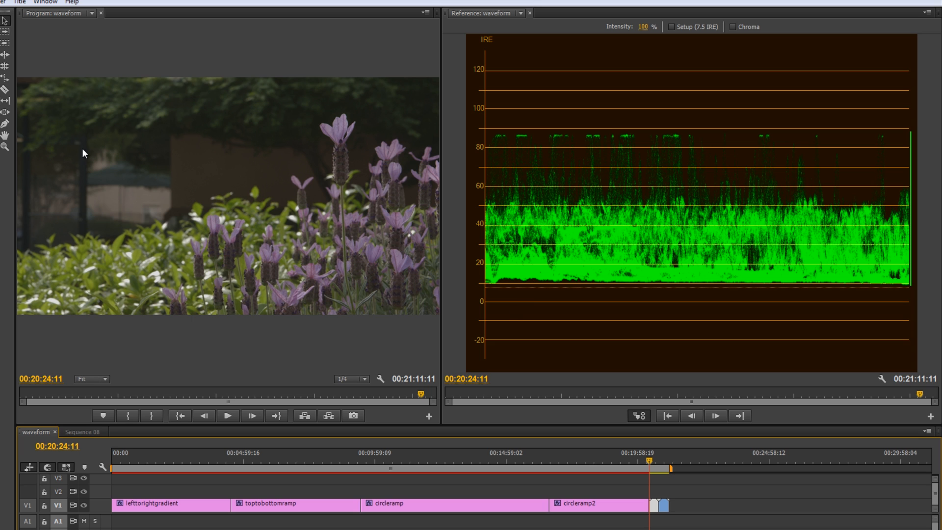
mouse_move(150, 272)
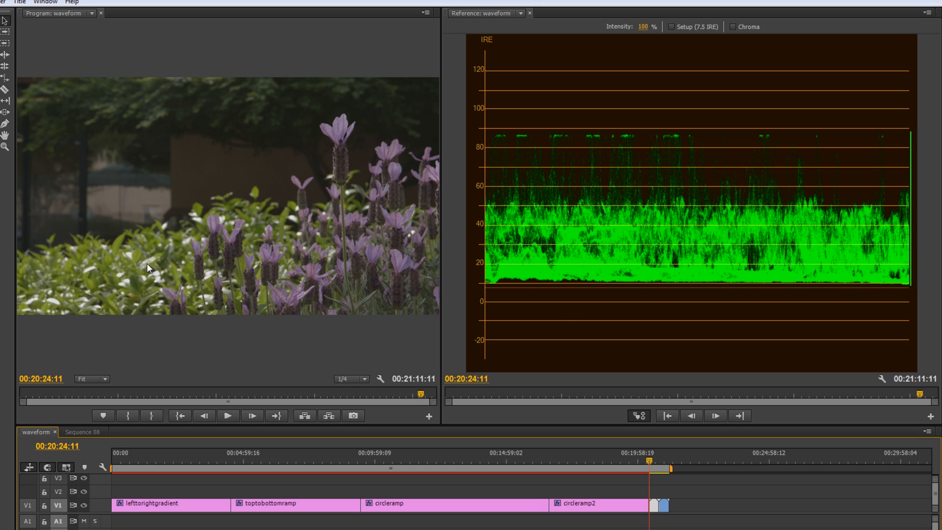
mouse_move(505, 106)
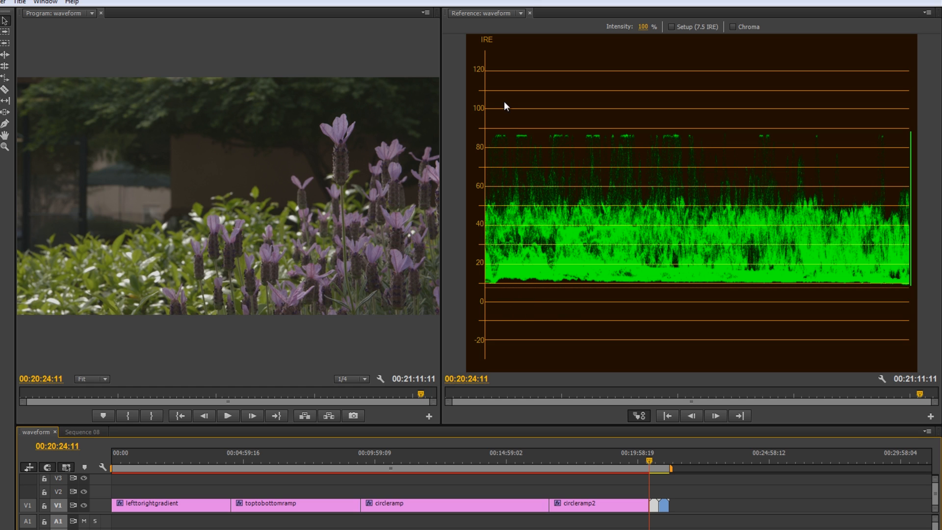
mouse_move(564, 191)
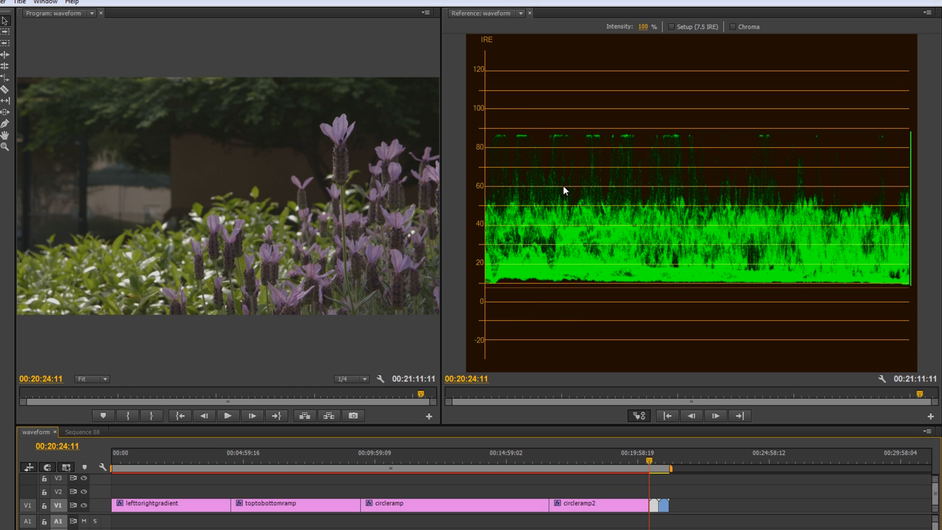
mouse_move(519, 152)
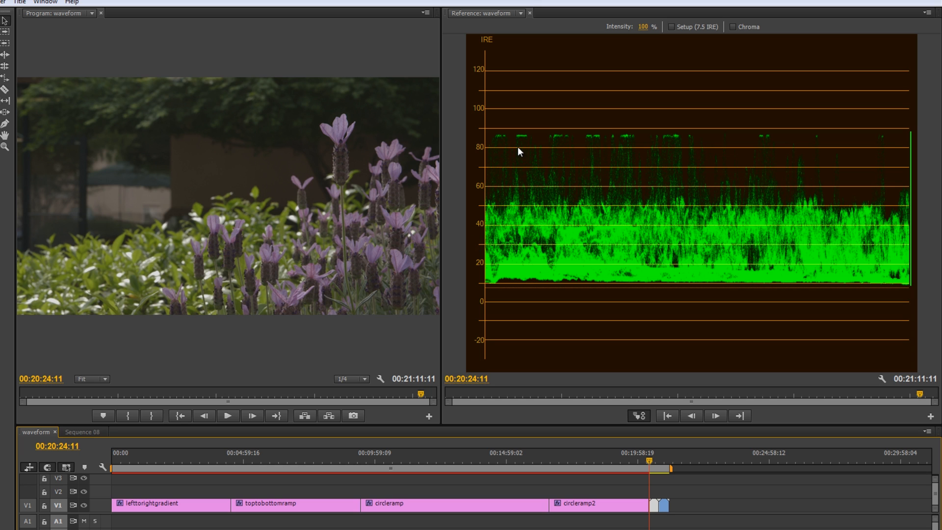
mouse_move(536, 144)
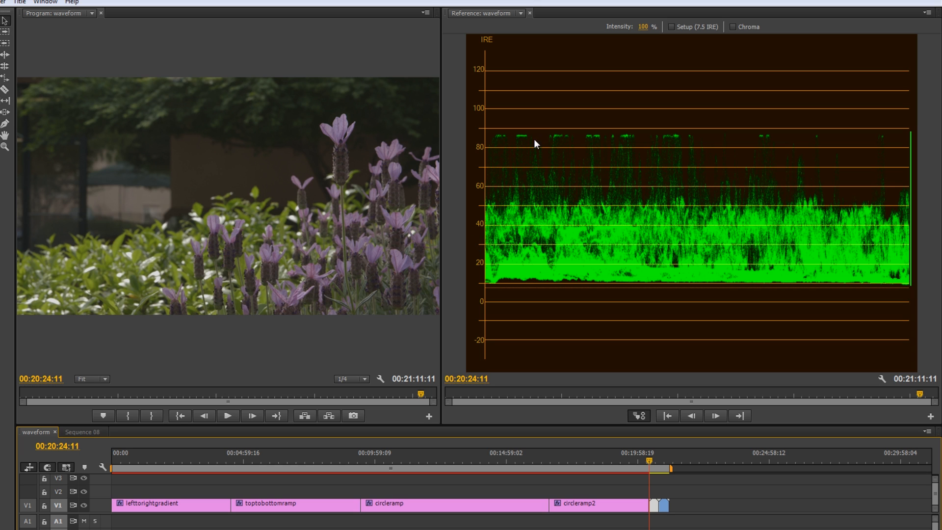
mouse_move(506, 215)
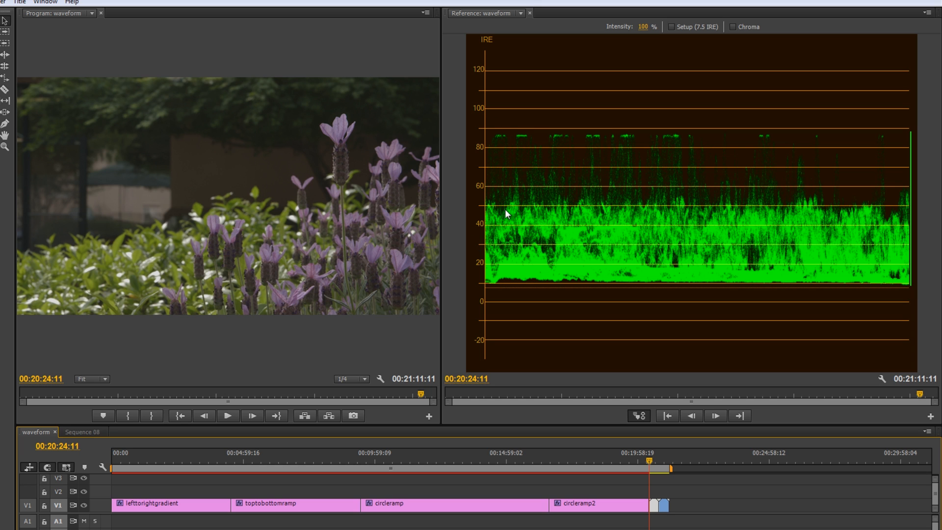
mouse_move(98, 228)
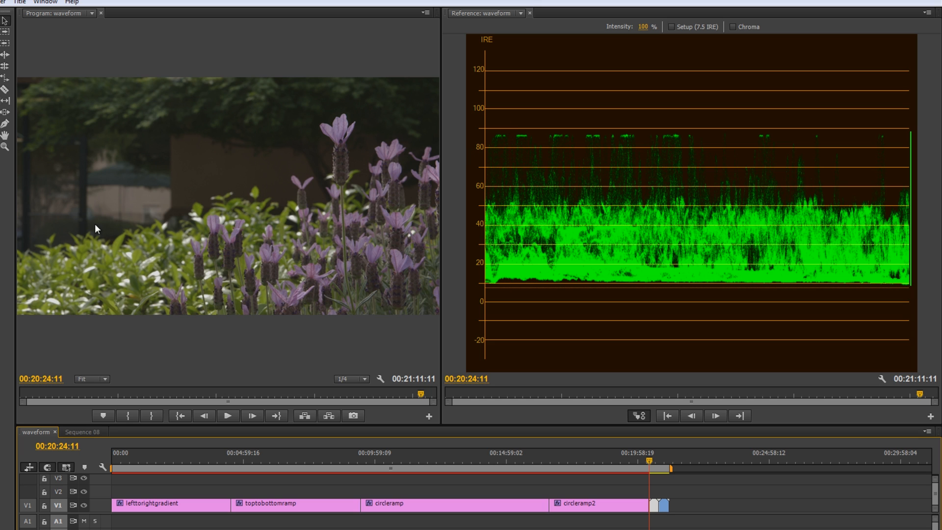
mouse_move(60, 290)
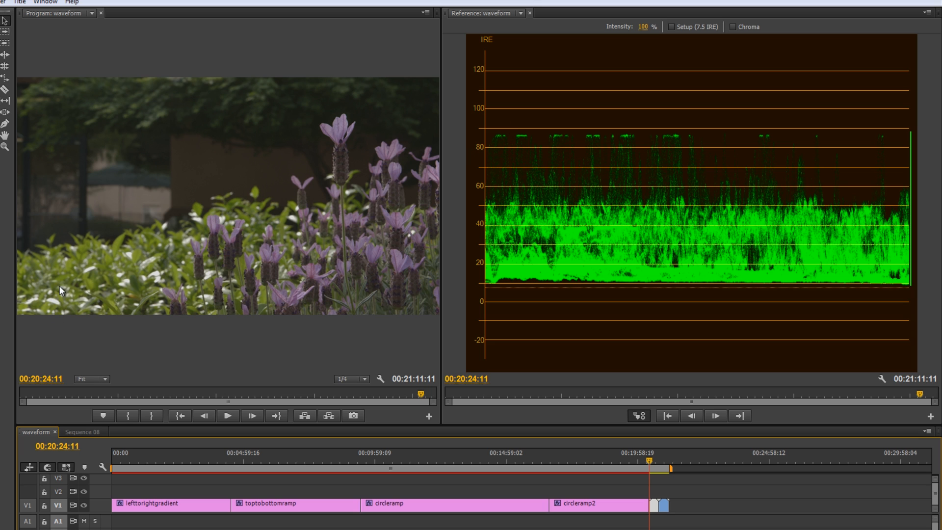
mouse_move(53, 304)
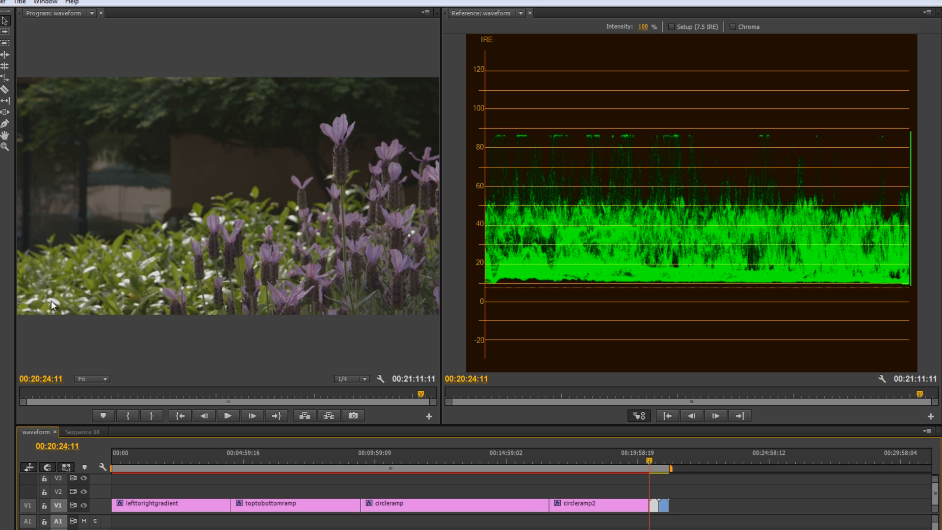
mouse_move(377, 150)
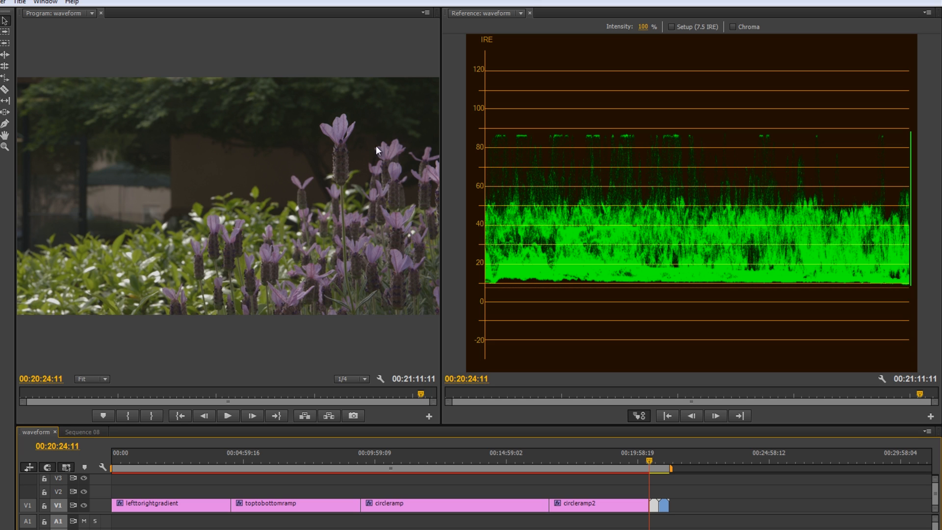
mouse_move(535, 141)
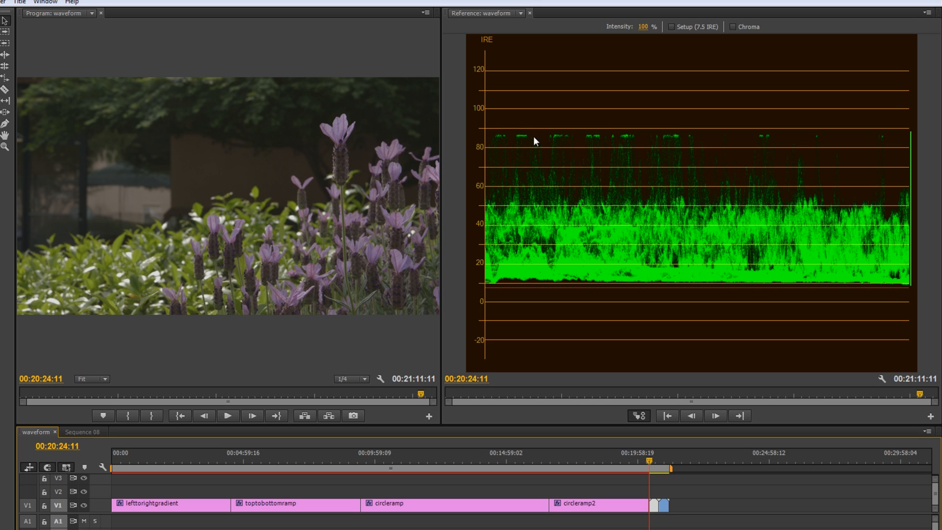
mouse_move(521, 146)
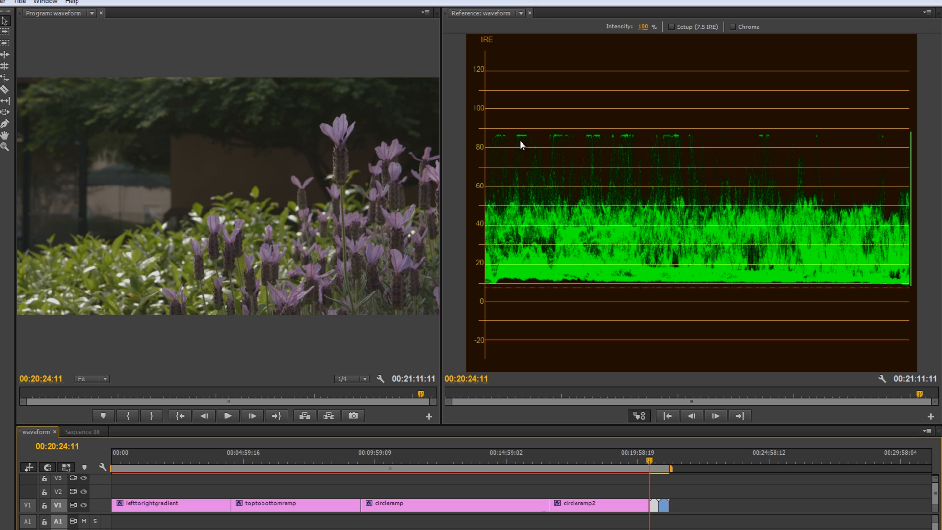
mouse_move(522, 114)
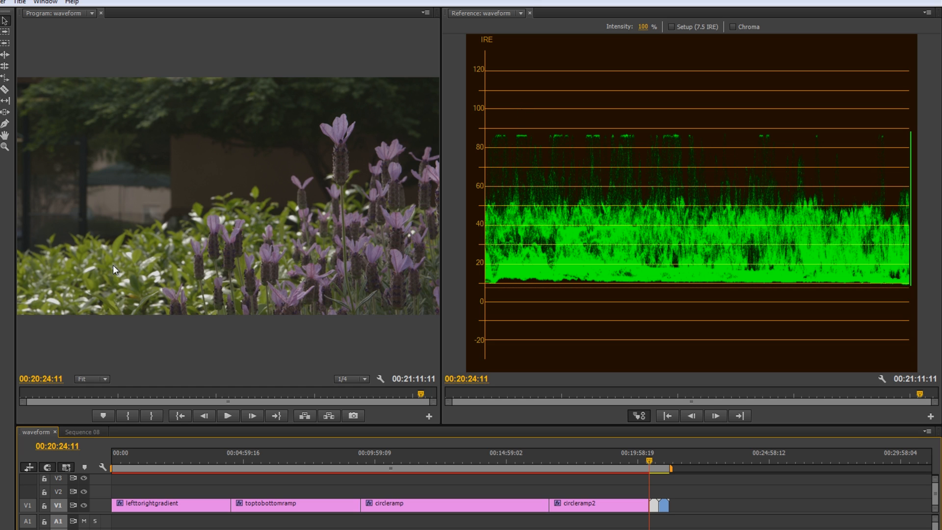
mouse_move(502, 142)
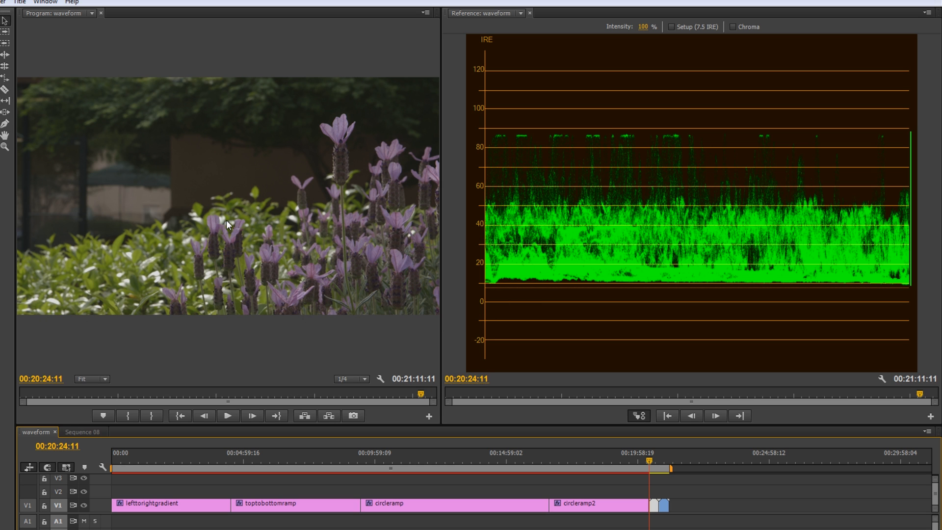
mouse_move(696, 136)
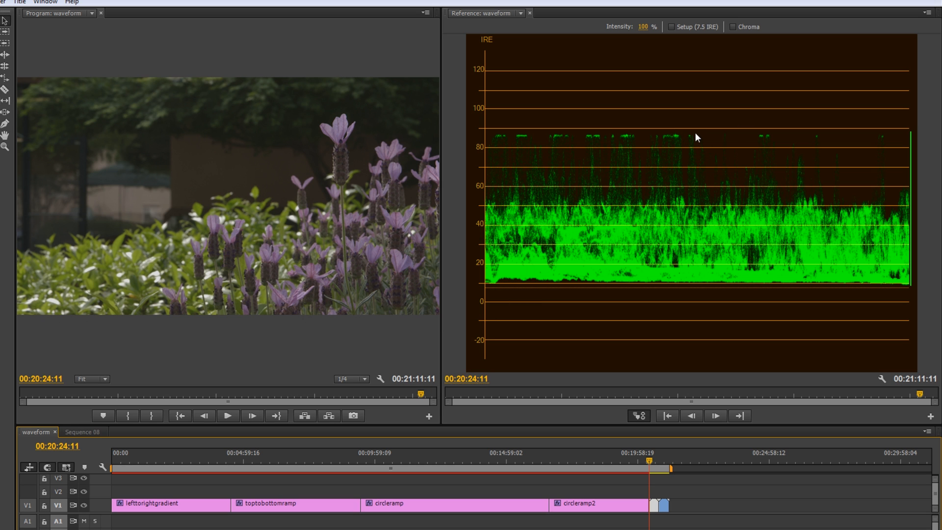
mouse_move(170, 158)
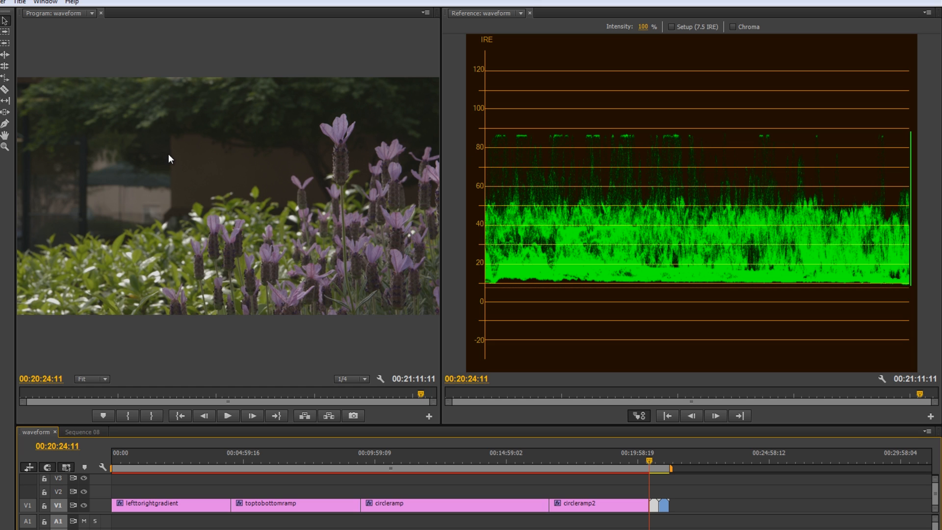
mouse_move(84, 212)
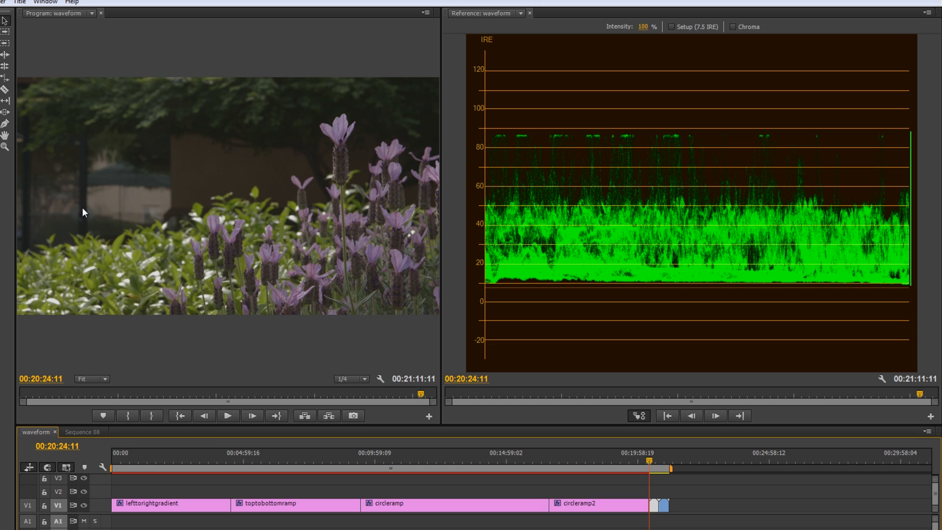
mouse_move(153, 147)
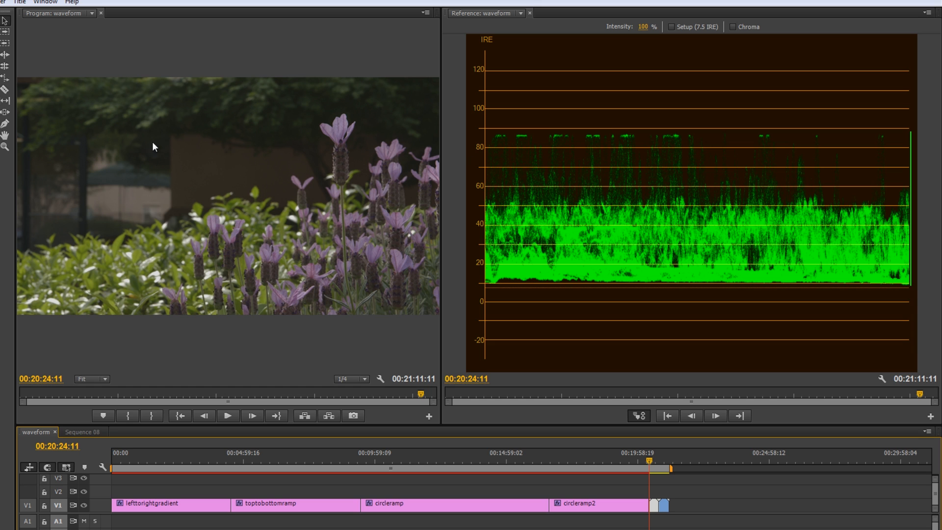
mouse_move(558, 270)
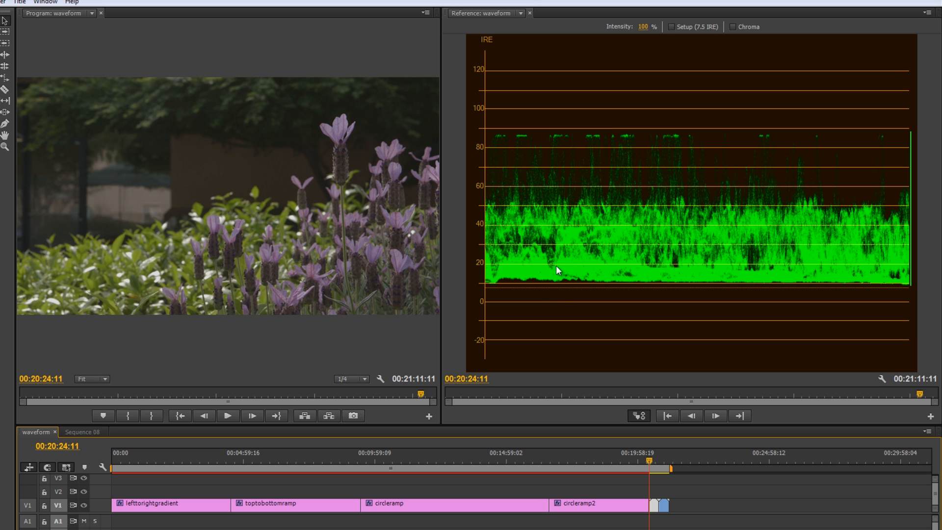
mouse_move(598, 277)
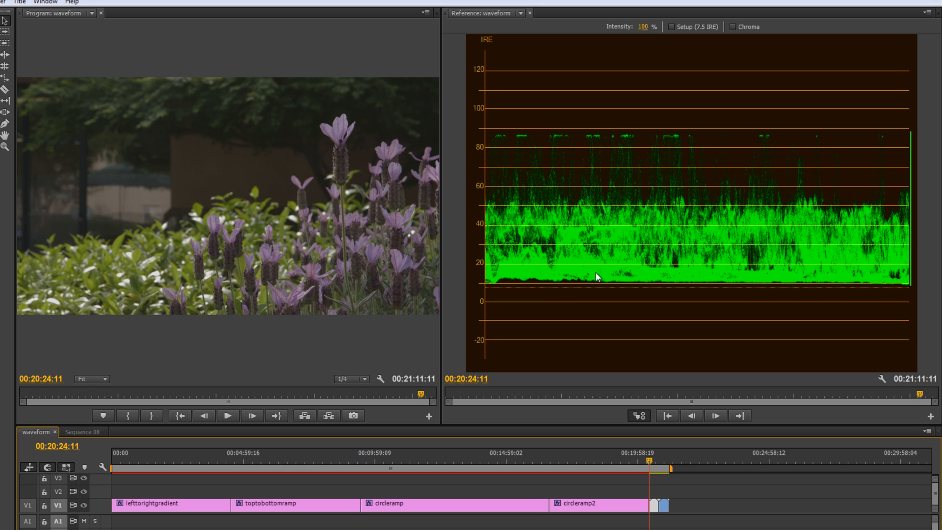
mouse_move(719, 230)
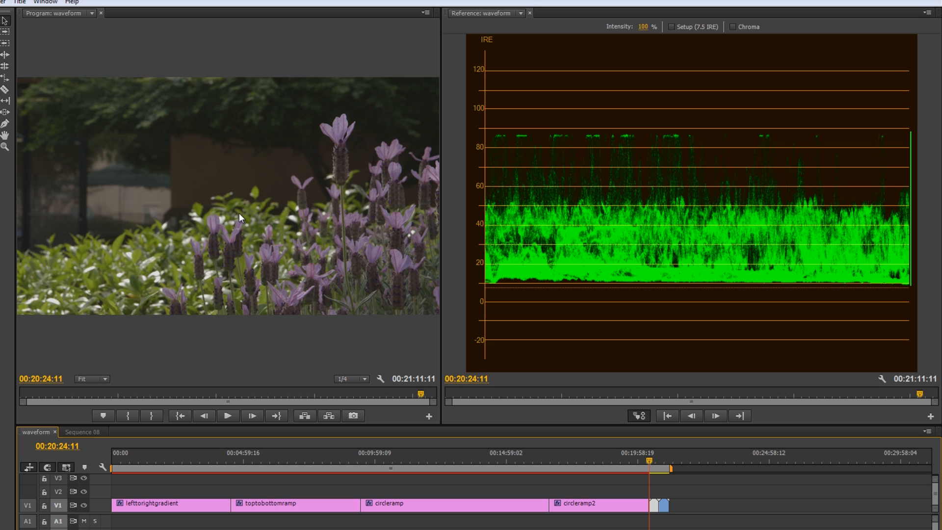
mouse_move(270, 198)
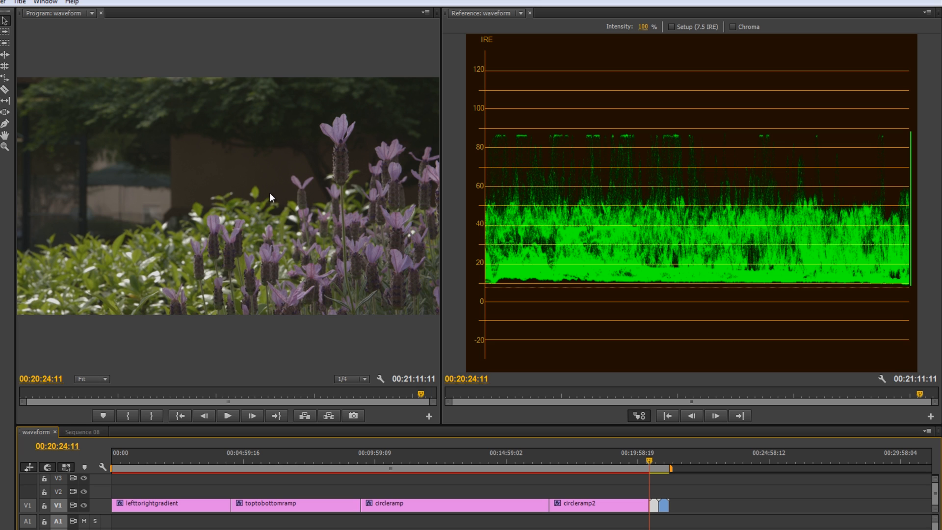
mouse_move(235, 217)
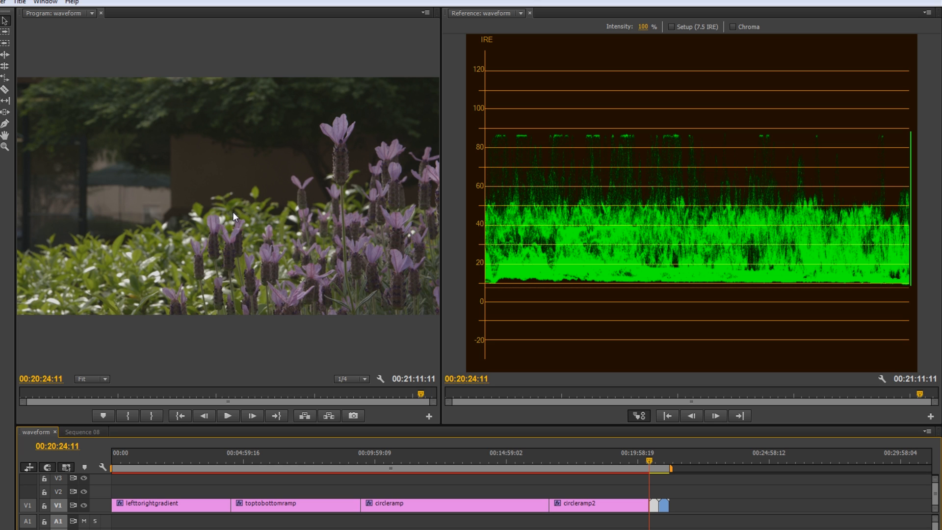
mouse_move(324, 221)
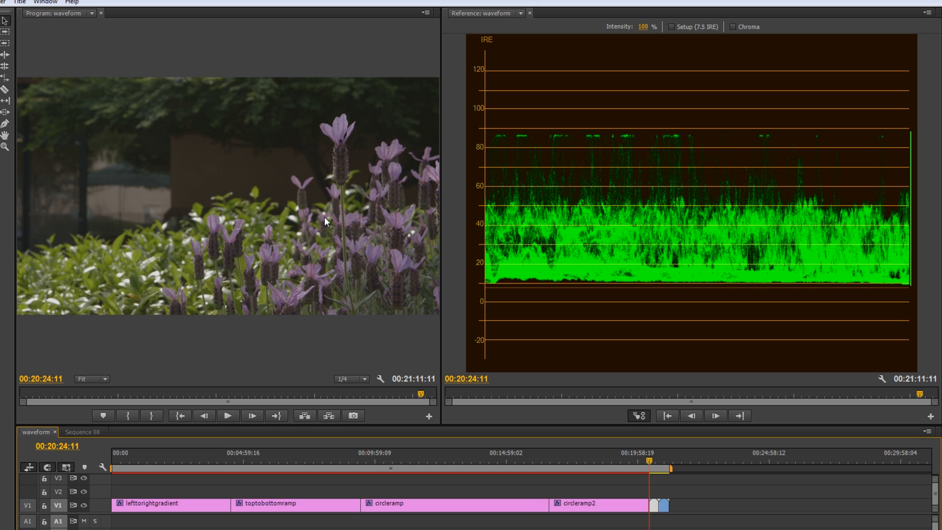
mouse_move(494, 111)
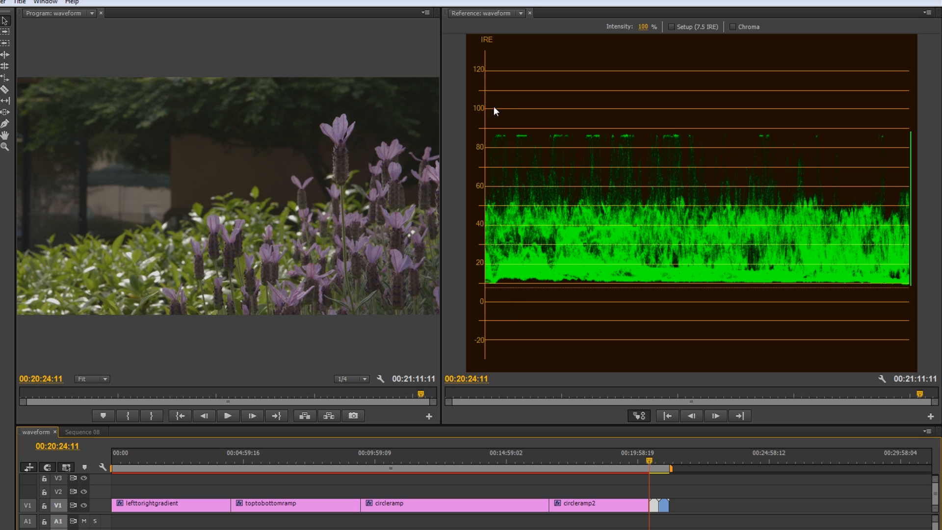
mouse_move(511, 113)
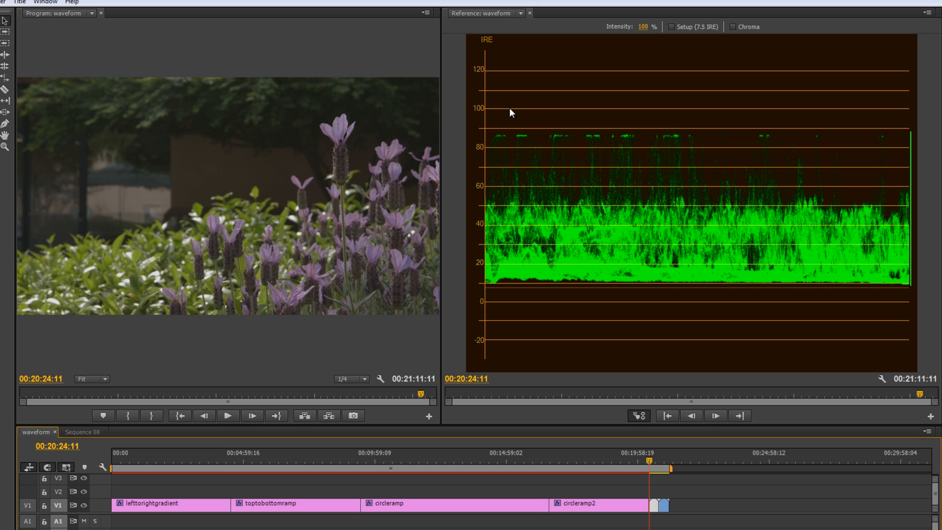
mouse_move(525, 203)
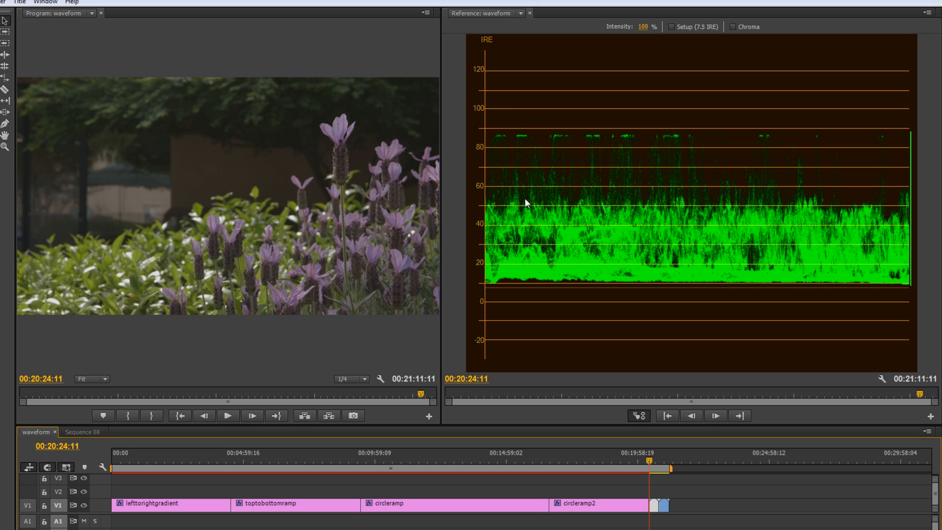
mouse_move(524, 316)
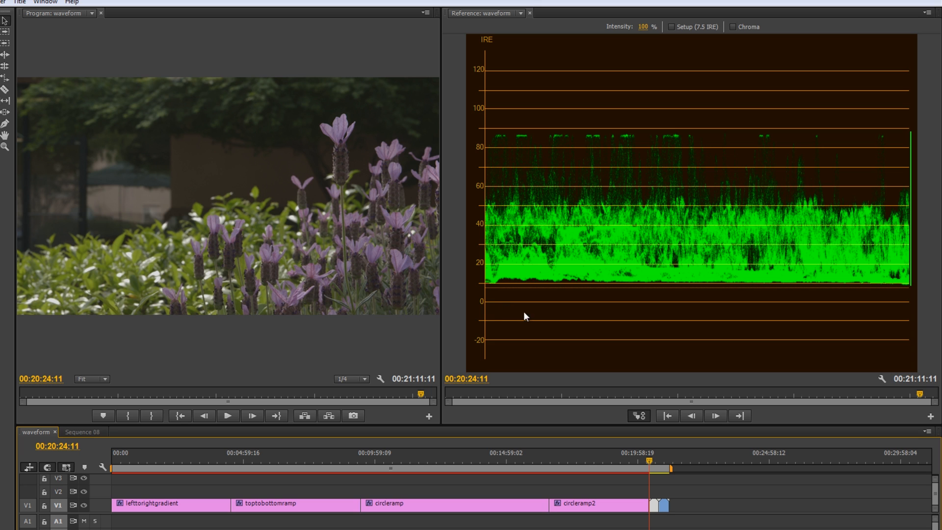
mouse_move(509, 311)
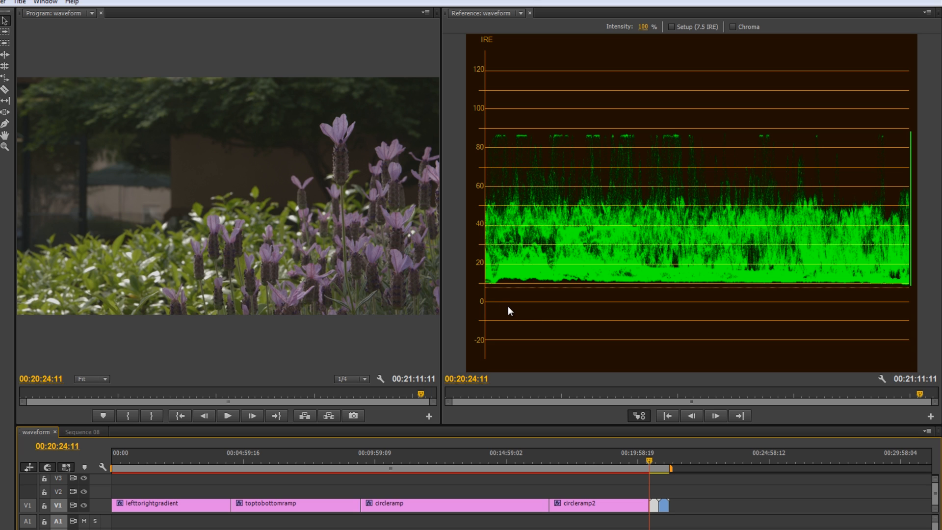
mouse_move(525, 317)
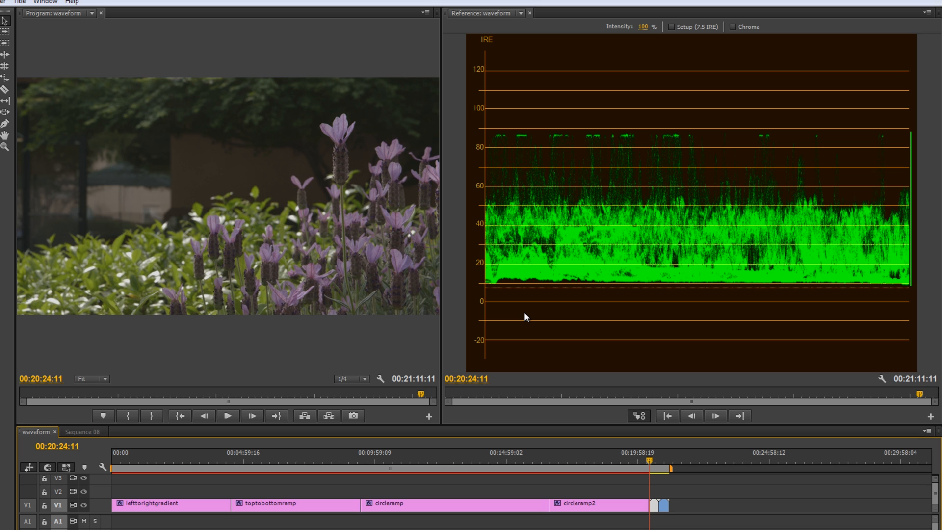
mouse_move(514, 112)
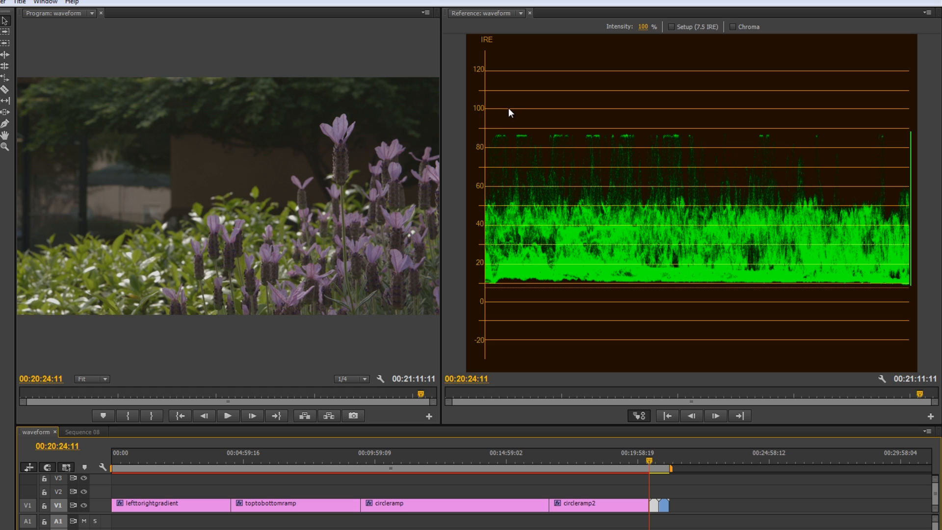
mouse_move(509, 107)
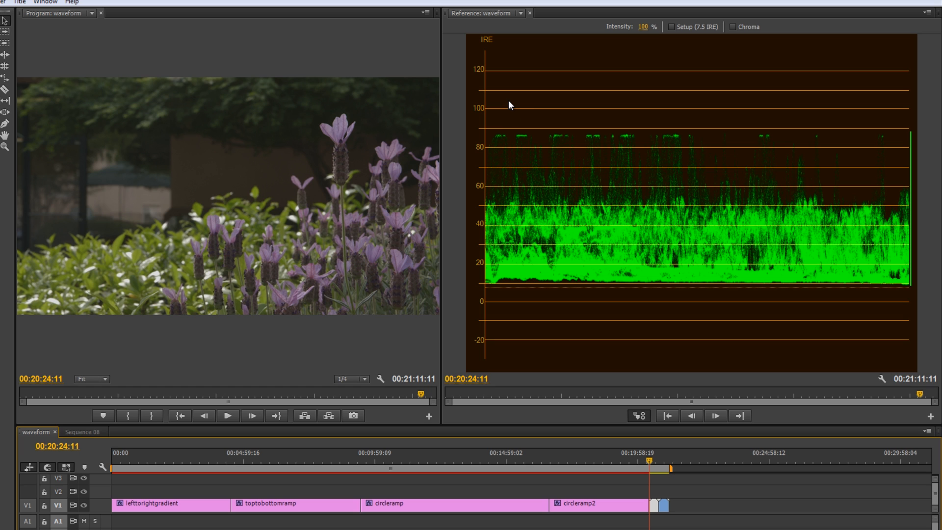
mouse_move(521, 104)
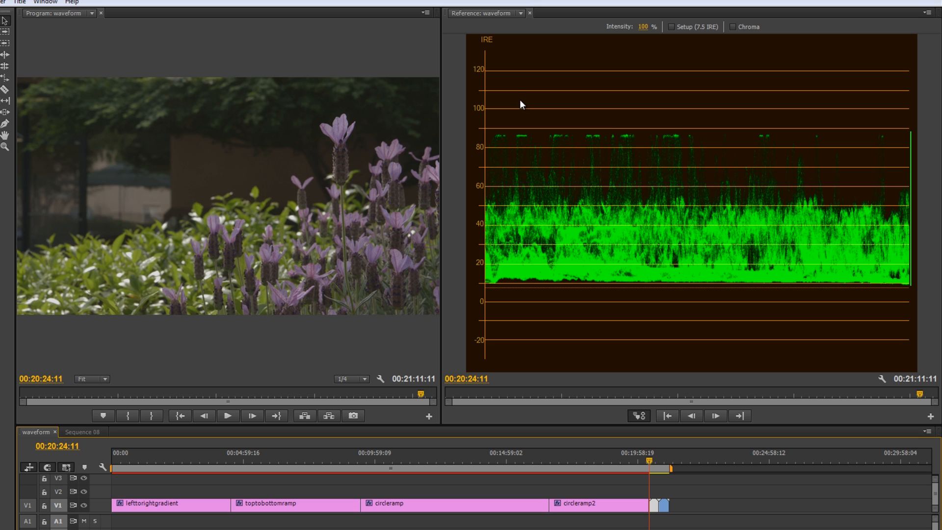
mouse_move(518, 115)
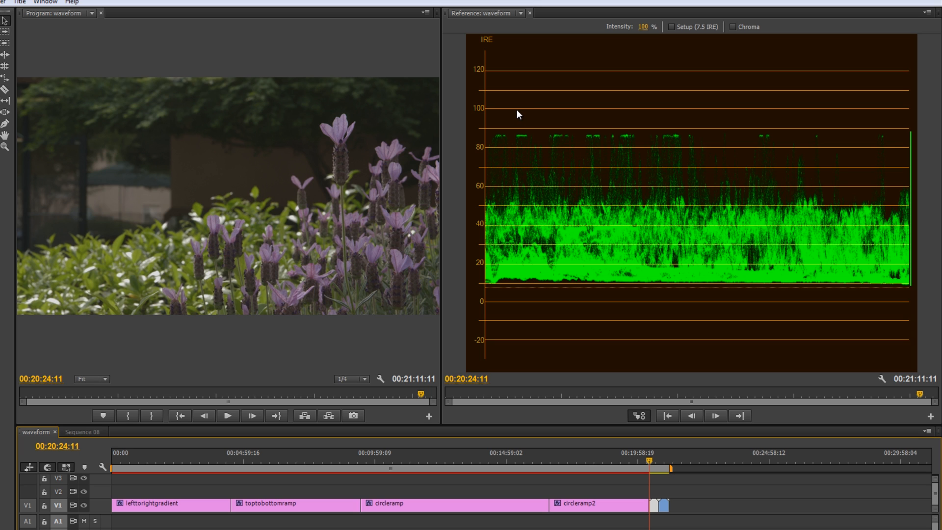
mouse_move(658, 461)
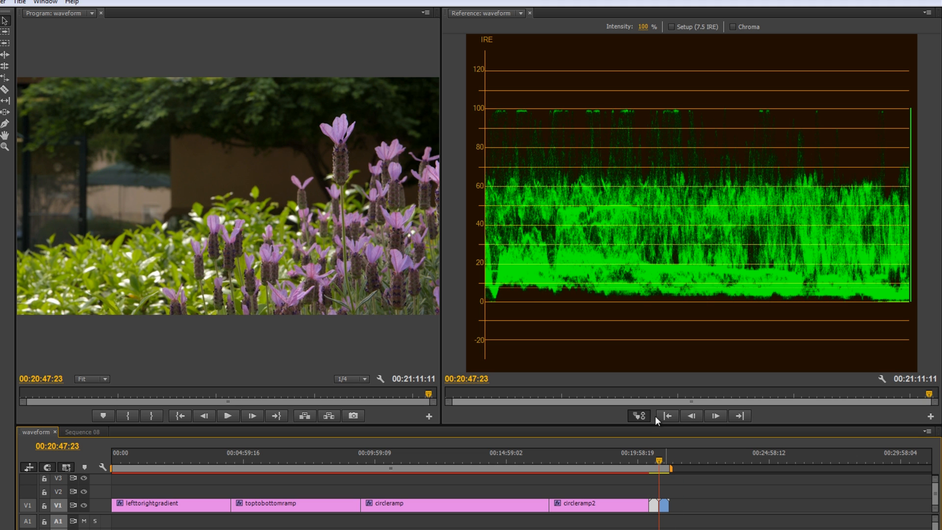
mouse_move(489, 128)
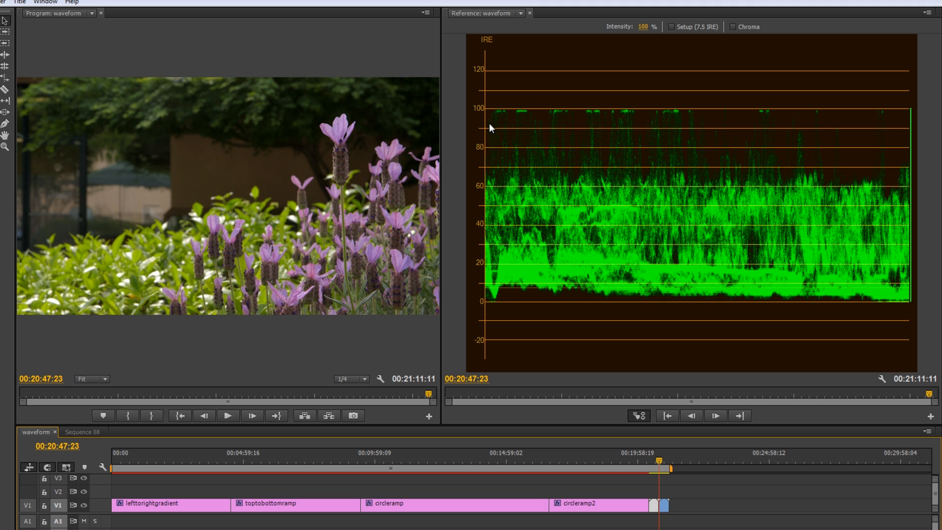
mouse_move(504, 114)
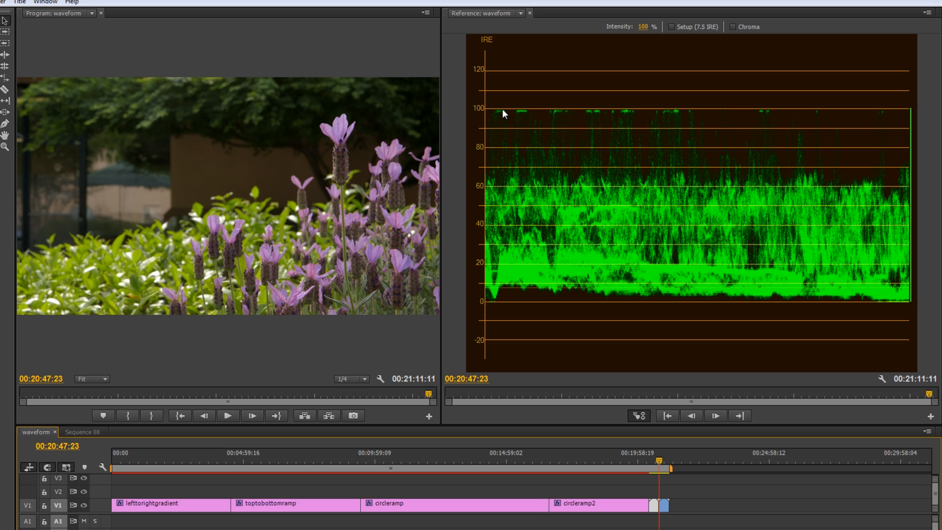
mouse_move(491, 305)
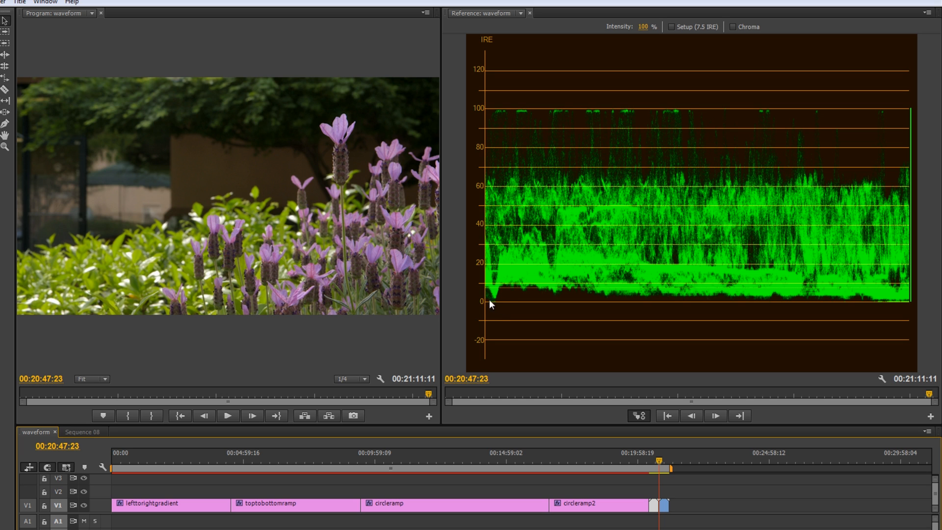
mouse_move(888, 306)
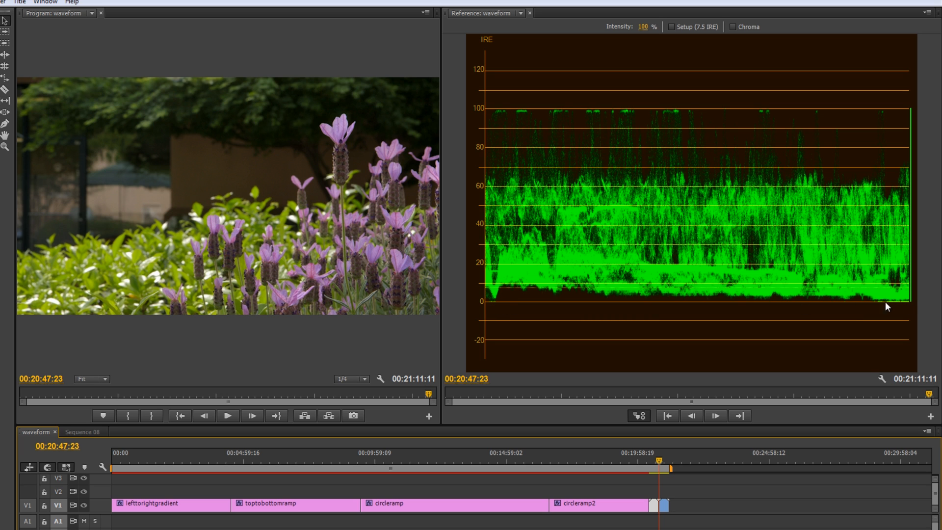
mouse_move(792, 299)
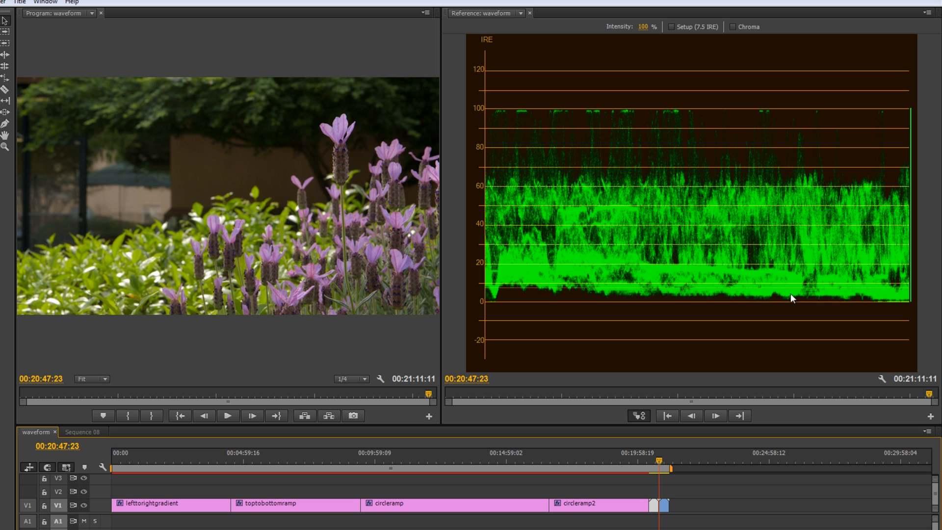
mouse_move(440, 216)
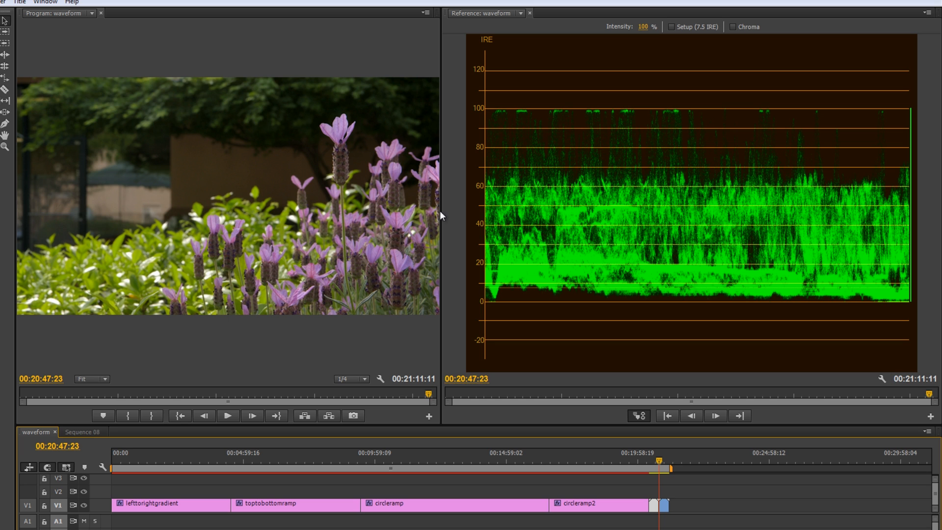
mouse_move(565, 123)
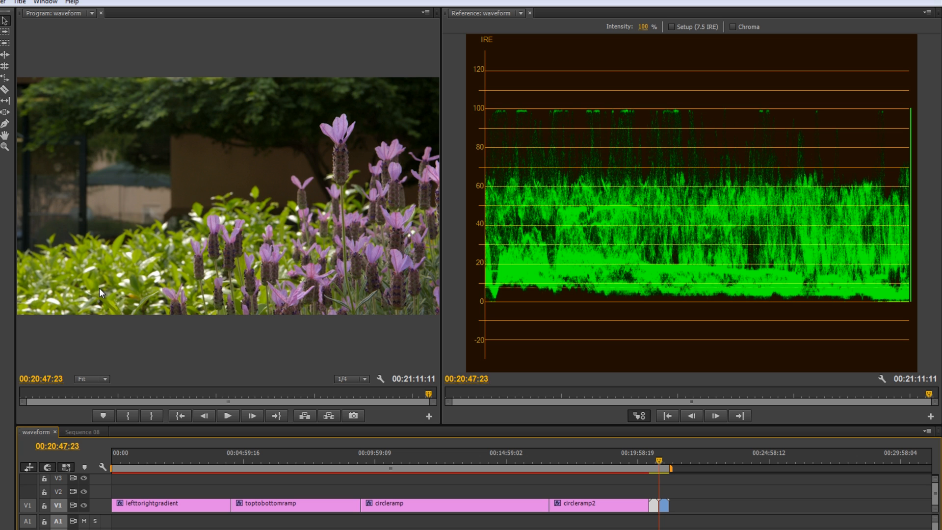
mouse_move(150, 285)
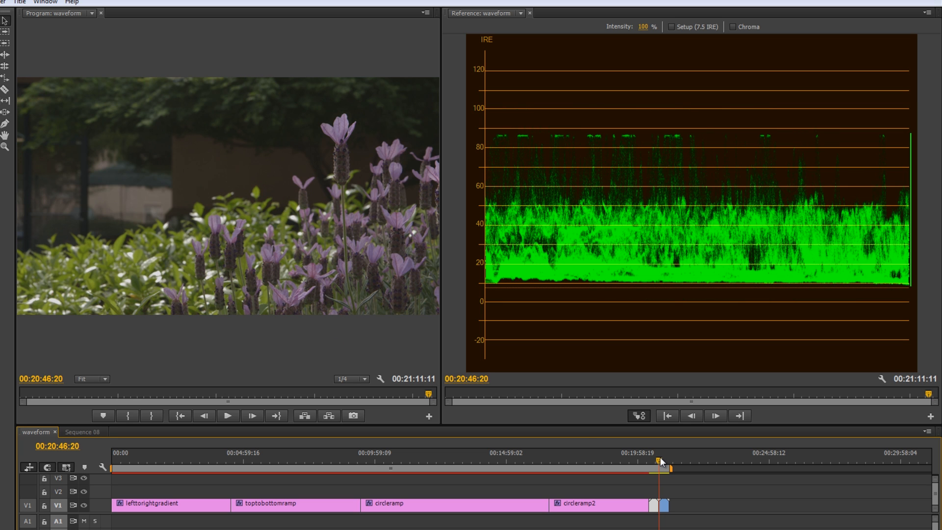
click(227, 415)
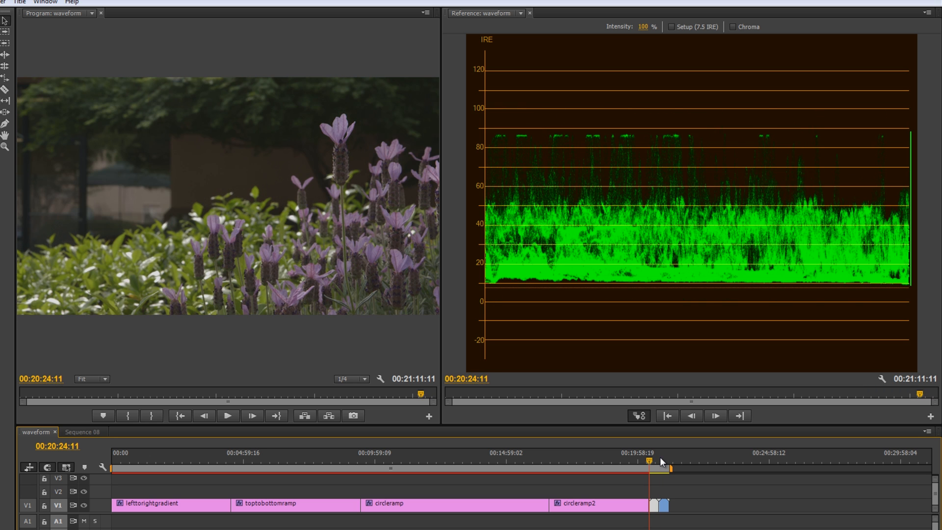
click(652, 460)
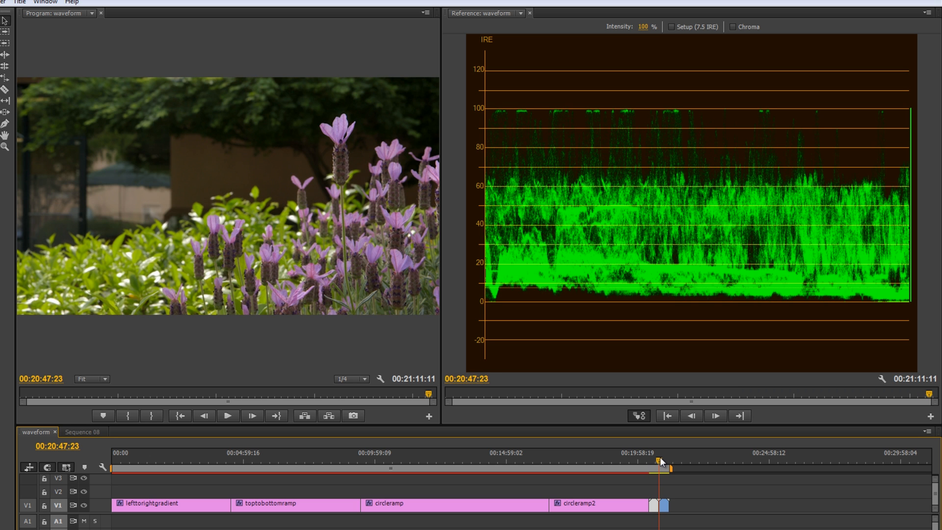
mouse_move(618, 316)
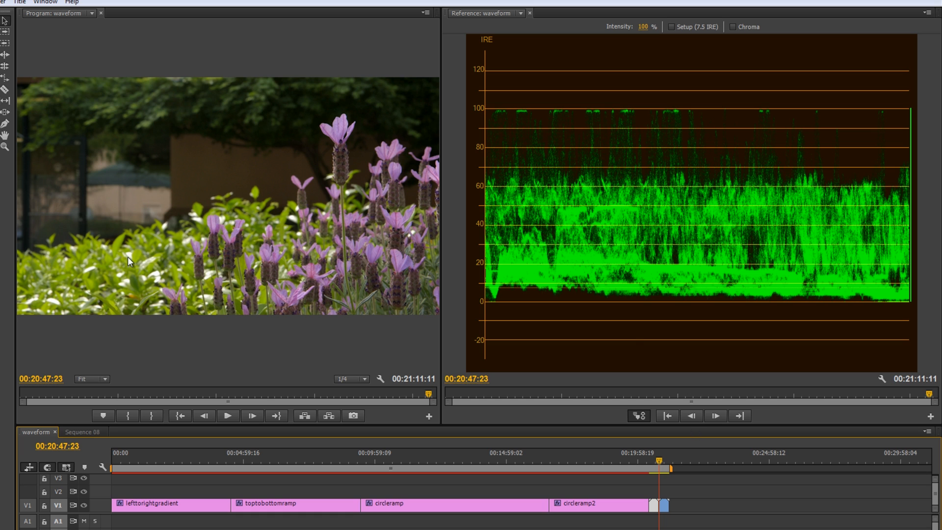
mouse_move(369, 283)
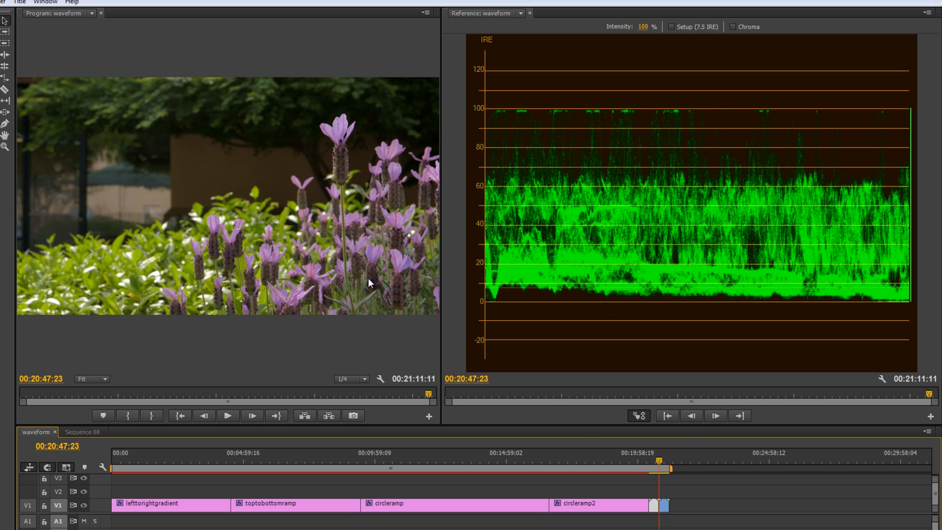
mouse_move(844, 306)
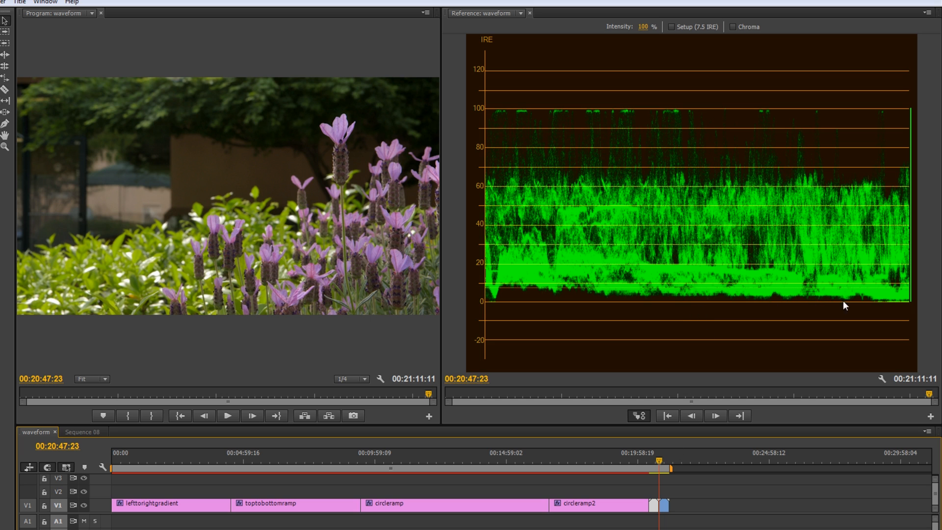
mouse_move(565, 147)
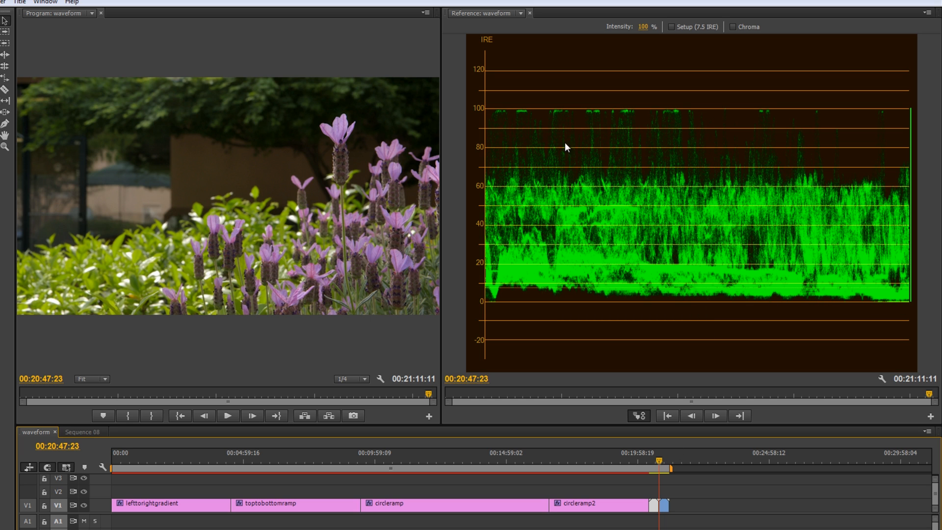
mouse_move(524, 112)
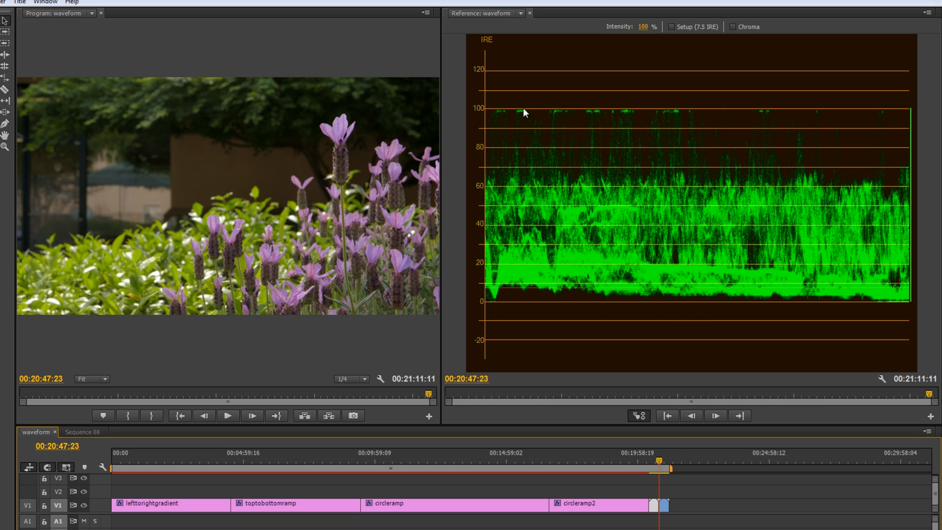
mouse_move(502, 313)
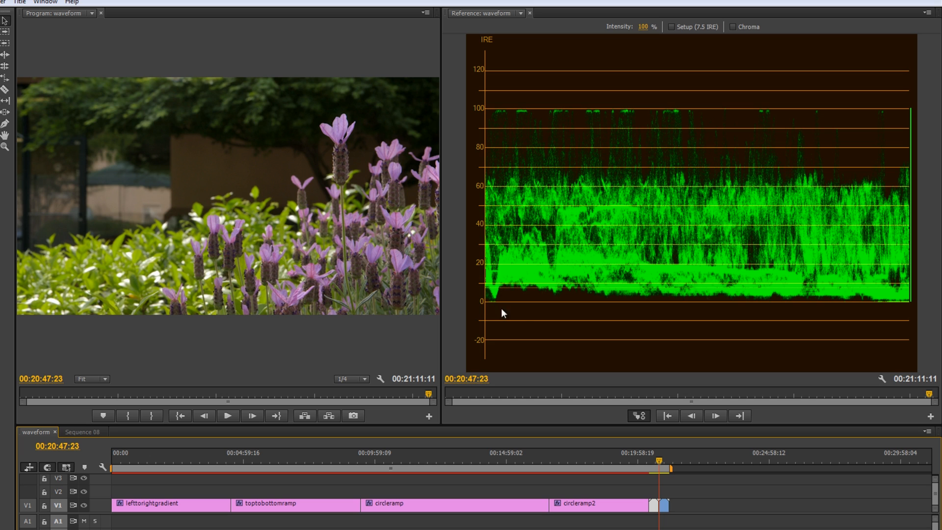
mouse_move(689, 327)
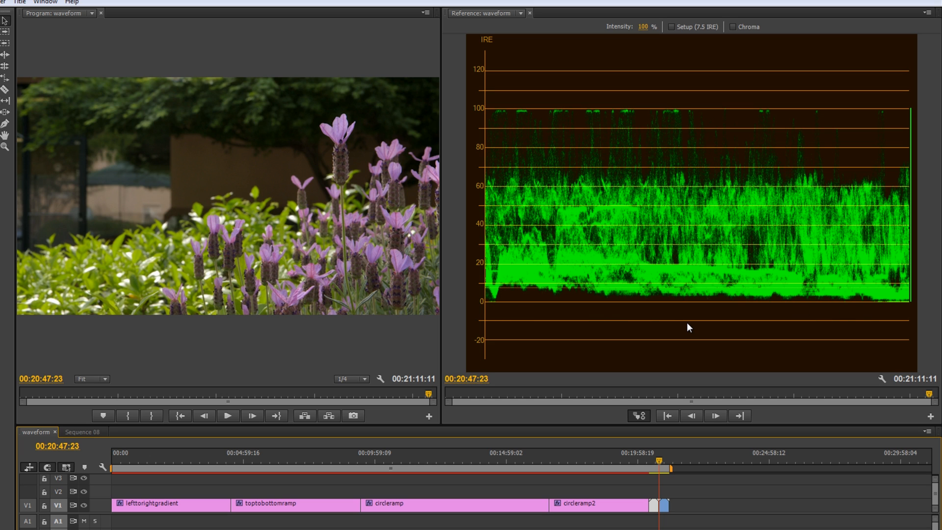